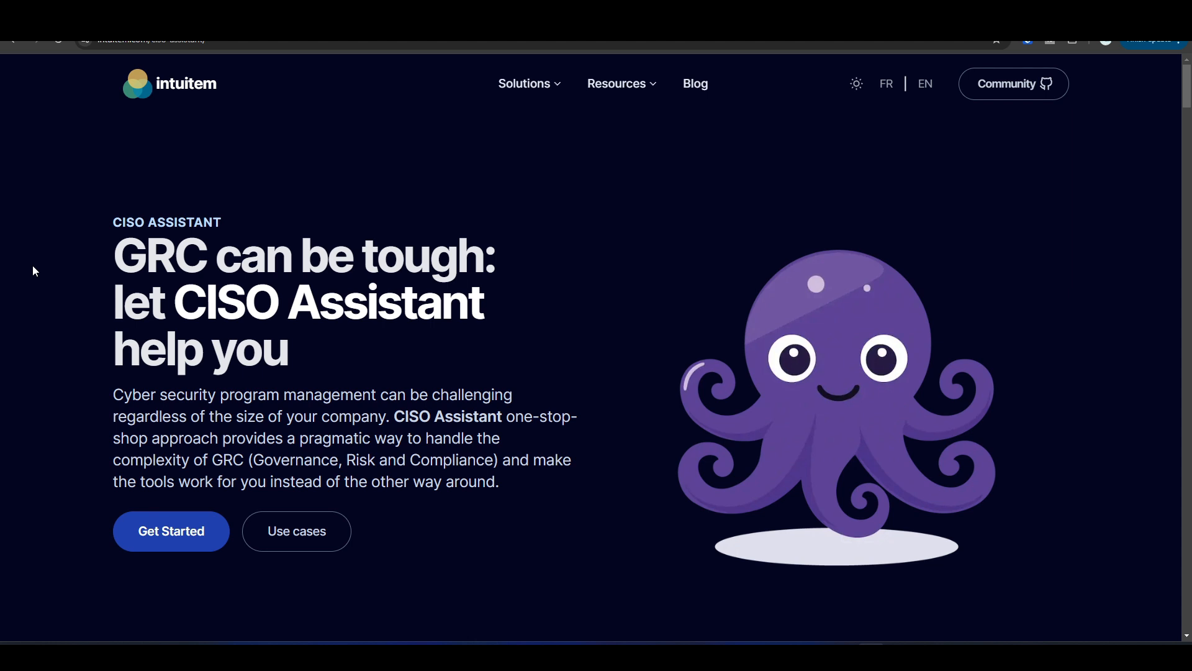
pyautogui.moveTo(40, 279)
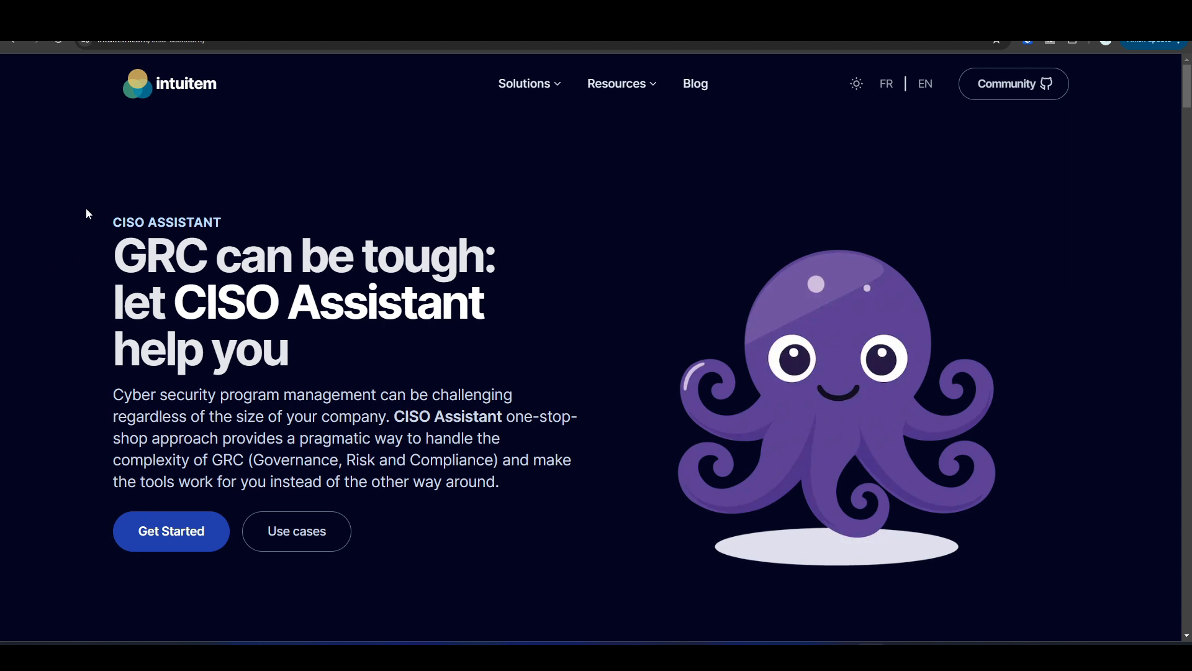
pyautogui.moveTo(96, 223)
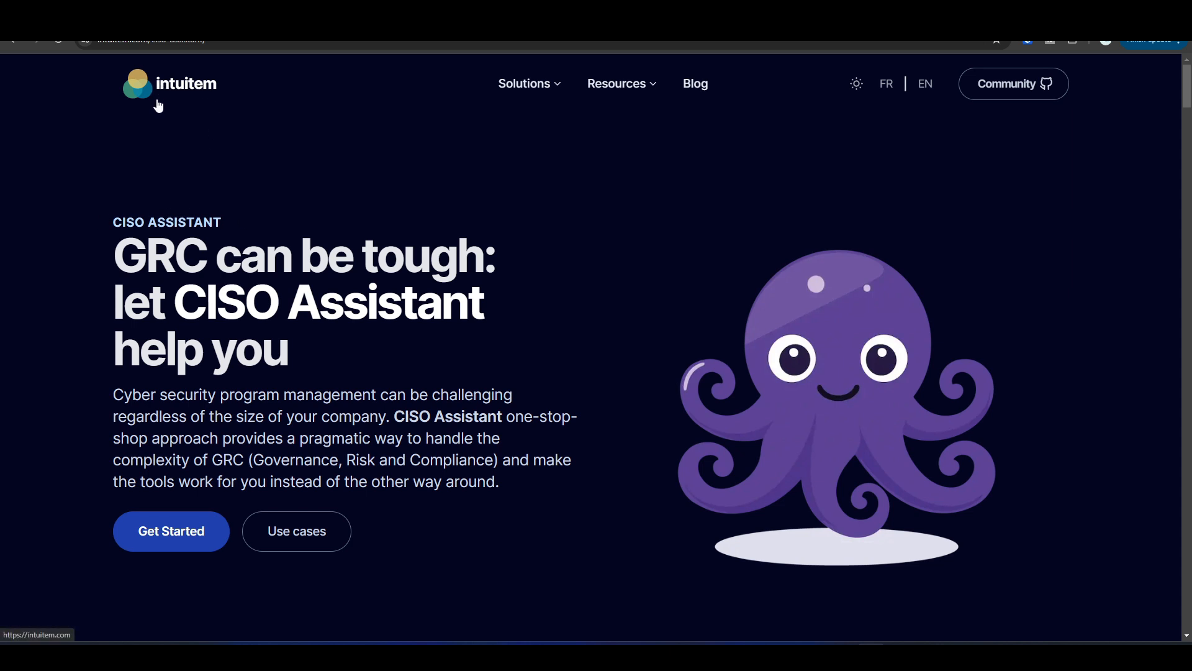
pyautogui.moveTo(138, 93)
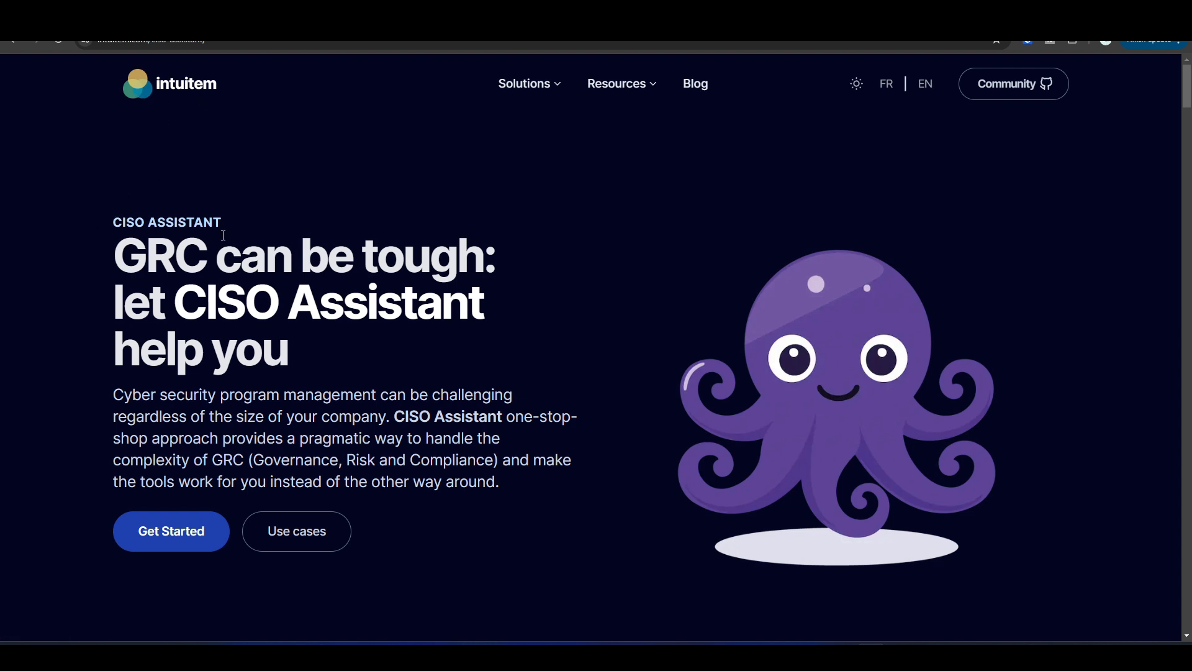
# Step: Scroll through the Community, Pro SaaS, Pro On-Premises and Custom plan cards on the intuitem pricing page
pyautogui.scroll(-3)
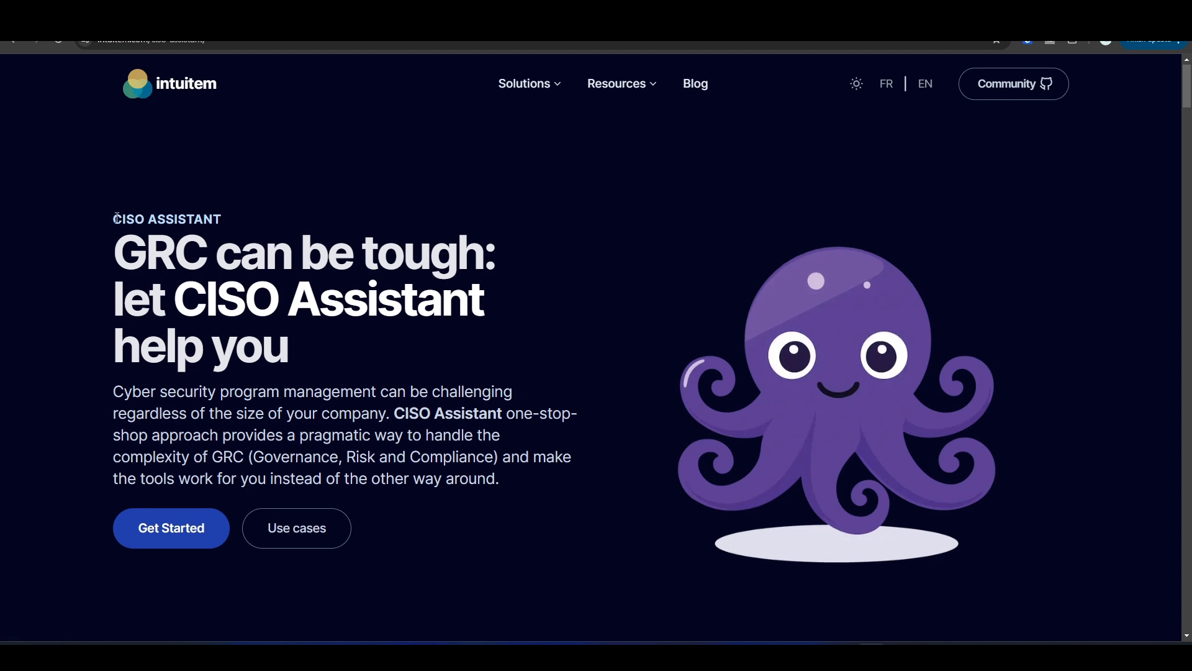
pyautogui.scroll(-3)
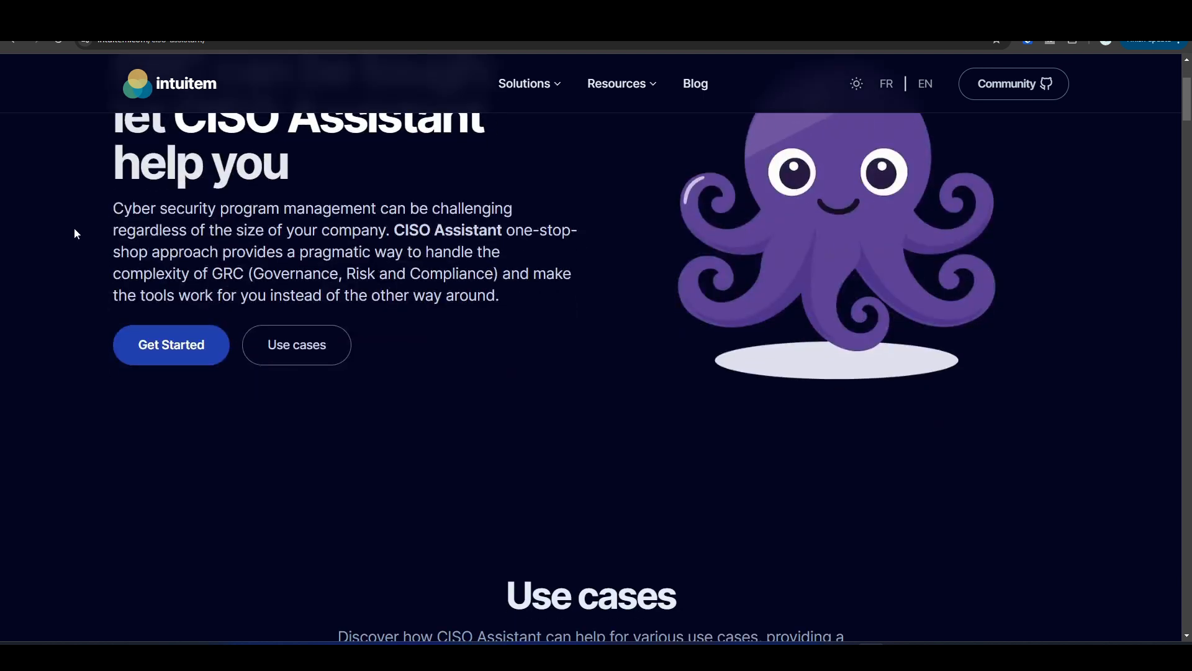
pyautogui.moveTo(259, 289)
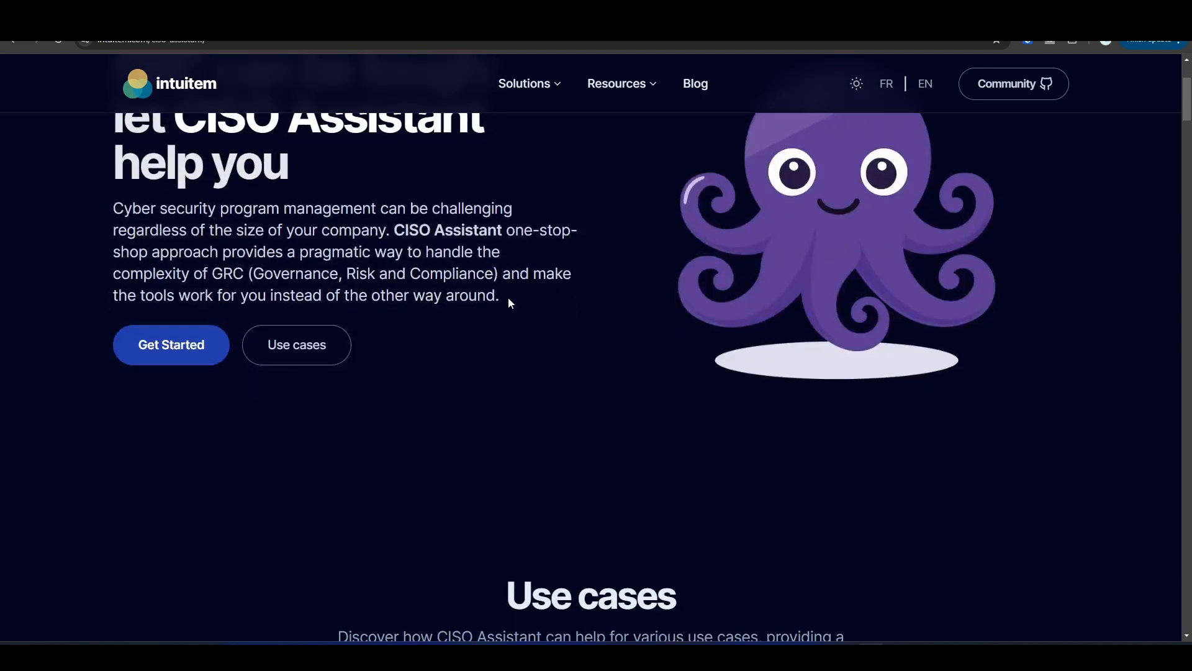
pyautogui.scroll(-3)
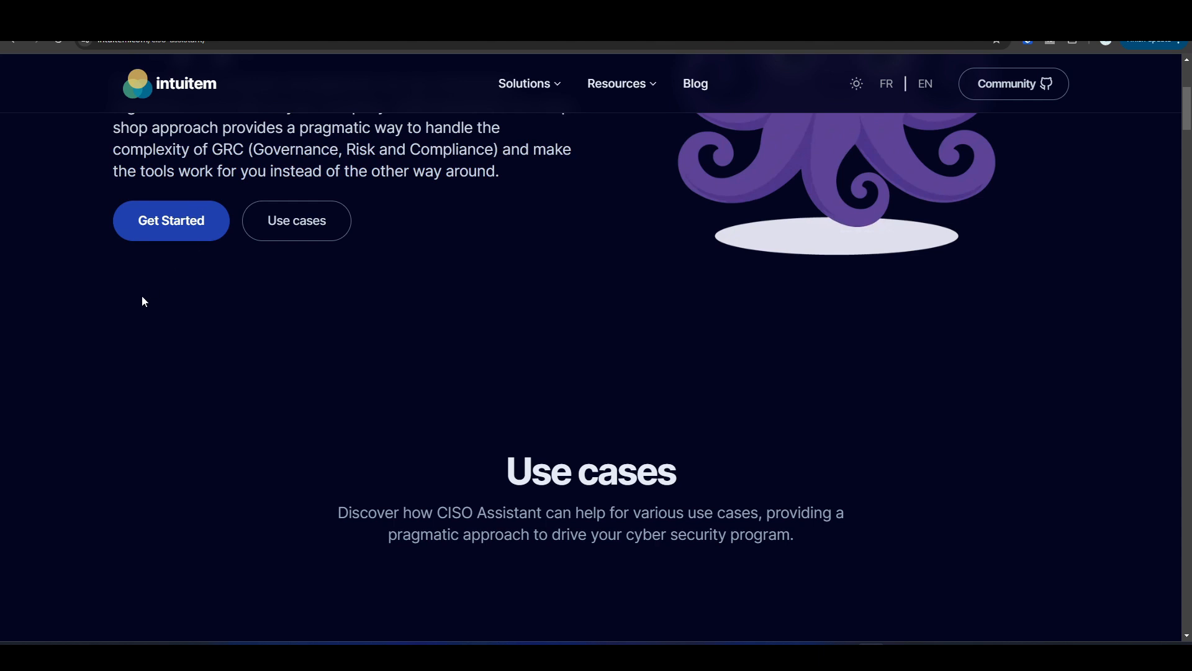
pyautogui.scroll(-3)
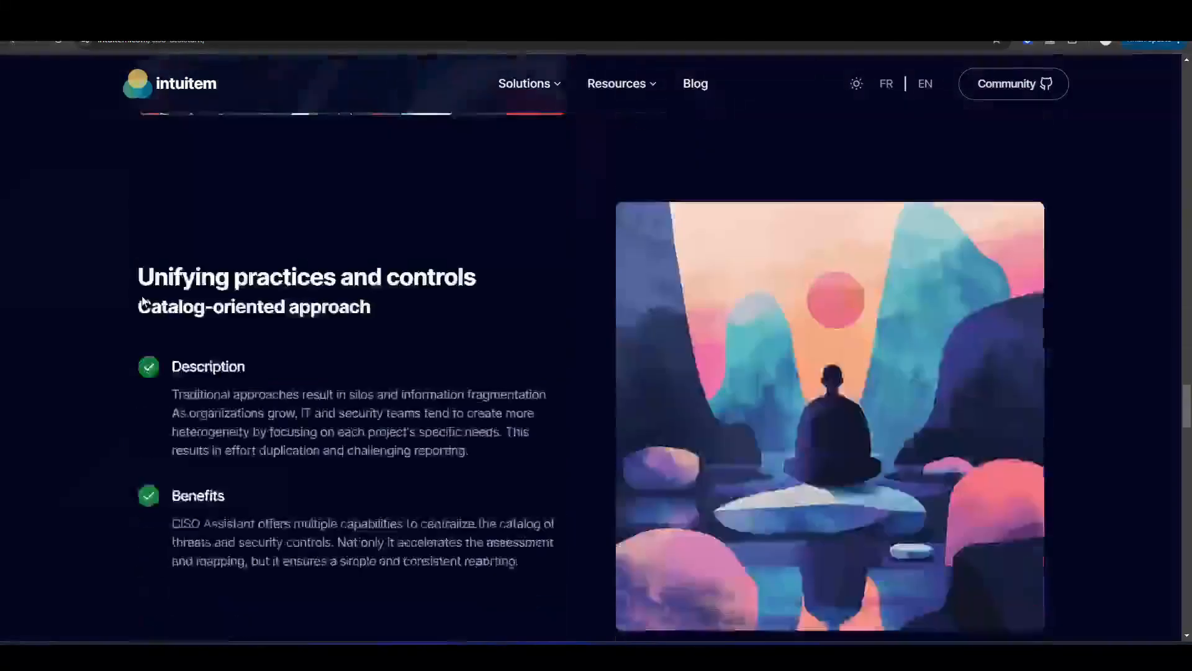
pyautogui.scroll(-3)
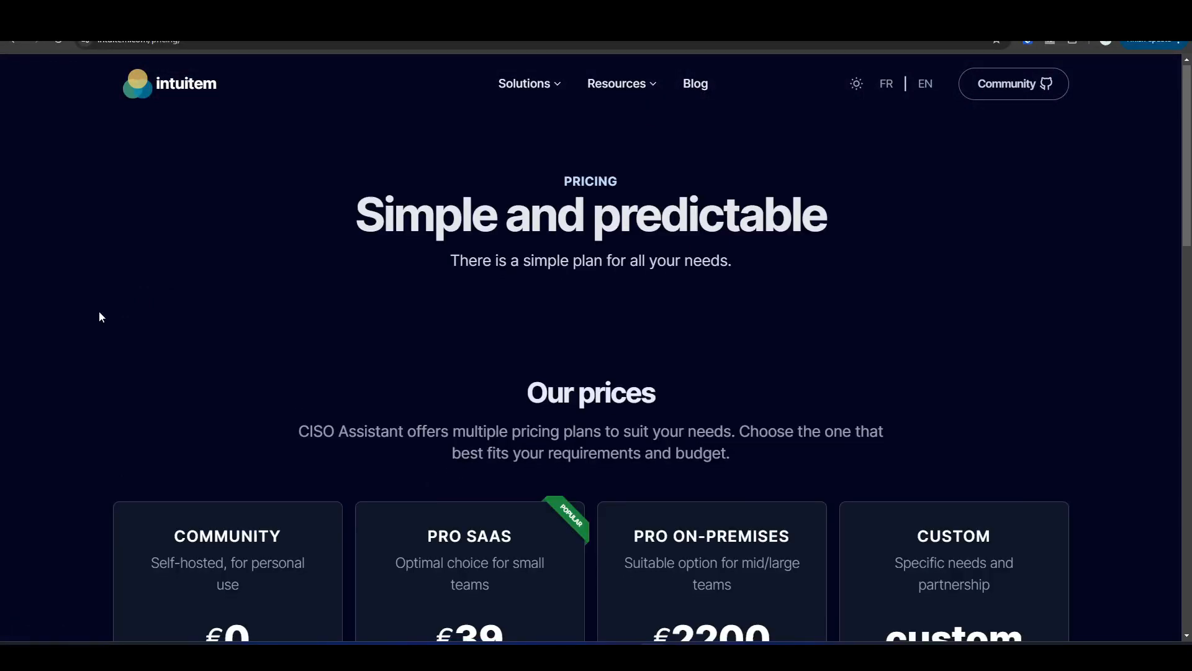
pyautogui.scroll(-3)
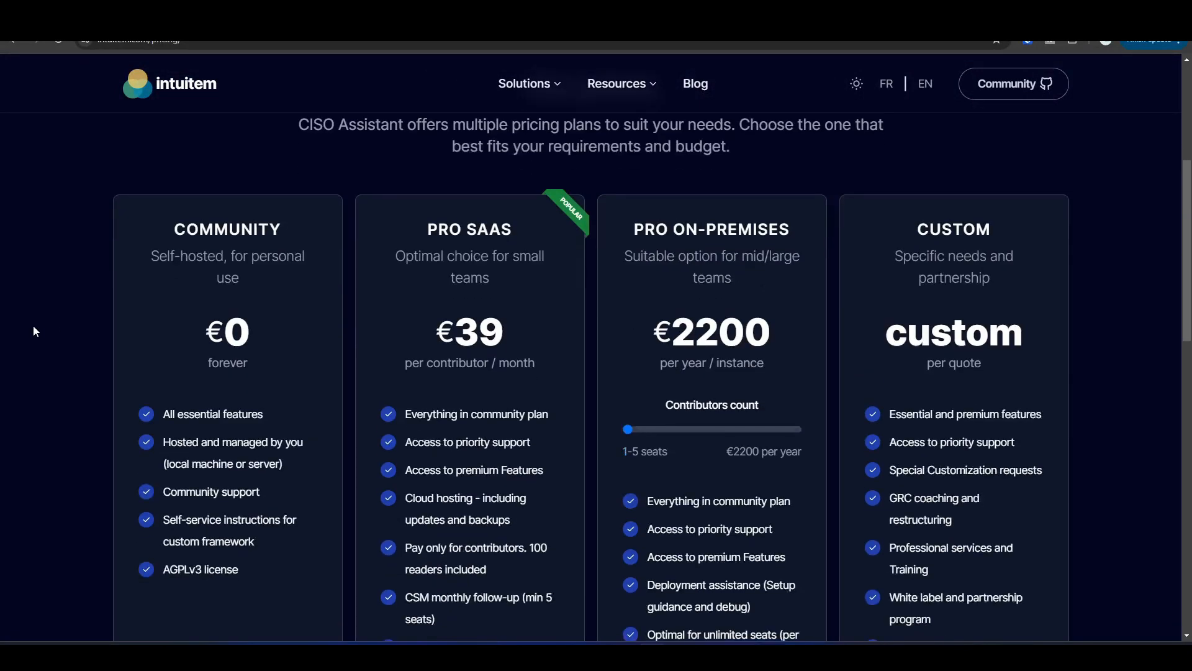
pyautogui.moveTo(97, 300)
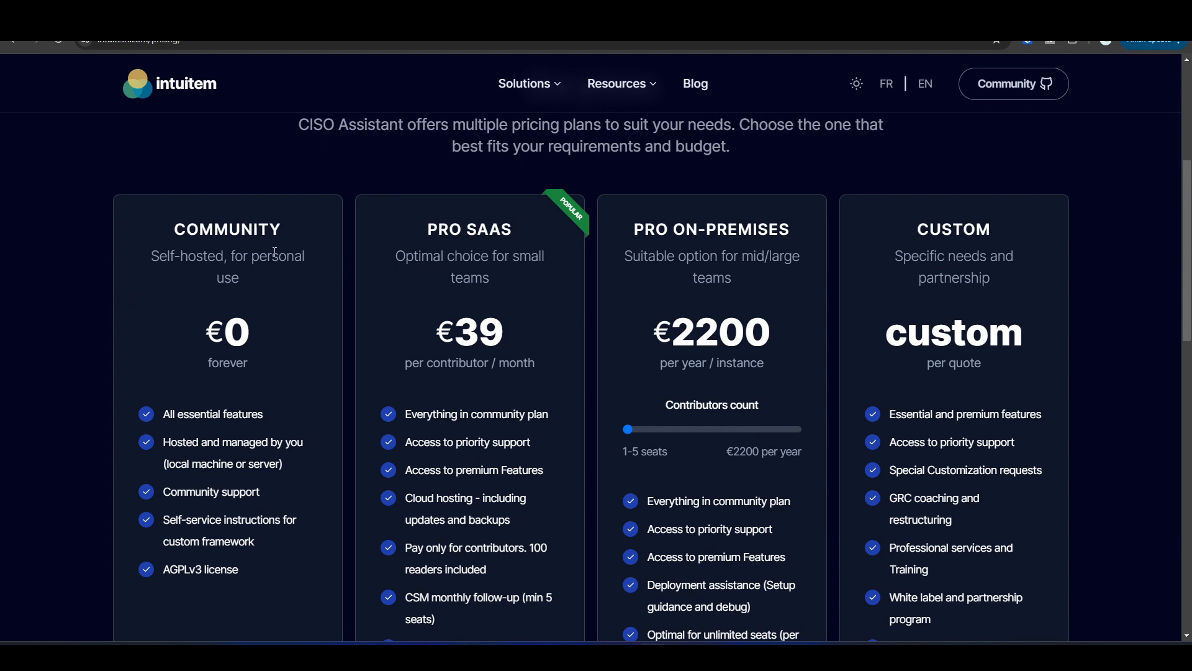
pyautogui.moveTo(270, 277)
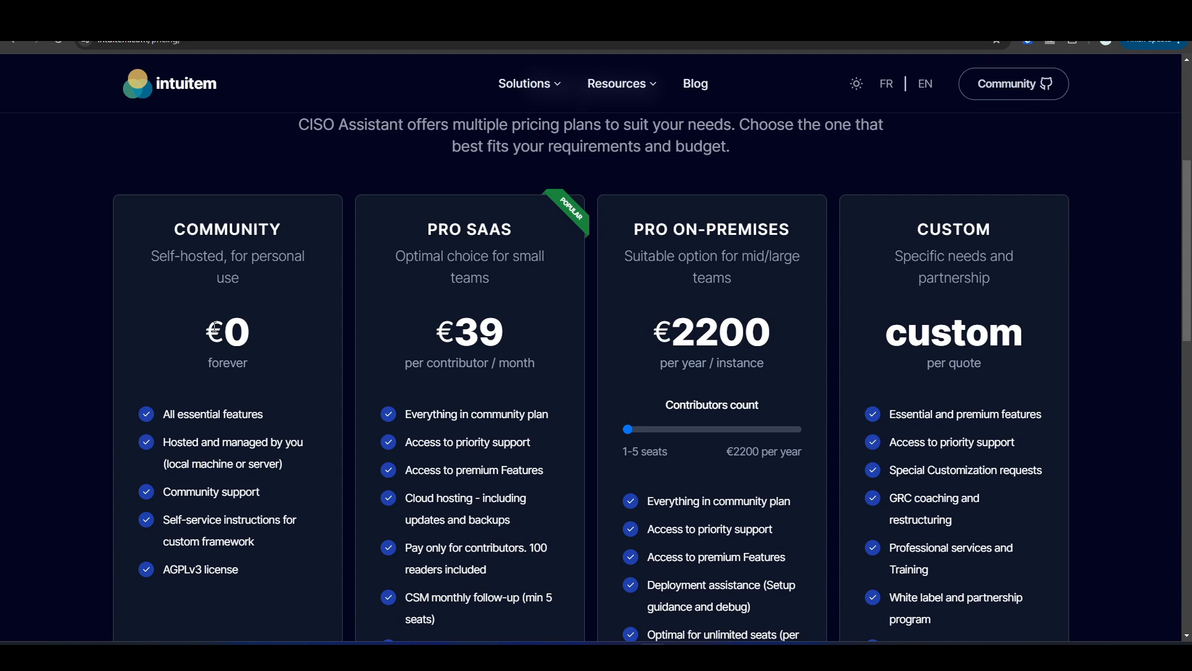
pyautogui.moveTo(316, 267)
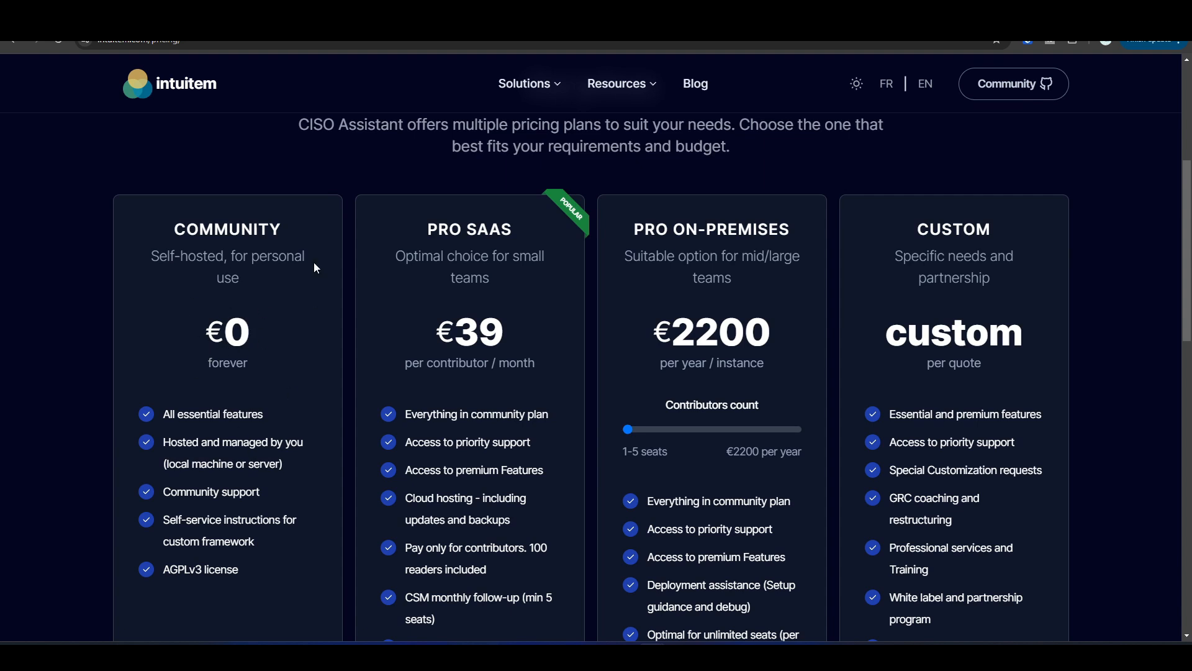
pyautogui.moveTo(239, 310)
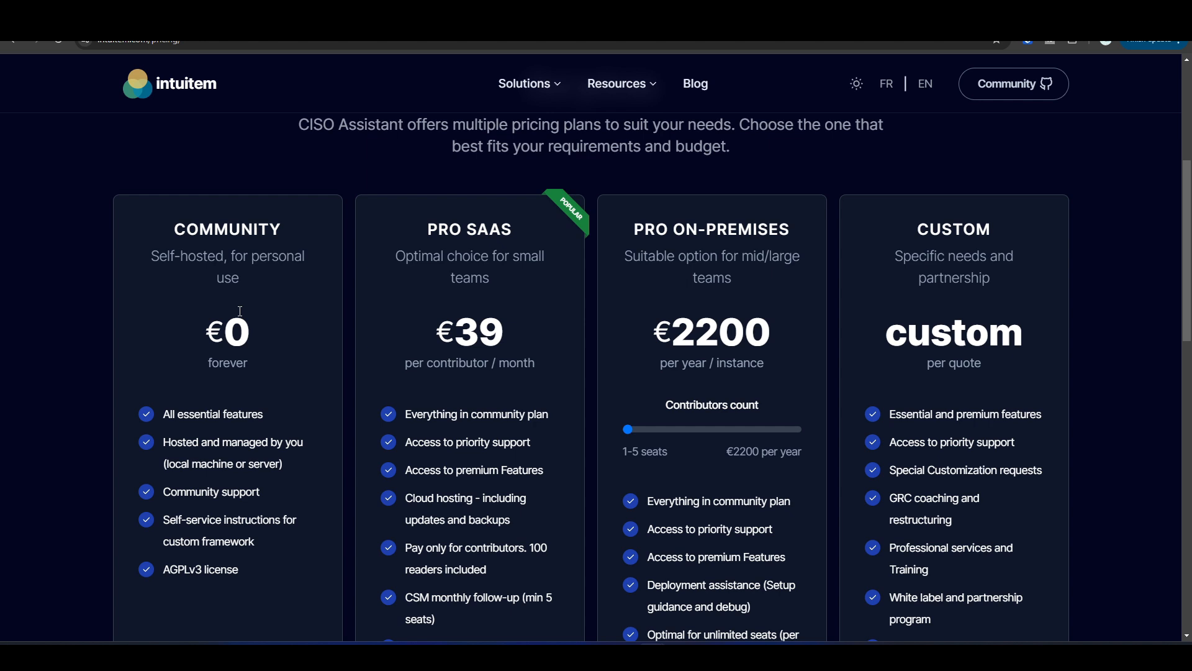
pyautogui.scroll(-3)
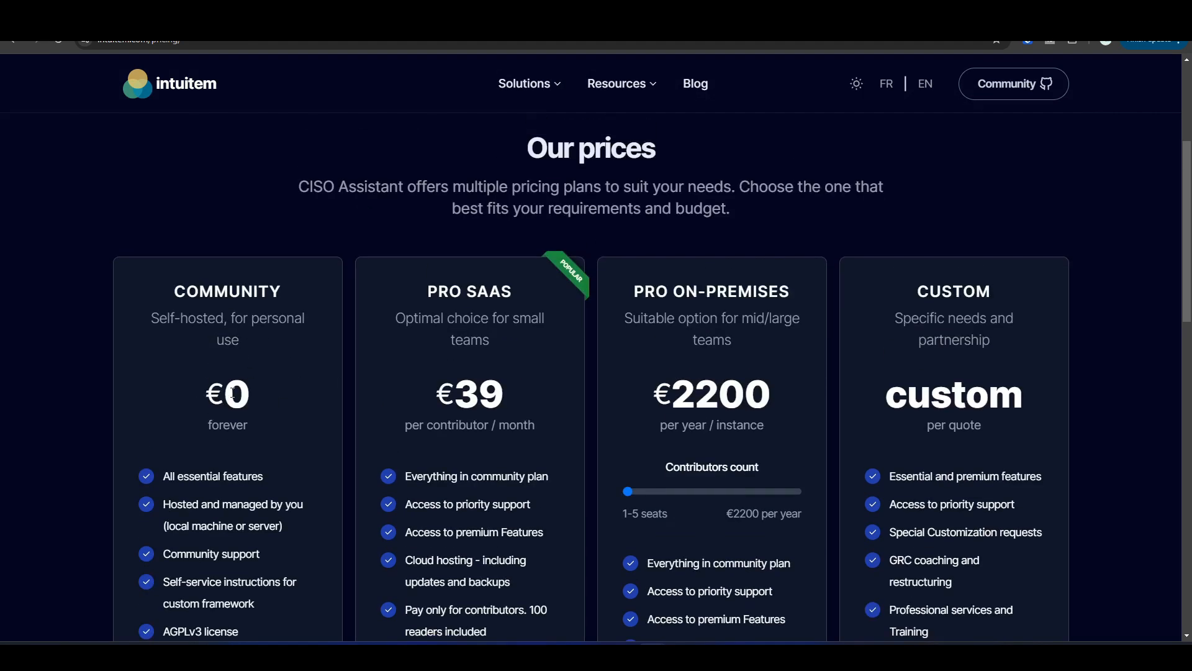
pyautogui.moveTo(197, 372)
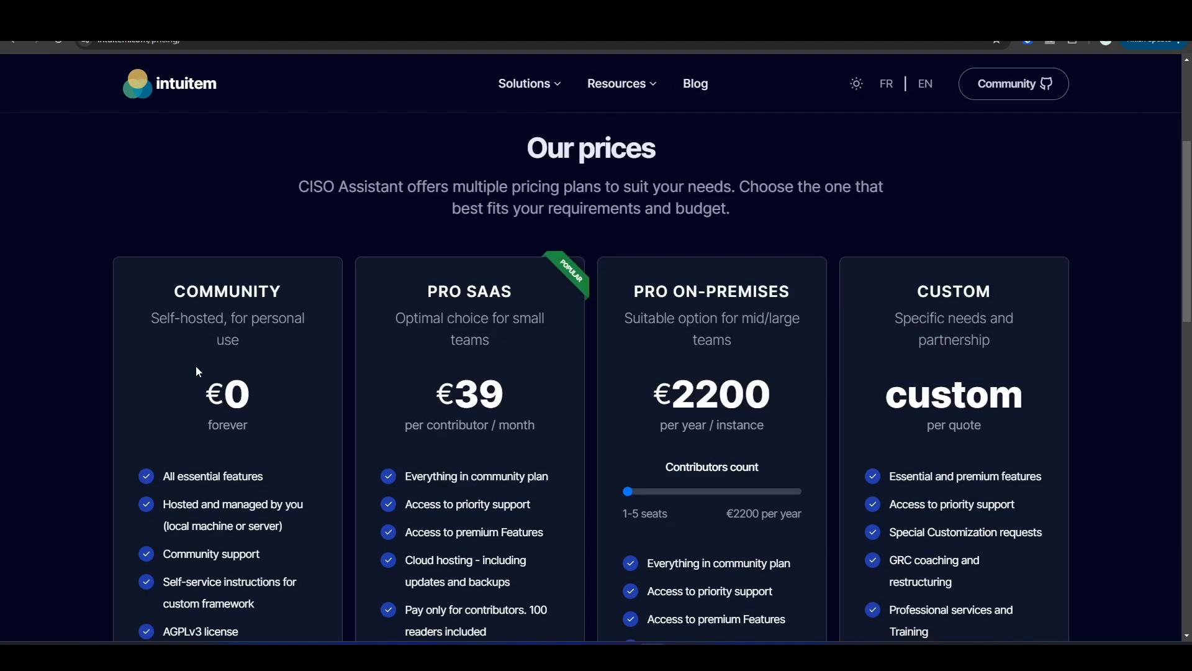
pyautogui.scroll(-3)
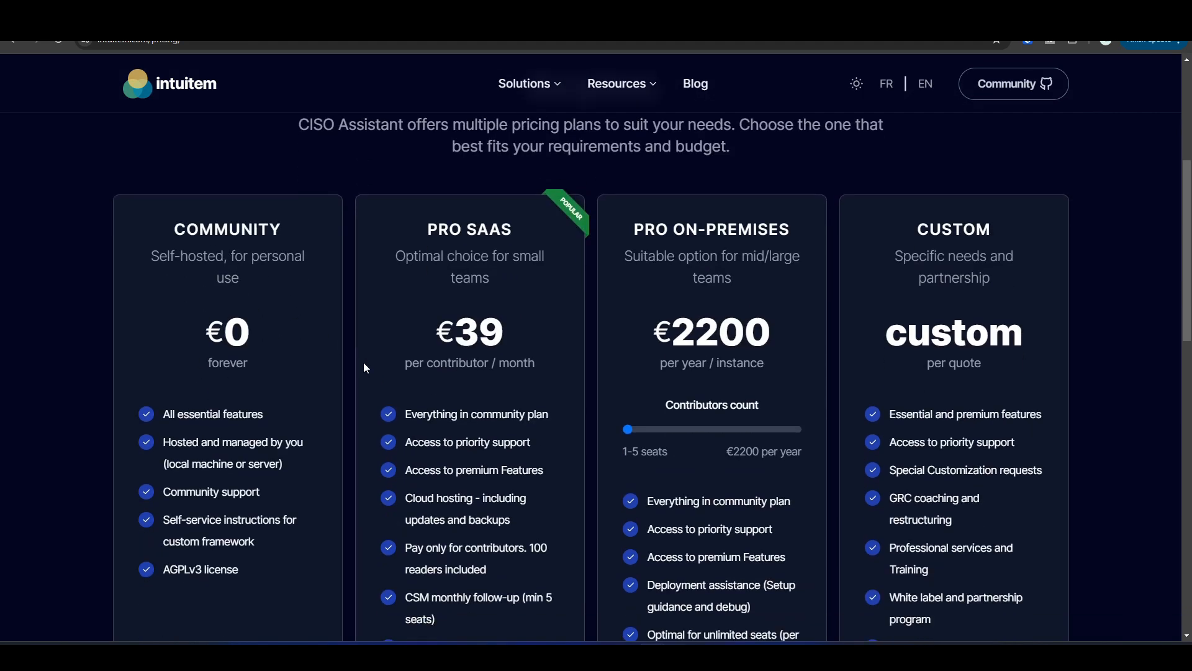
pyautogui.moveTo(496, 246)
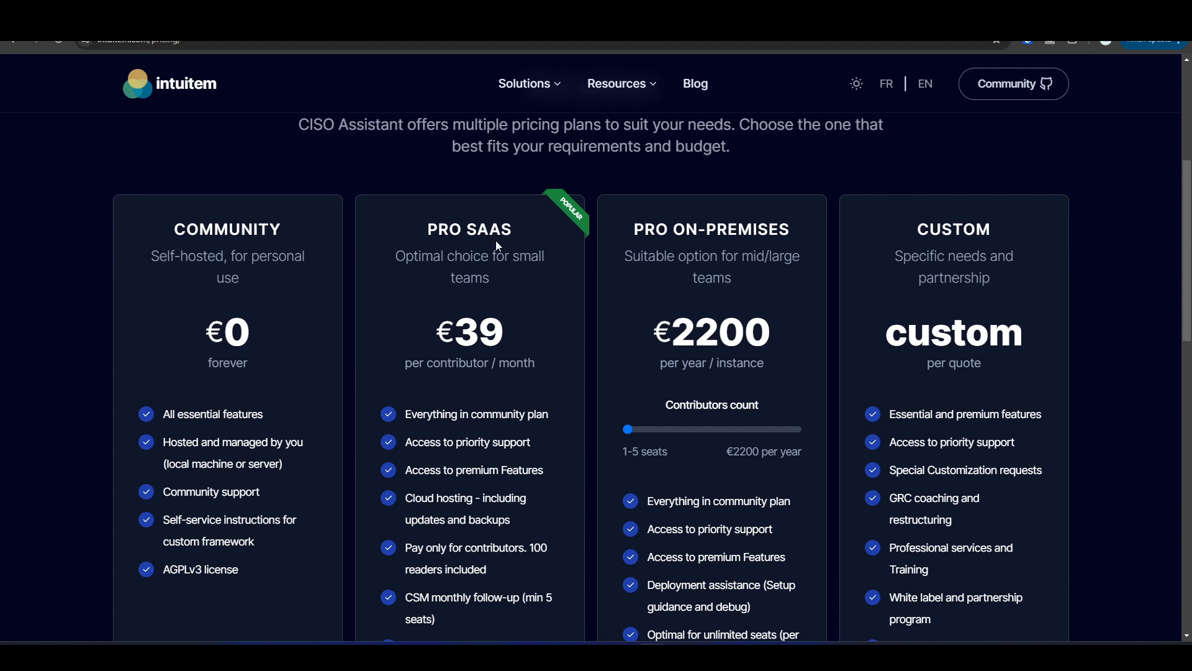
pyautogui.moveTo(516, 295)
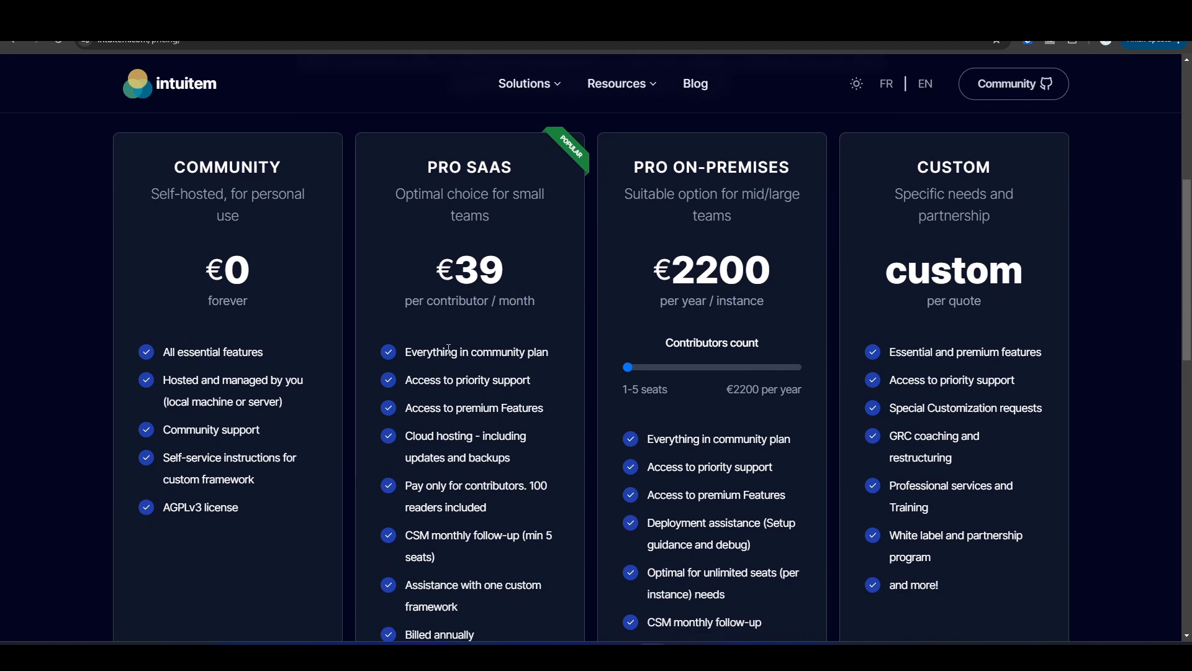
pyautogui.scroll(-3)
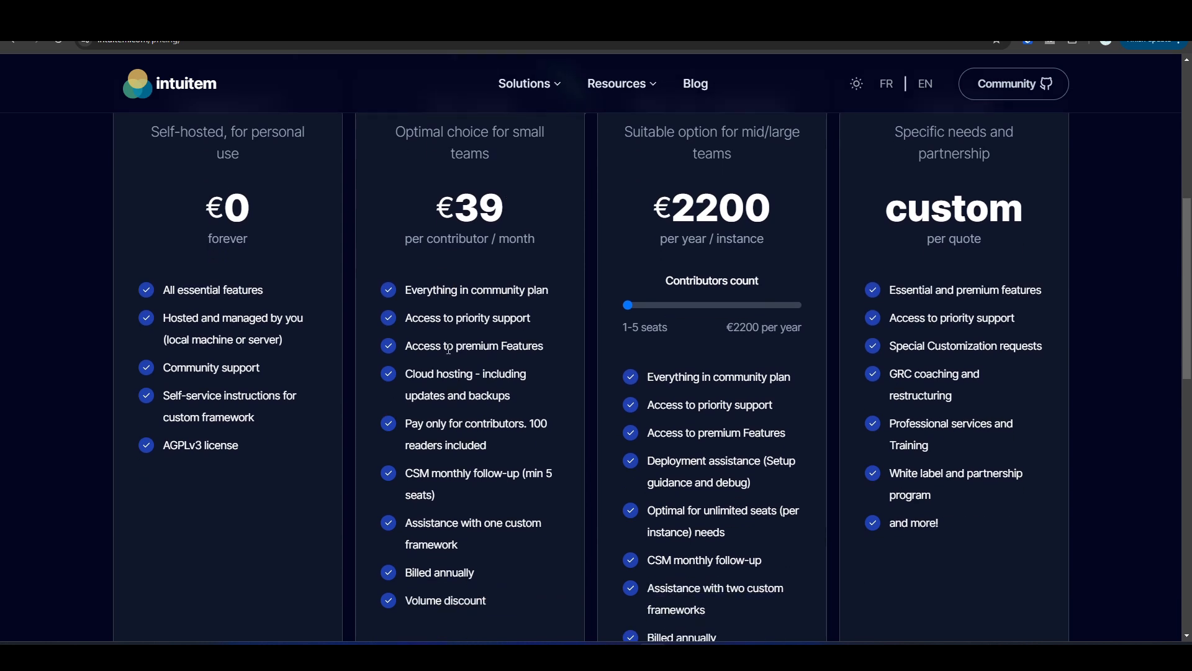
pyautogui.moveTo(406, 333)
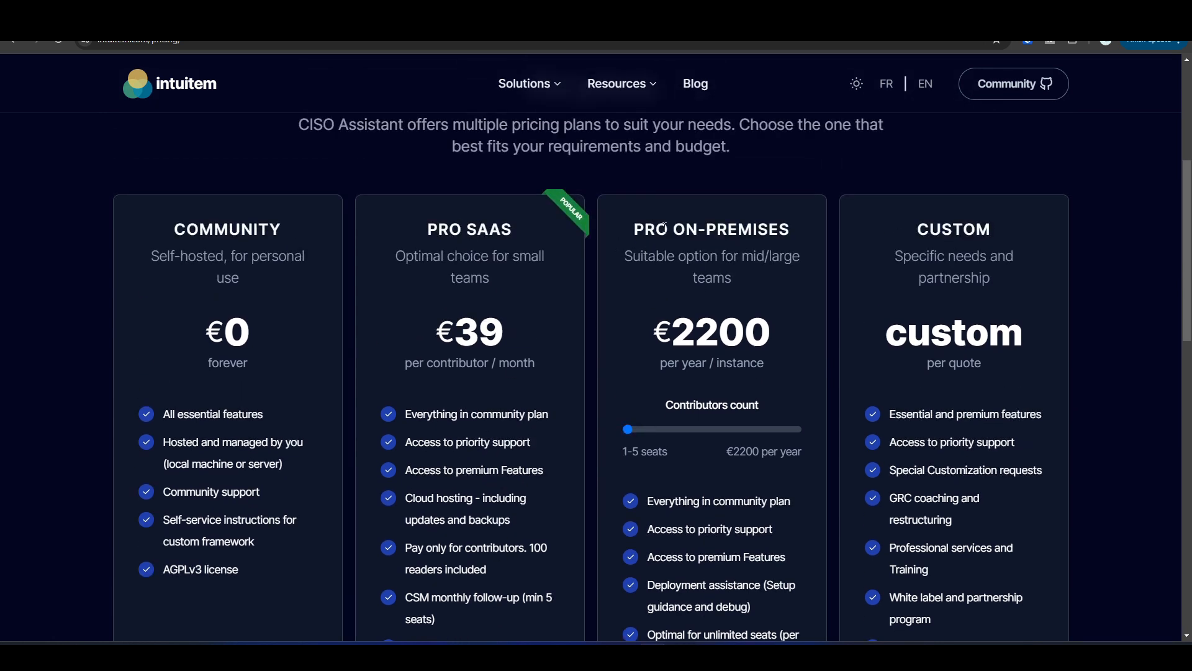
pyautogui.moveTo(839, 344)
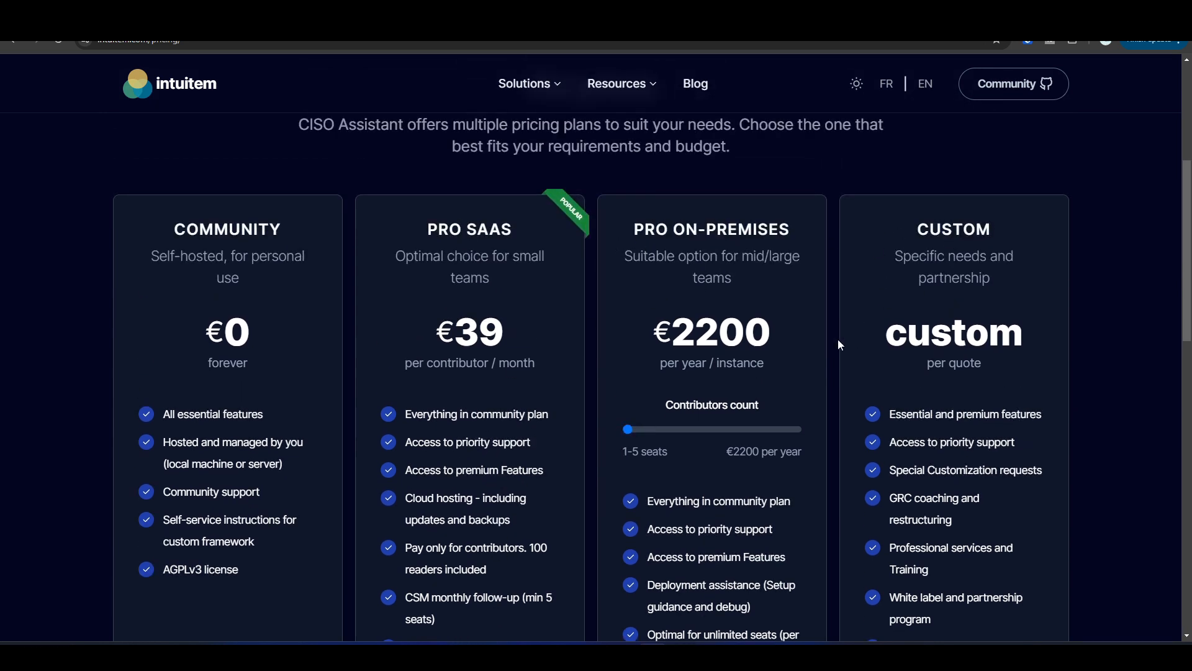
pyautogui.scroll(-3)
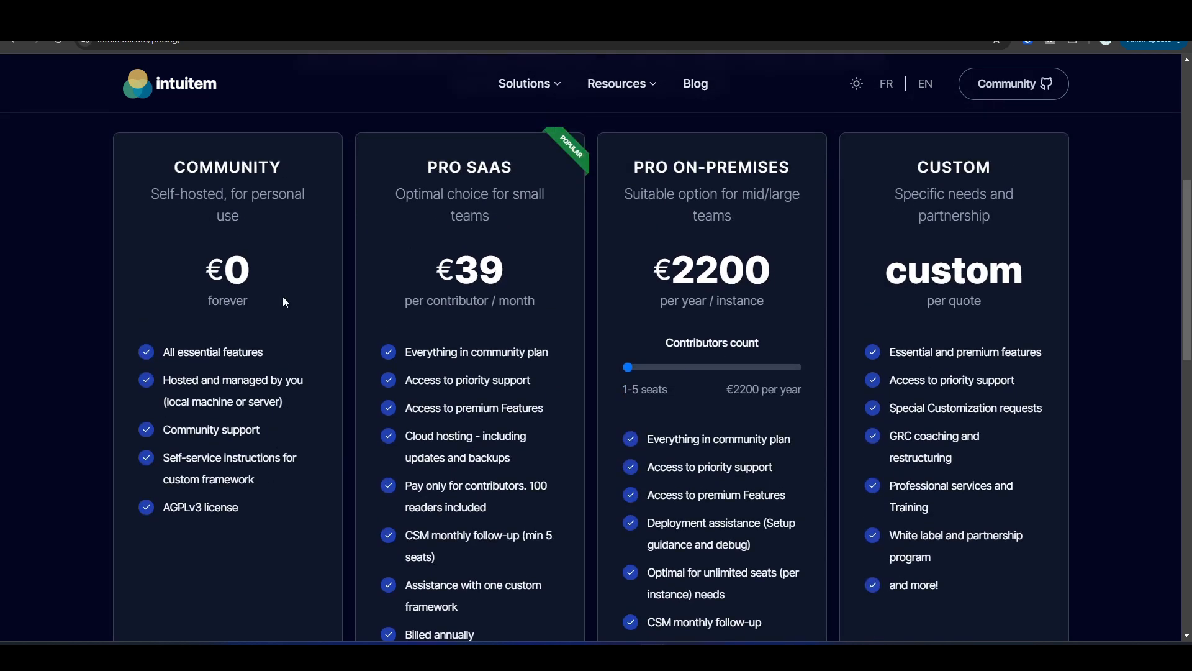
pyautogui.moveTo(266, 319)
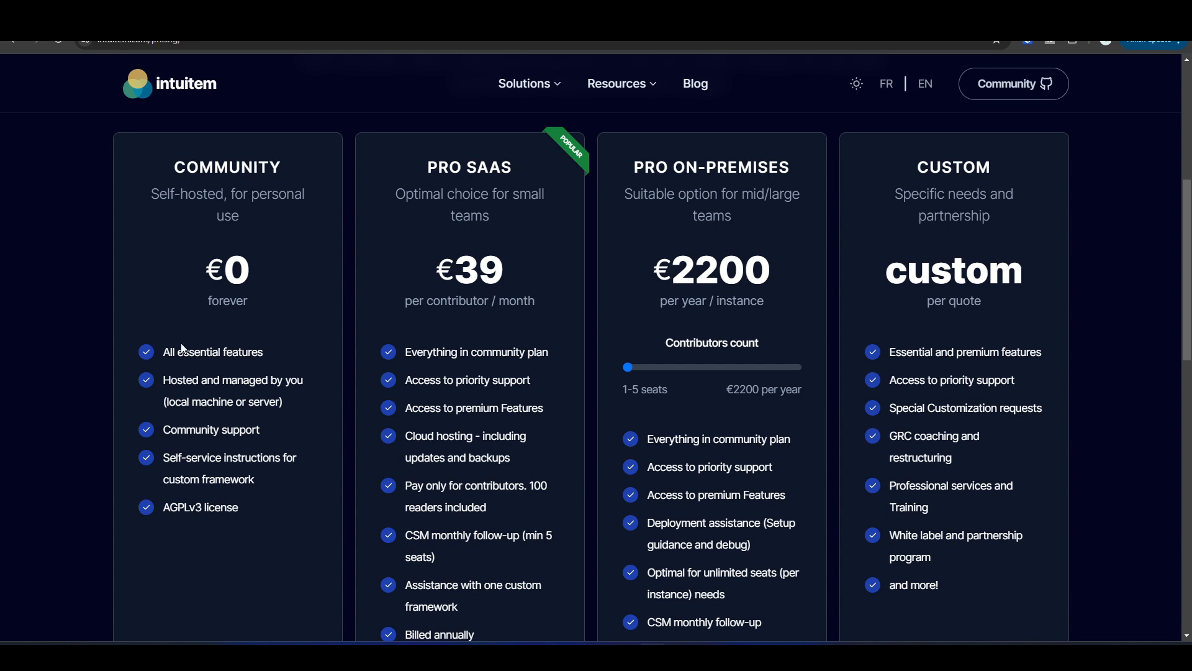
pyautogui.moveTo(262, 395)
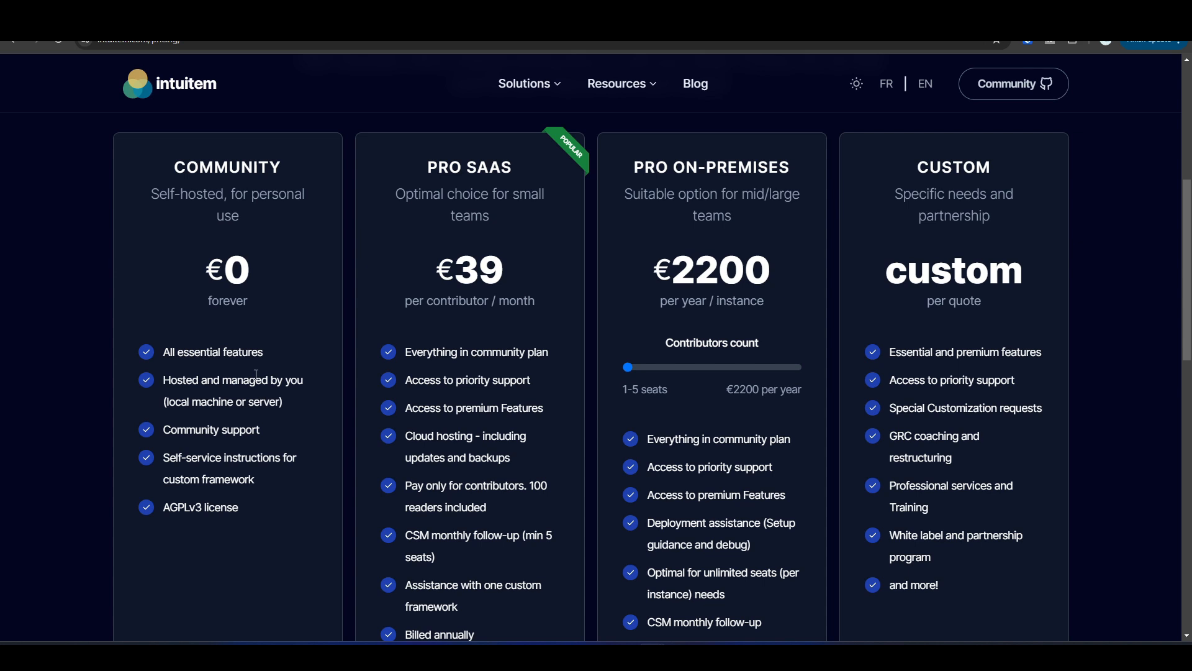
pyautogui.moveTo(236, 349)
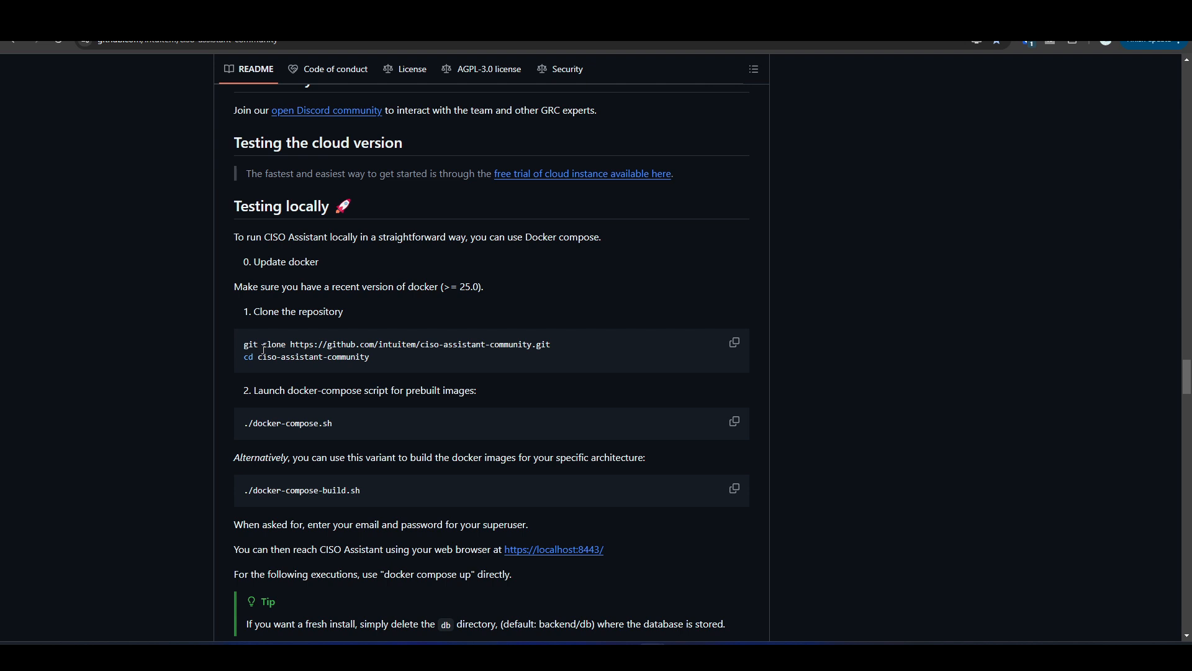
pyautogui.moveTo(326, 327)
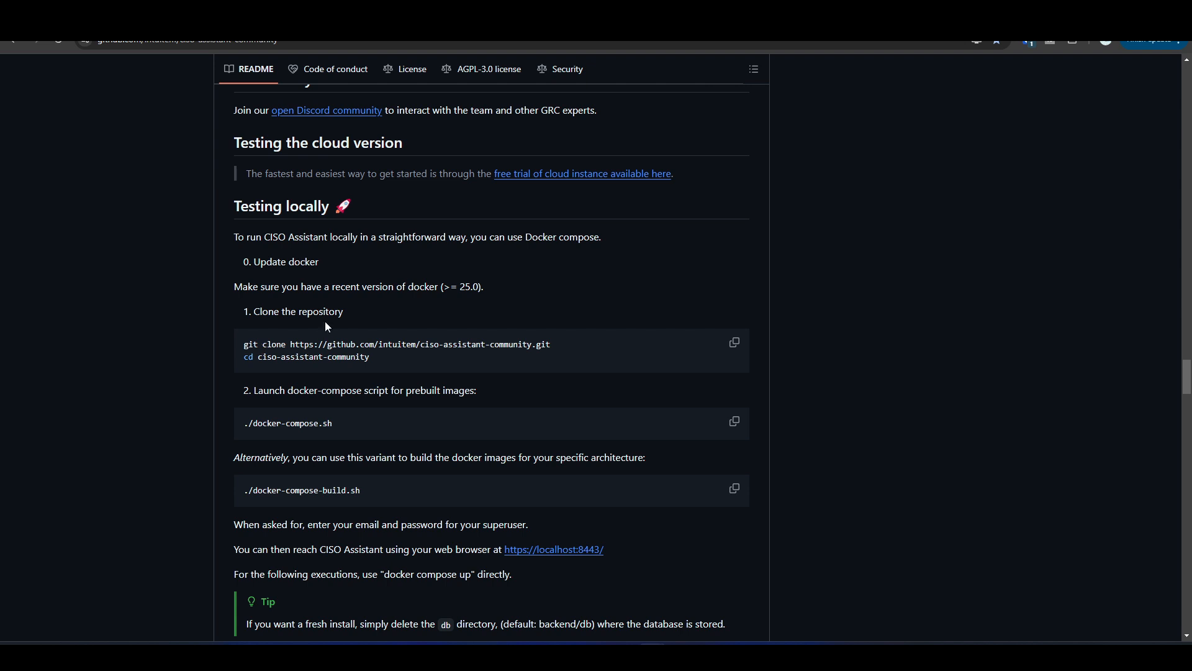
pyautogui.moveTo(222, 342)
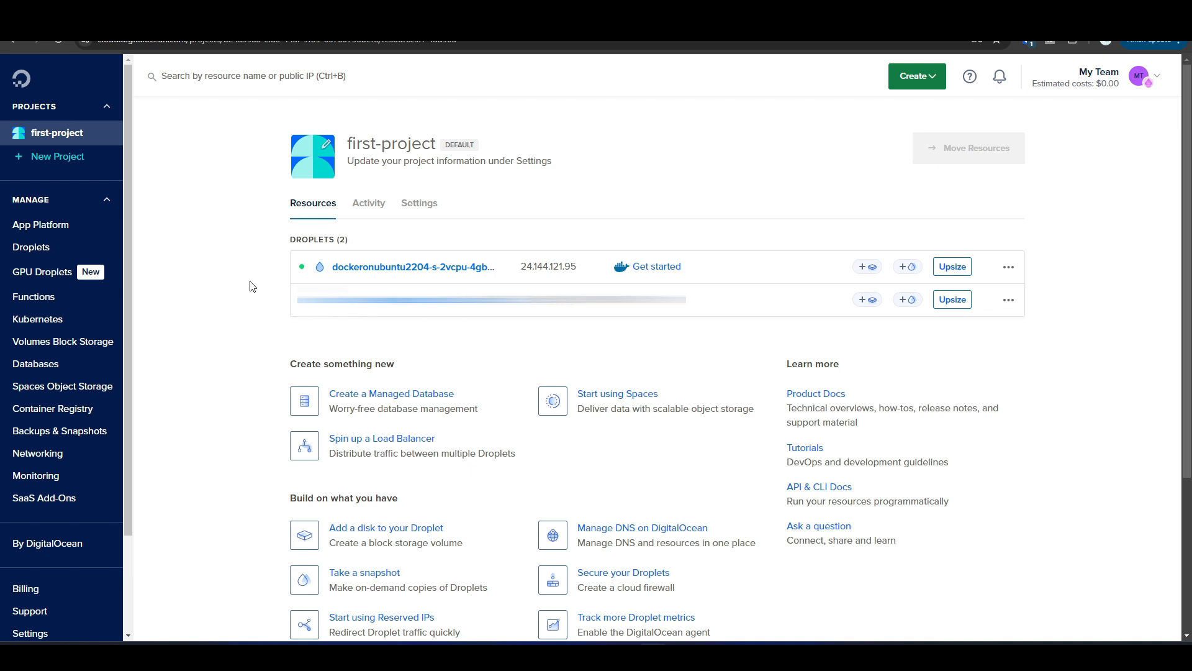
pyautogui.moveTo(502, 225)
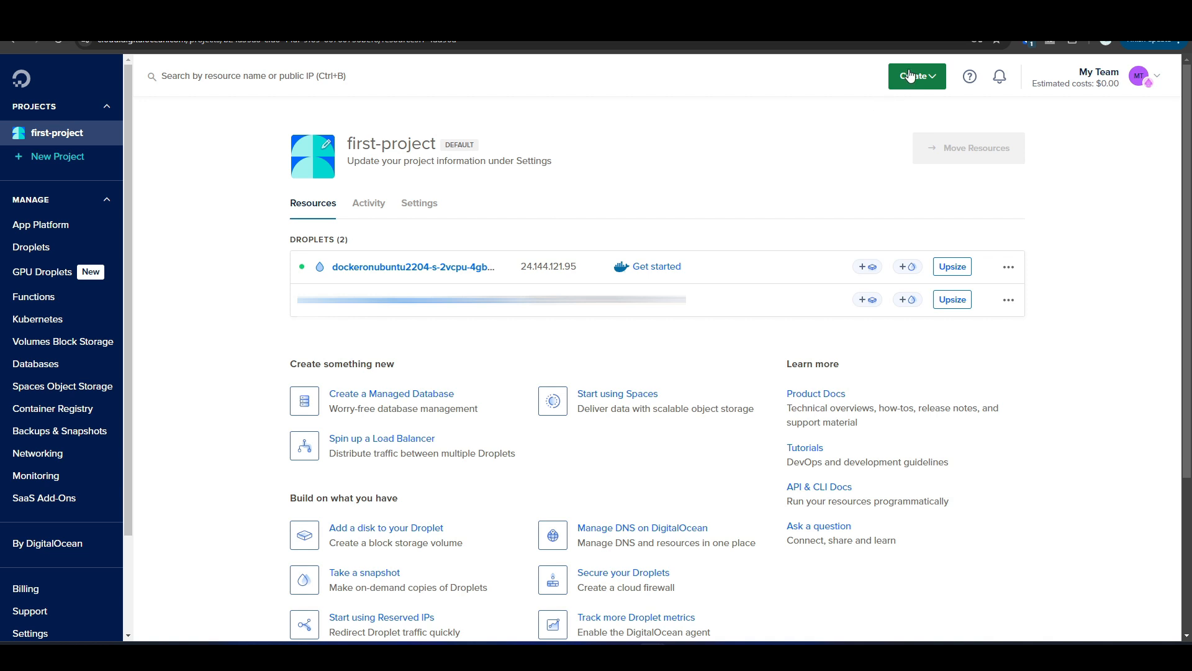
# Step: Start creating a new droplet from the Create menu and reach the Choose an image section
pyautogui.click(916, 75)
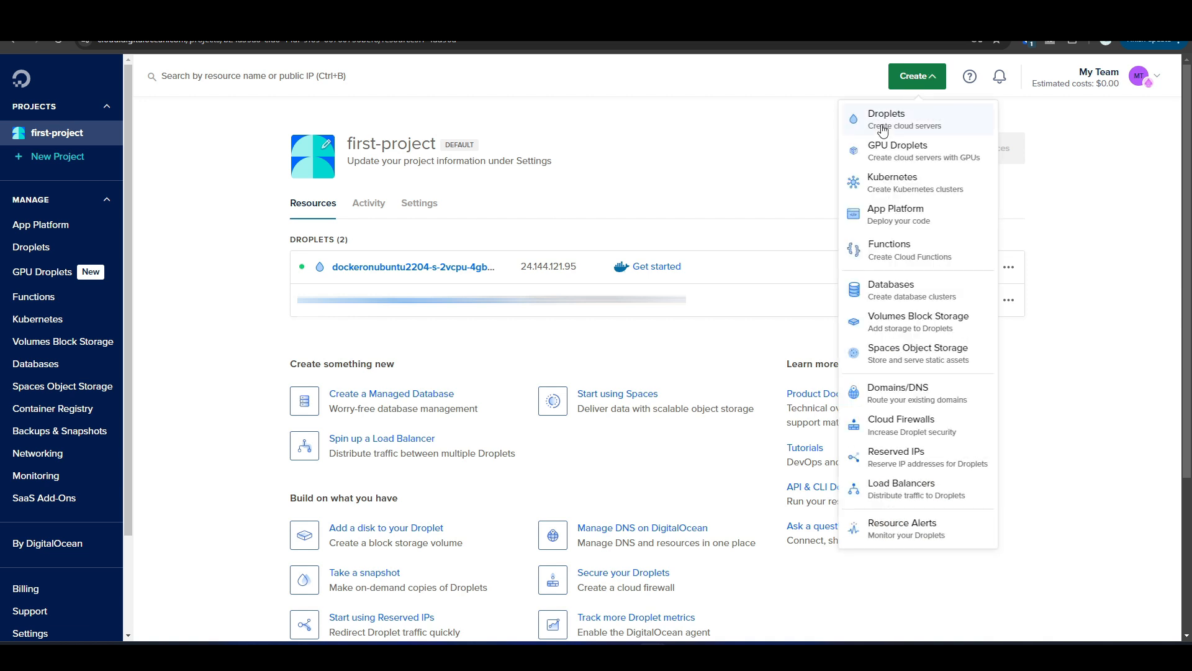
pyautogui.click(887, 119)
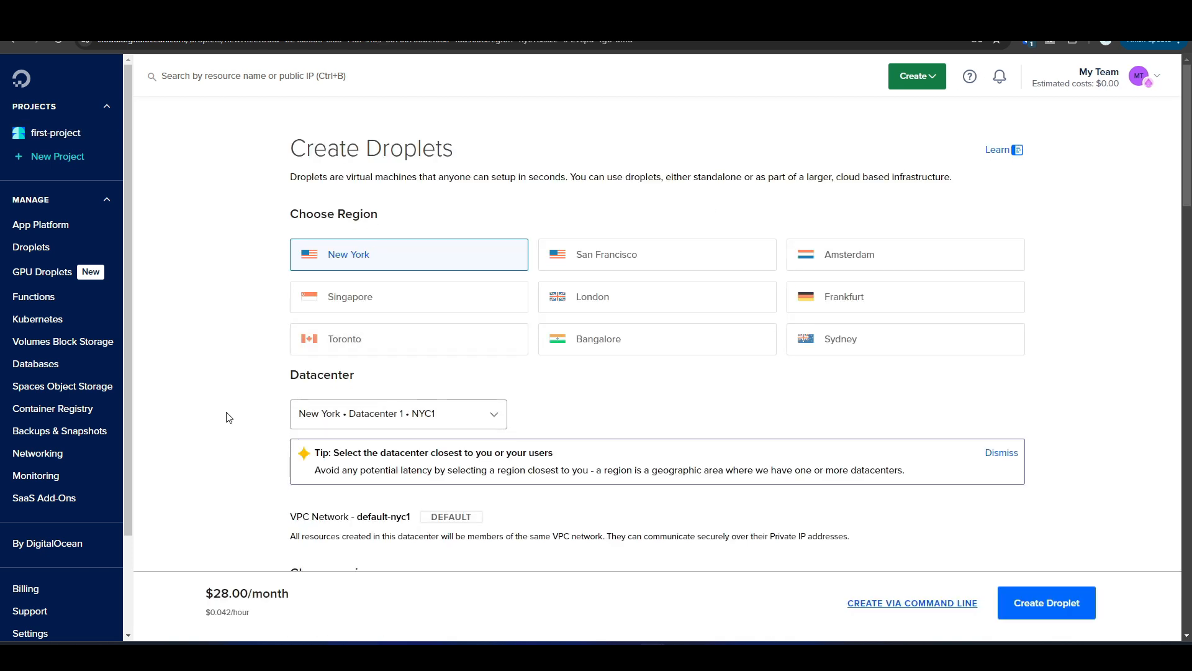
pyautogui.moveTo(246, 373)
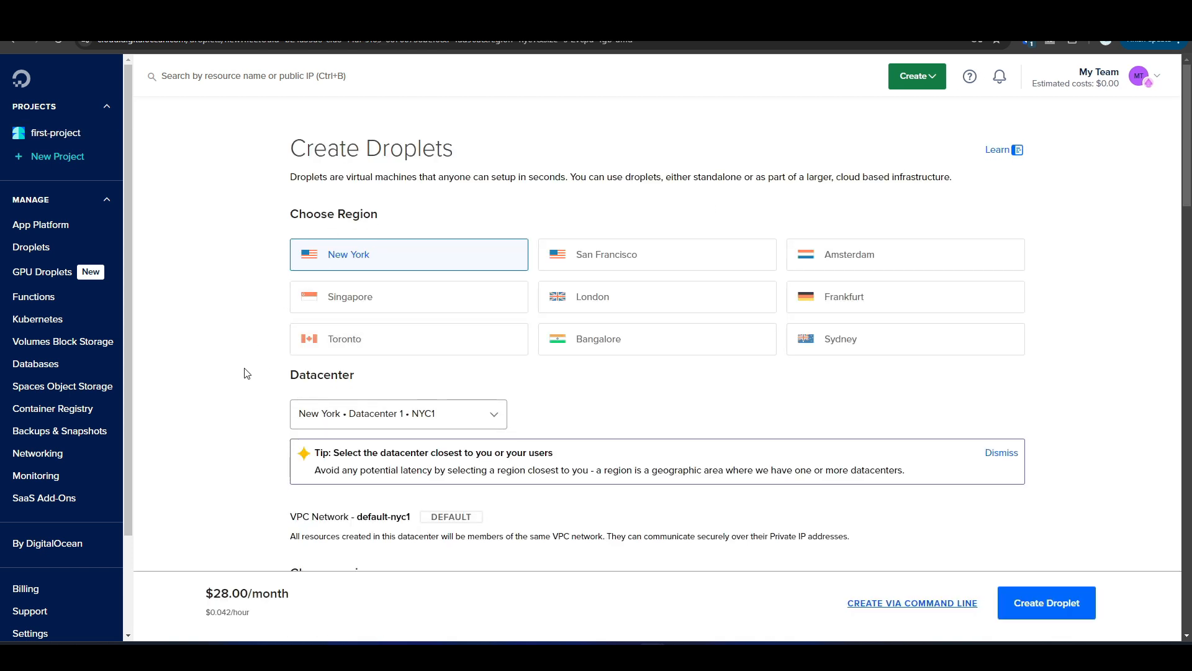
pyautogui.scroll(-3)
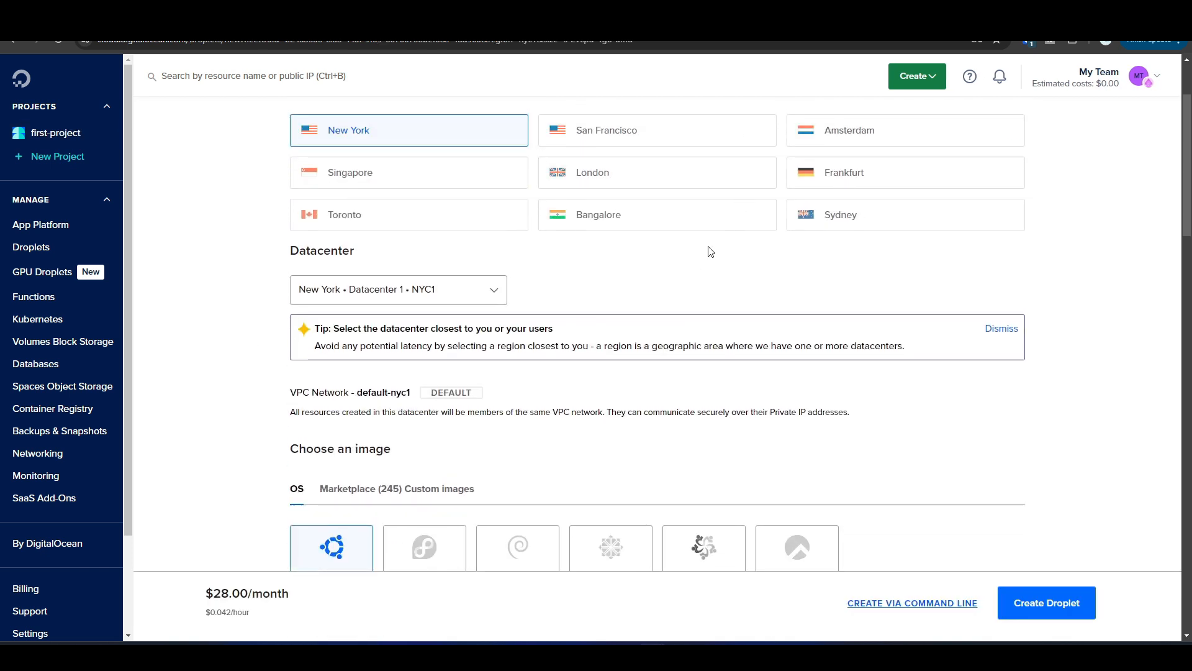
pyautogui.scroll(-3)
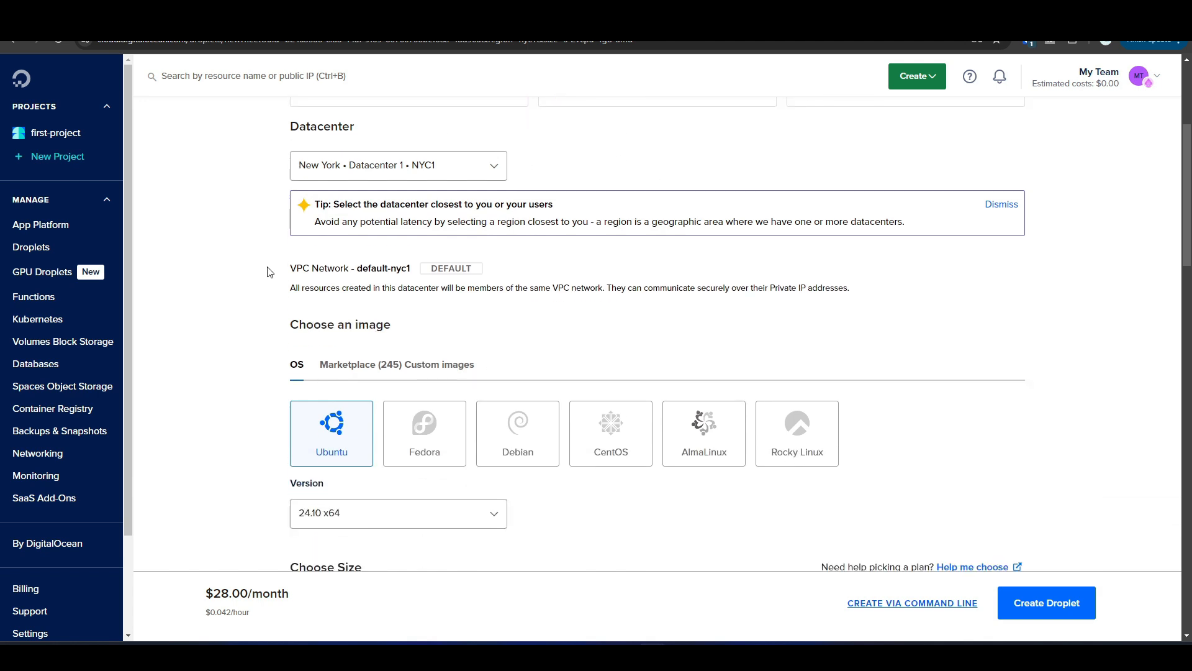
pyautogui.scroll(-3)
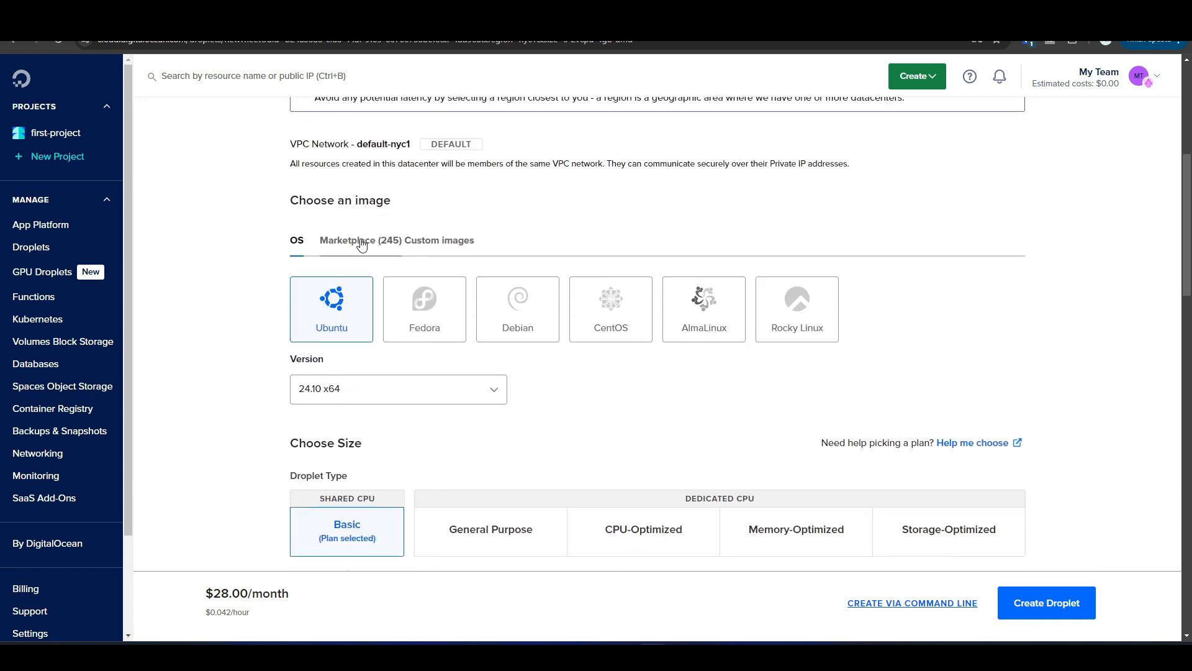
# Step: Search the Marketplace for docker and select Docker latest on Ubuntu 22.04 as the image
pyautogui.click(359, 240)
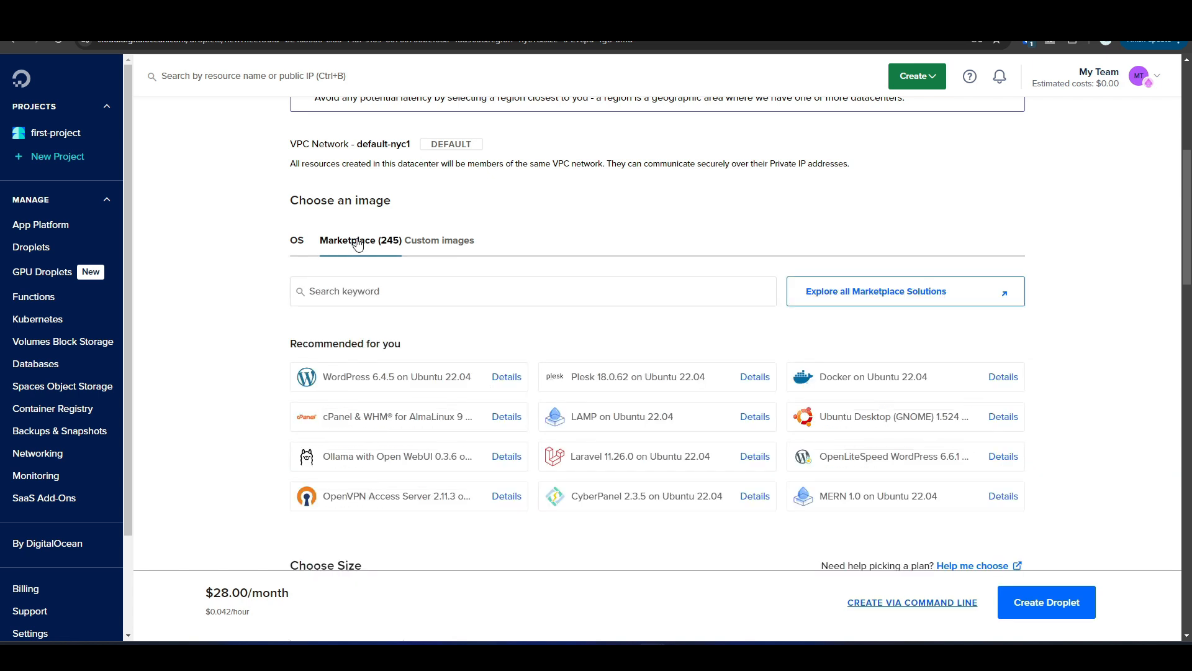
pyautogui.click(533, 291)
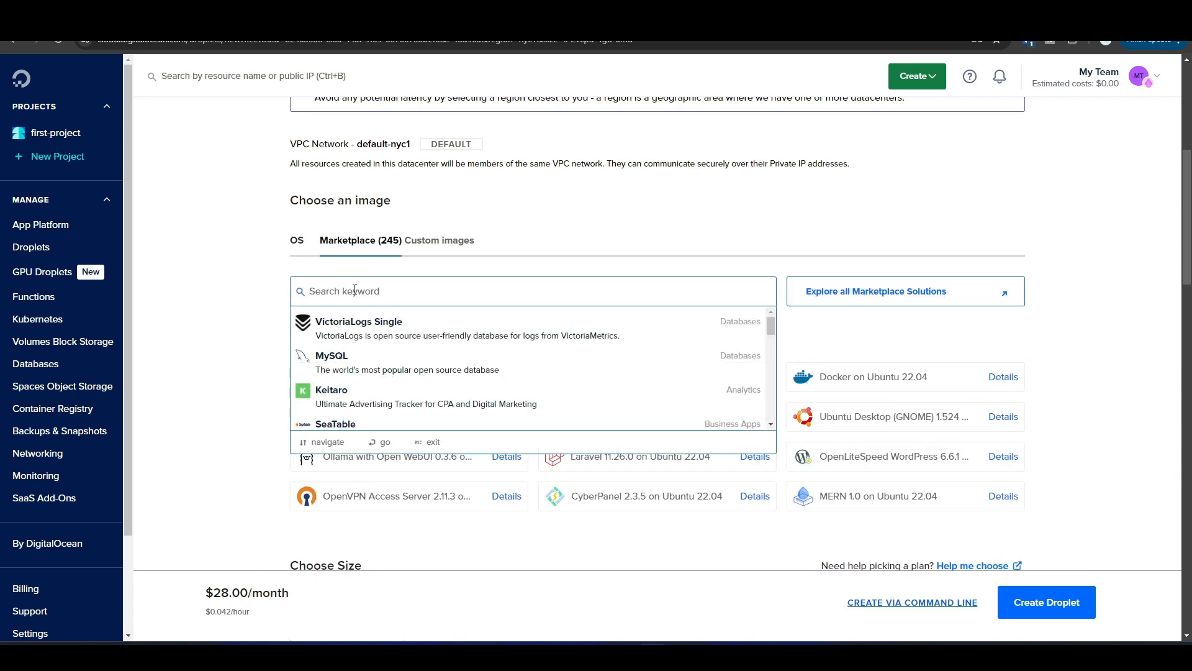
pyautogui.write('dokcer')
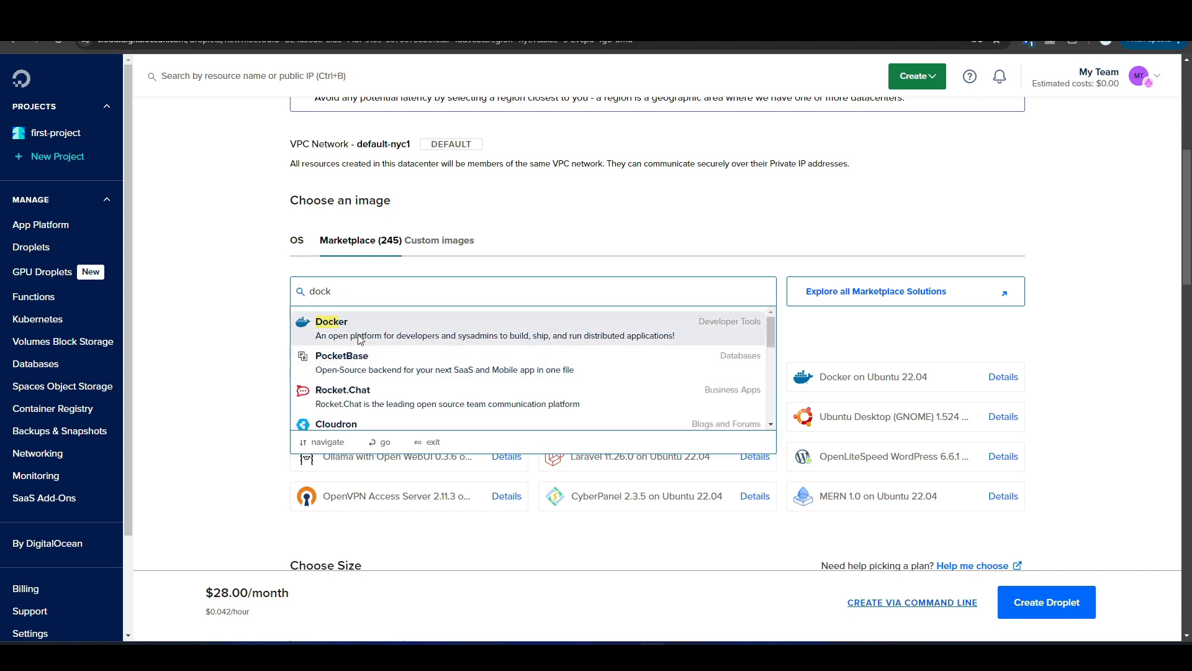
pyautogui.click(330, 320)
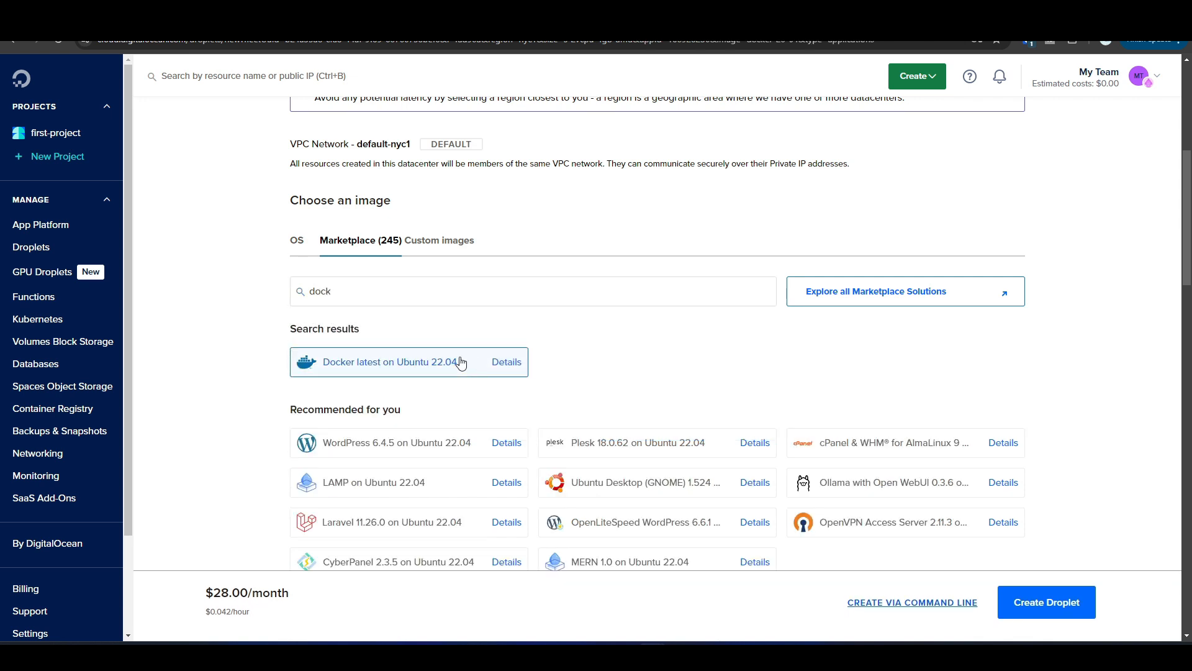
pyautogui.scroll(-3)
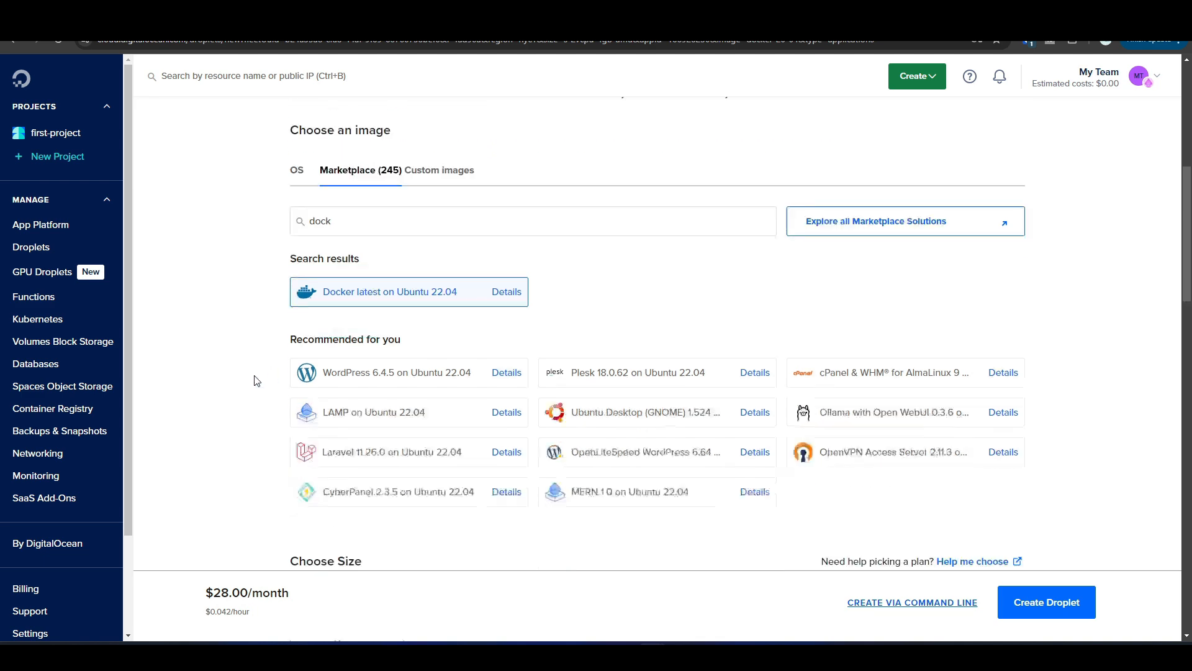
# Step: Choose the Basic Regular SSD $6 per month size and continue down to the root password section
pyautogui.scroll(-3)
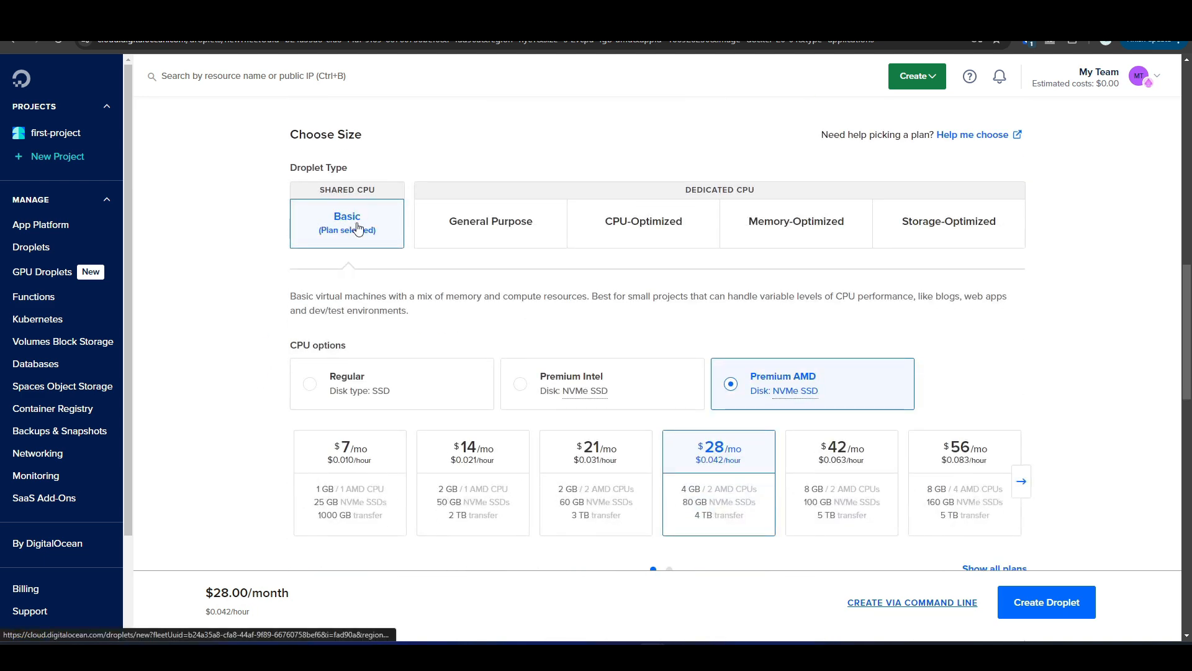
pyautogui.click(309, 383)
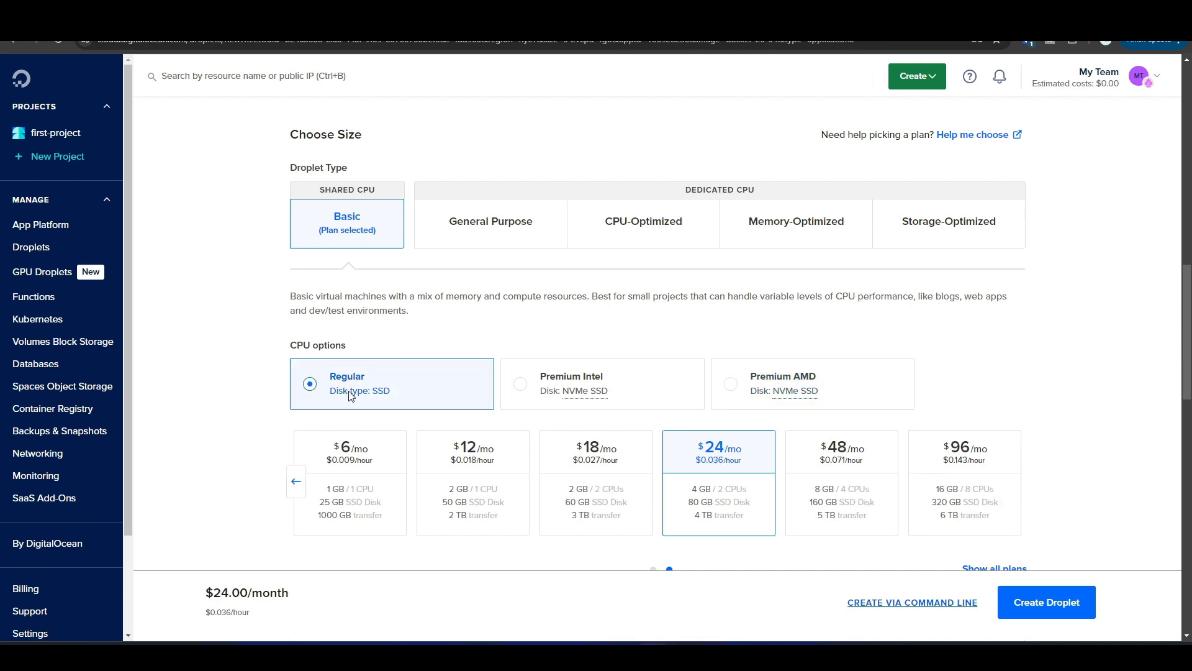
pyautogui.click(350, 451)
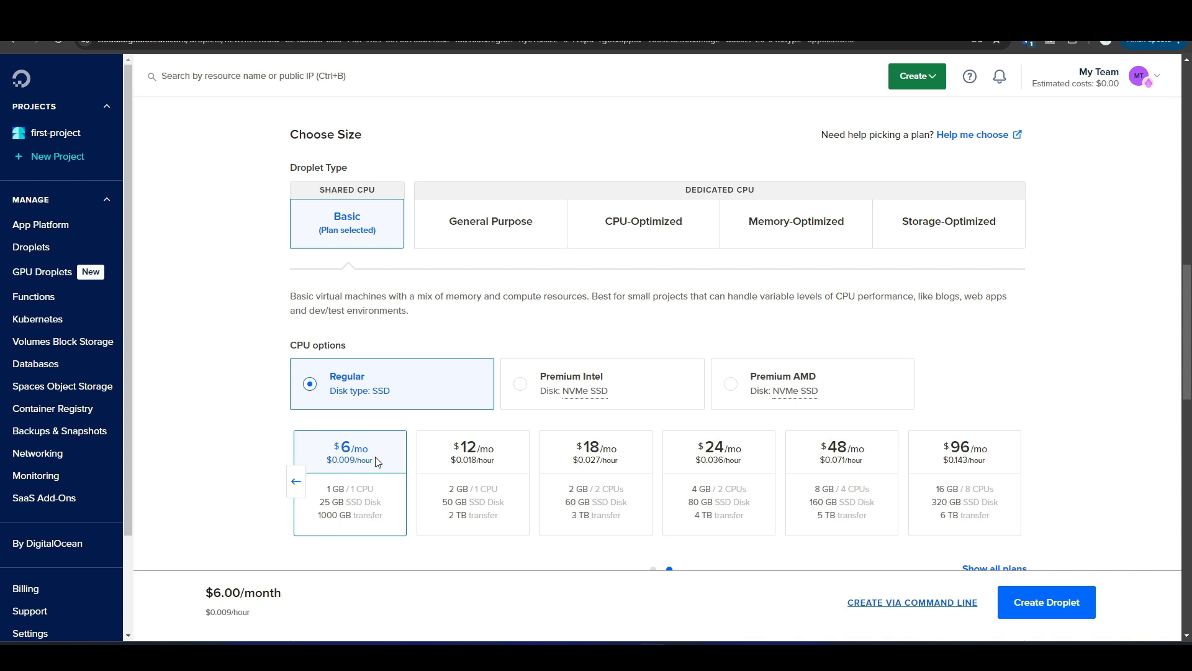
pyautogui.scroll(-3)
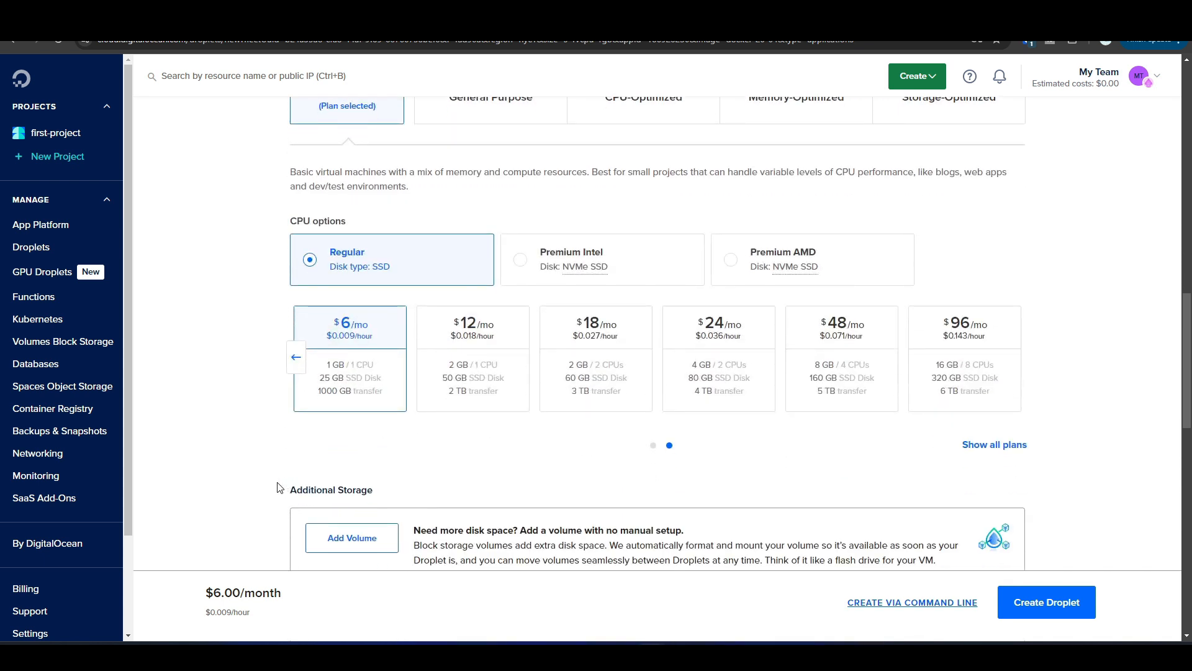
pyautogui.scroll(-3)
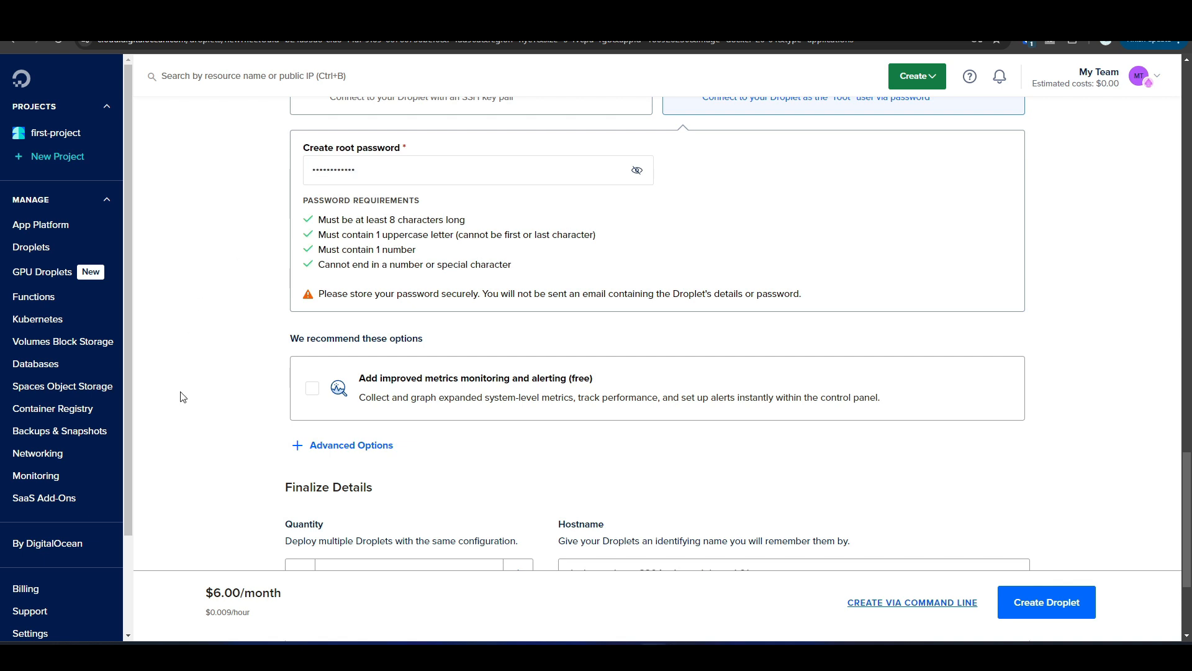
pyautogui.scroll(-3)
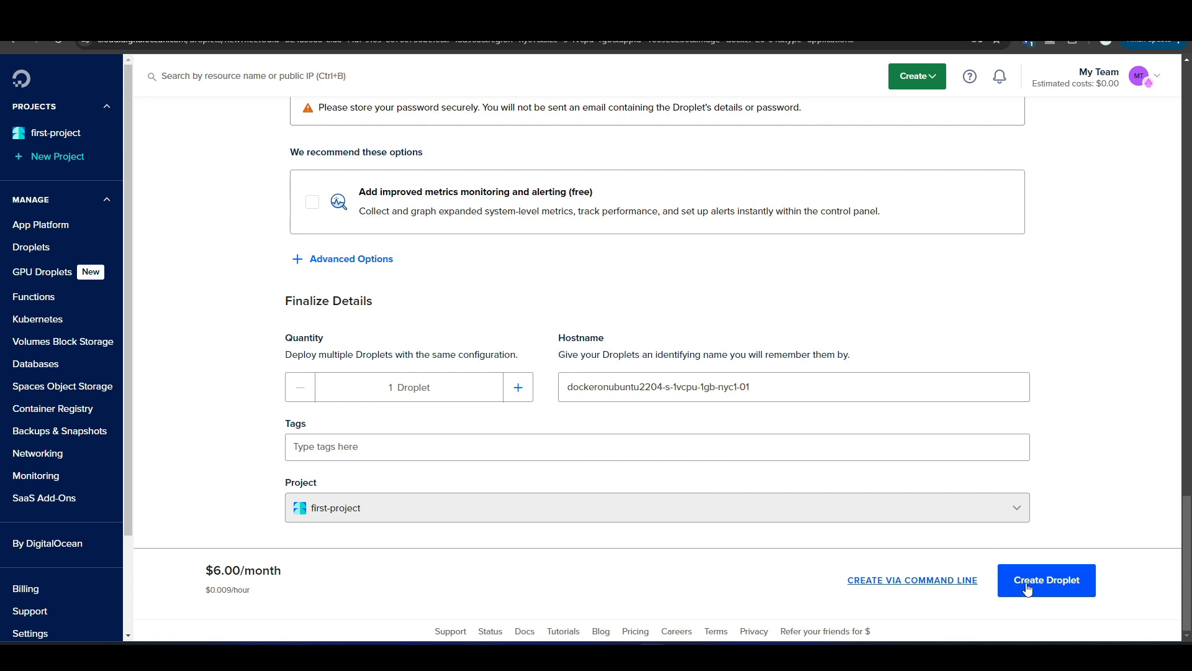
pyautogui.moveTo(1017, 601)
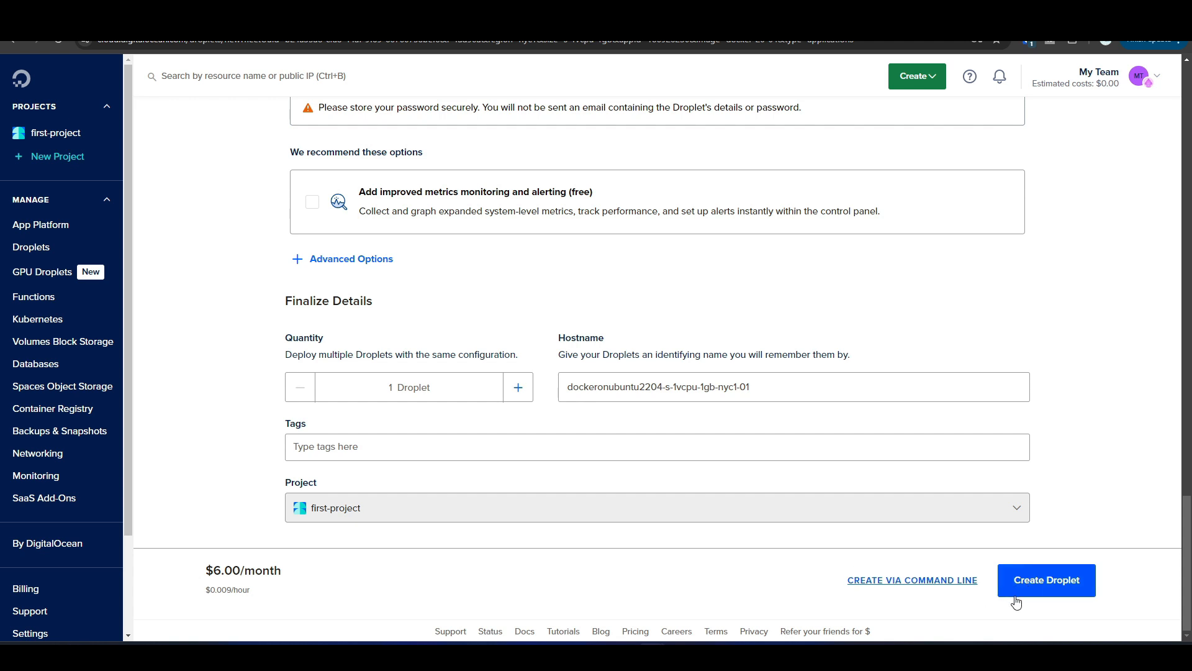
pyautogui.moveTo(670, 592)
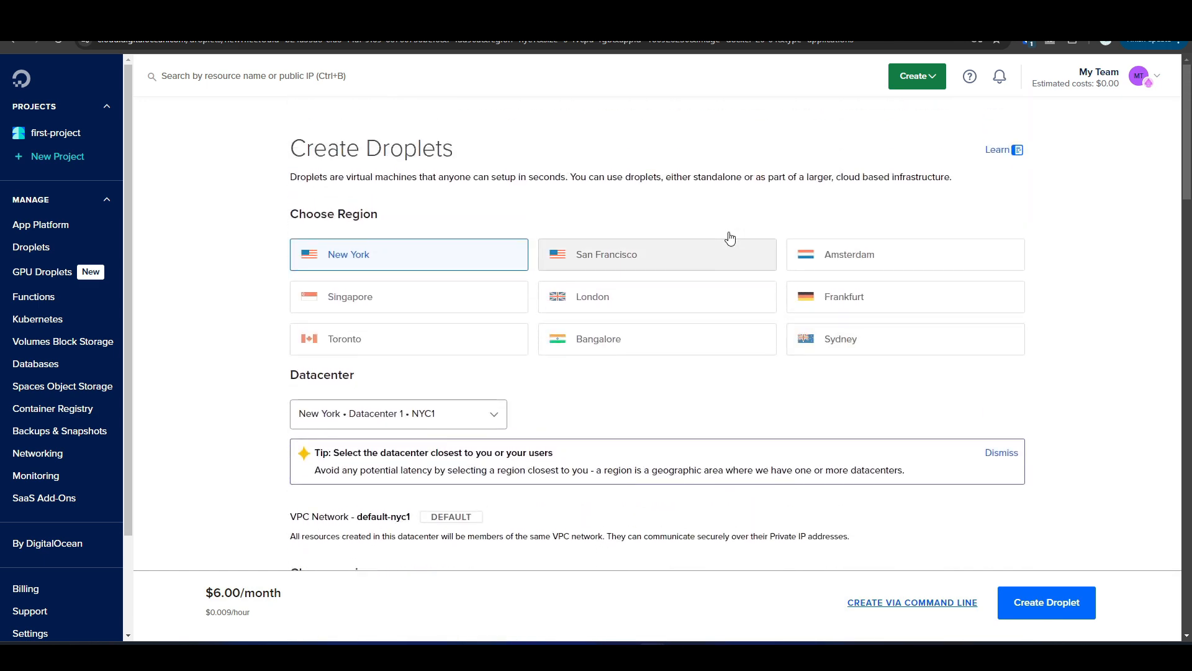
# Step: Show the first-project droplets list with the new Docker droplet at 24.144.121.95
pyautogui.click(56, 133)
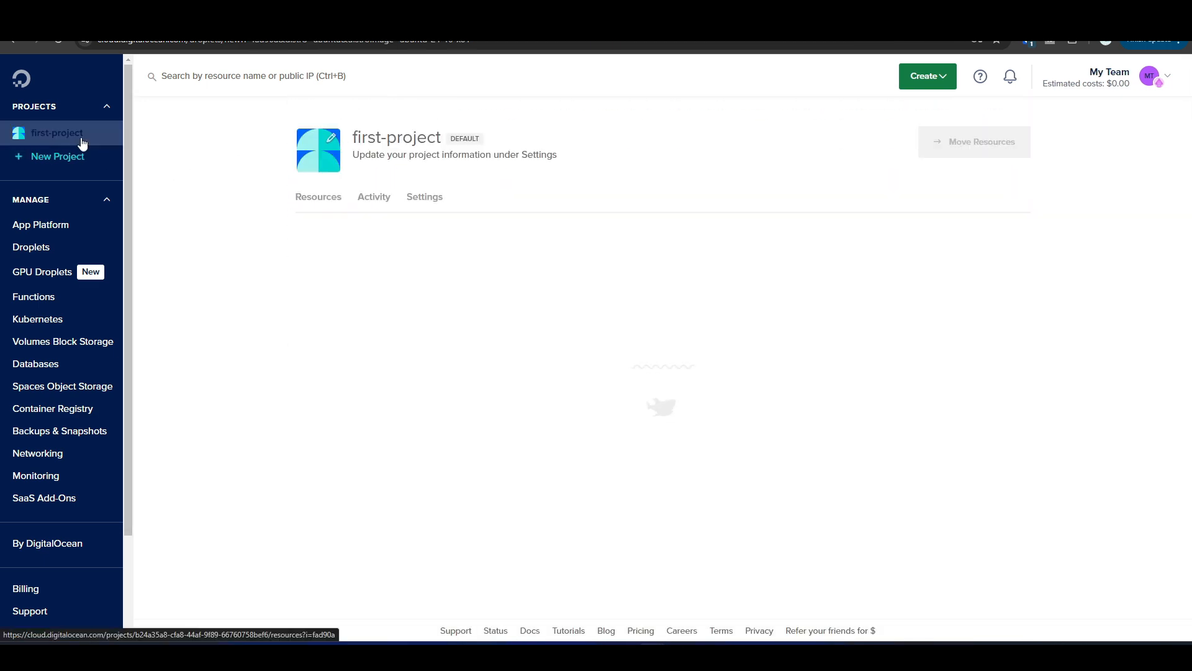
pyautogui.click(56, 133)
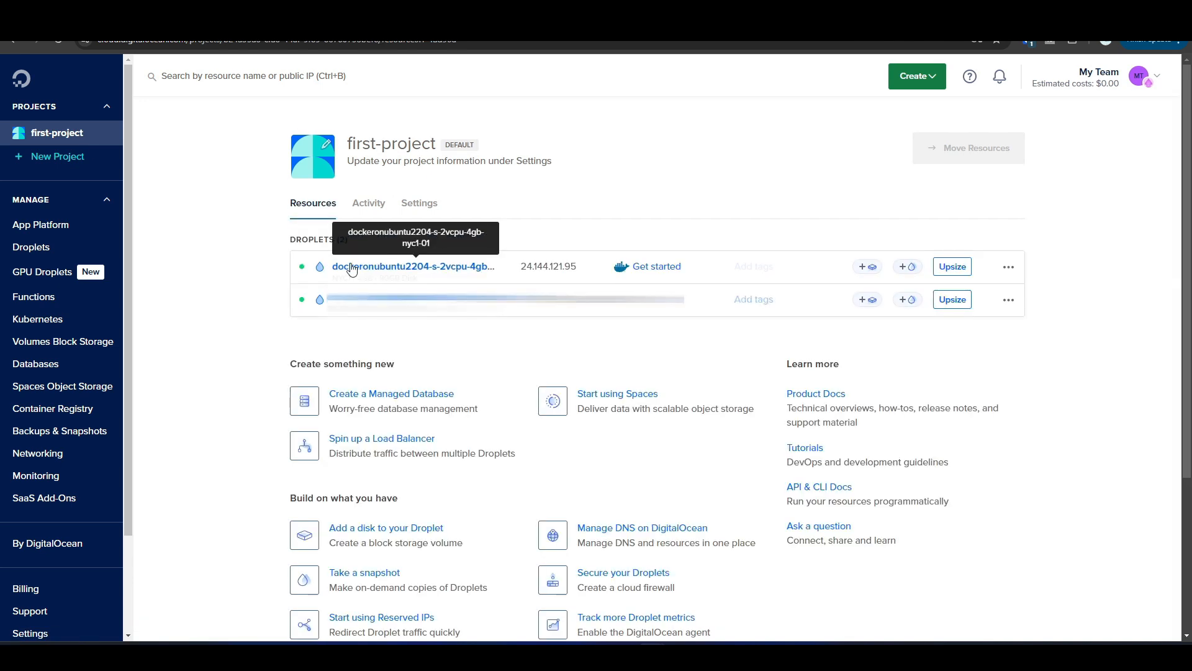
pyautogui.moveTo(509, 272)
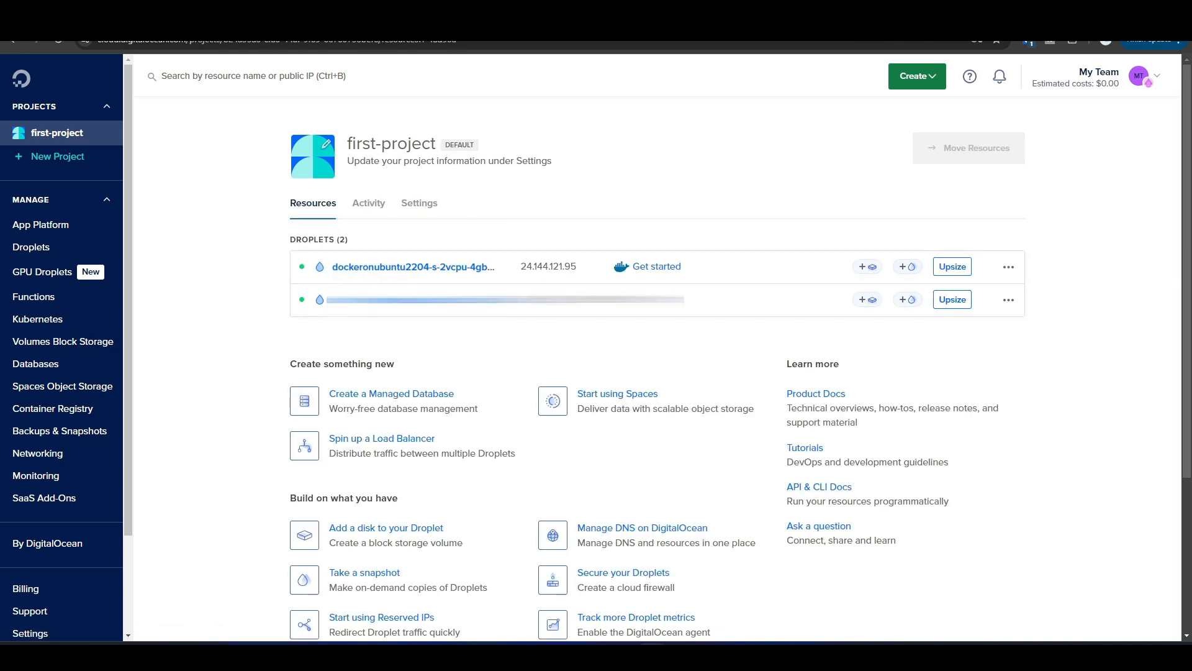
pyautogui.moveTo(137, 426)
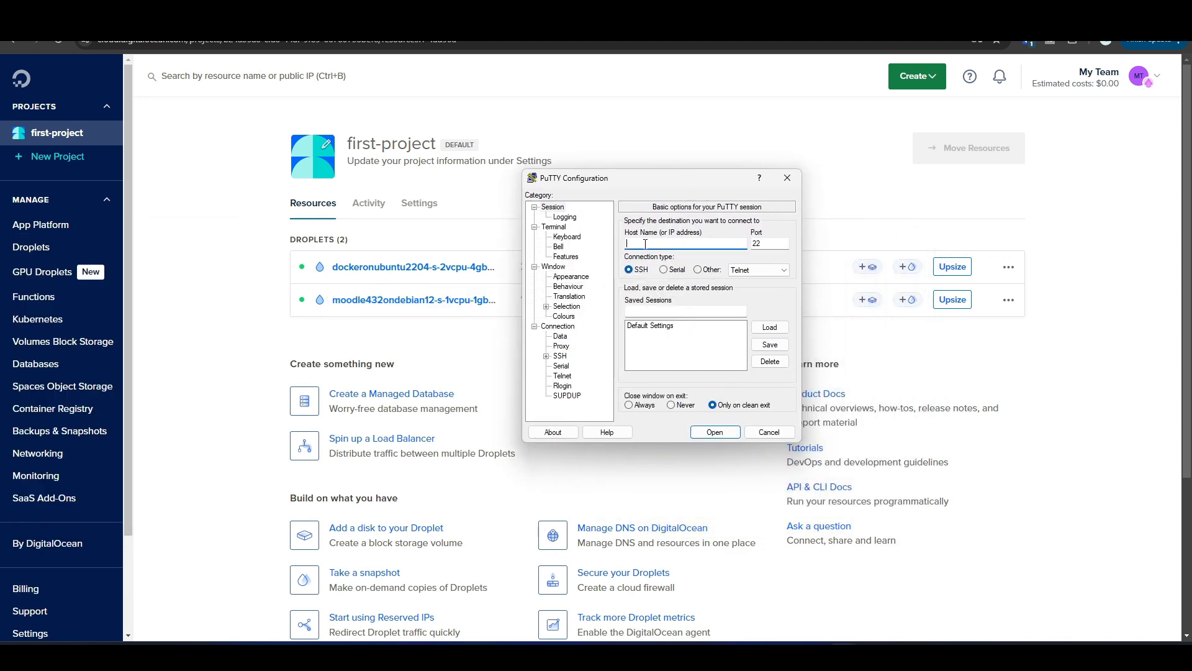
# Step: Connect over SSH to 24.144.121.95 and log in as root to the Docker droplet
pyautogui.write('24.144.121.95')
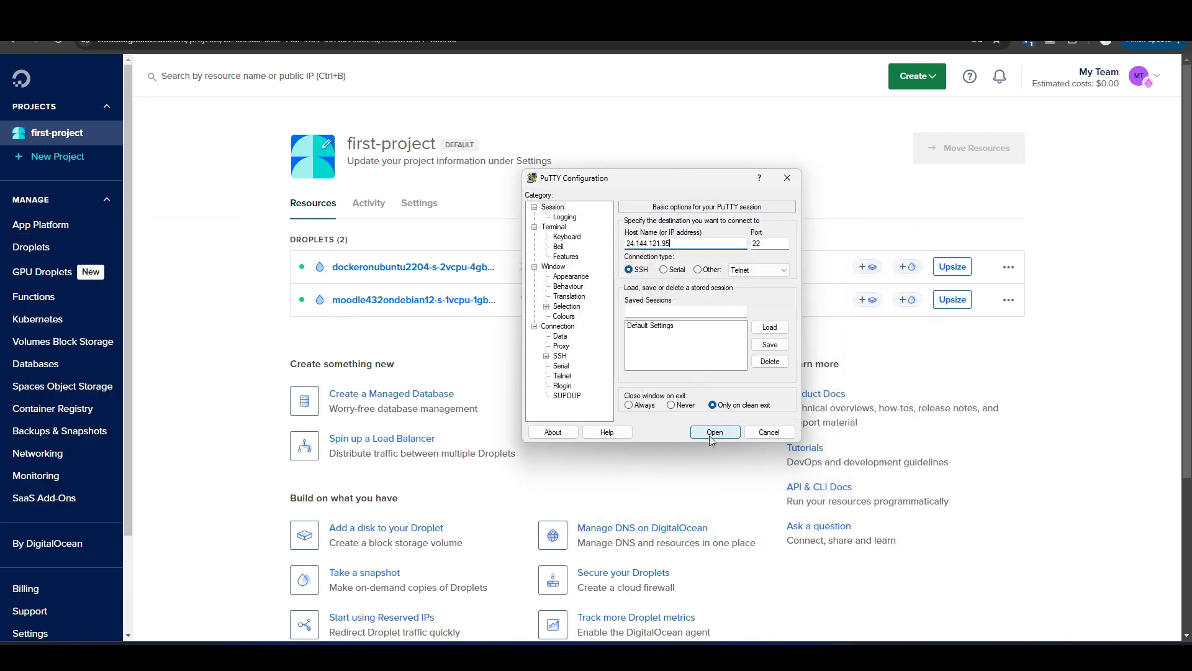
pyautogui.click(713, 432)
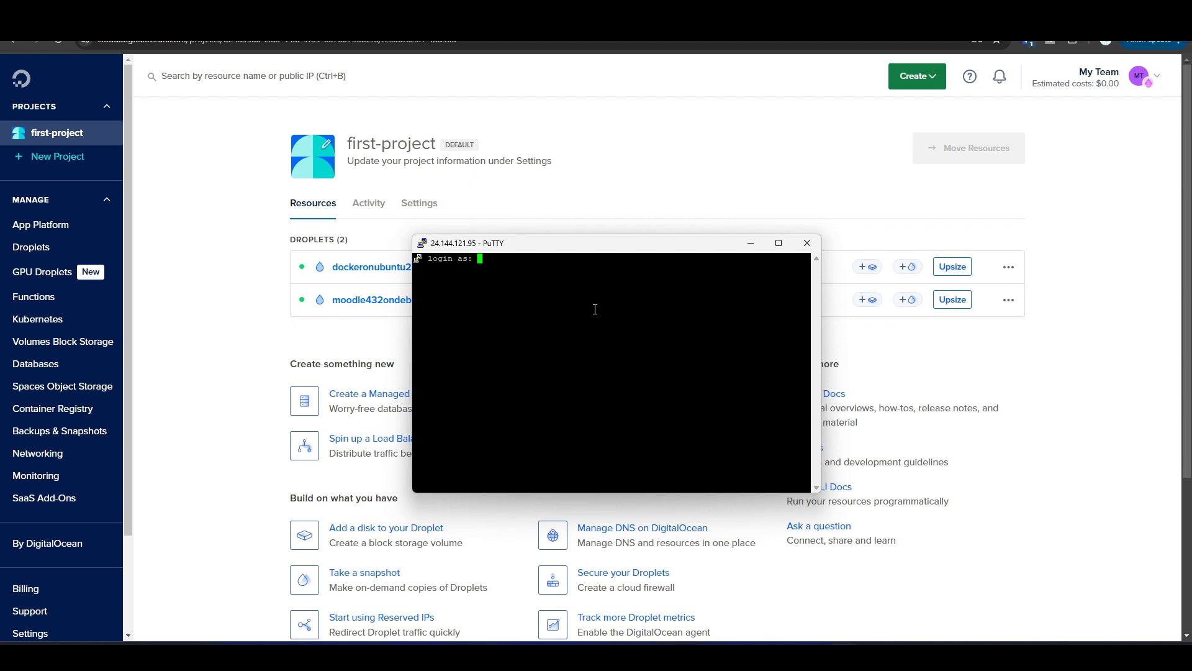
pyautogui.write('r')
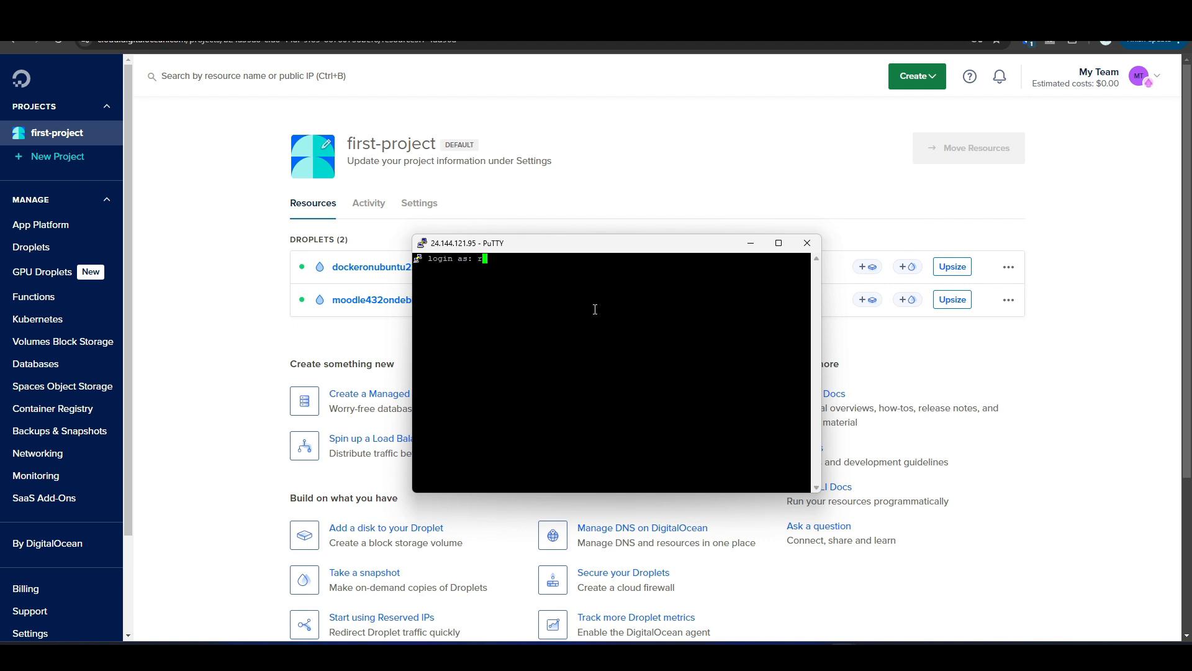
pyautogui.write('root')
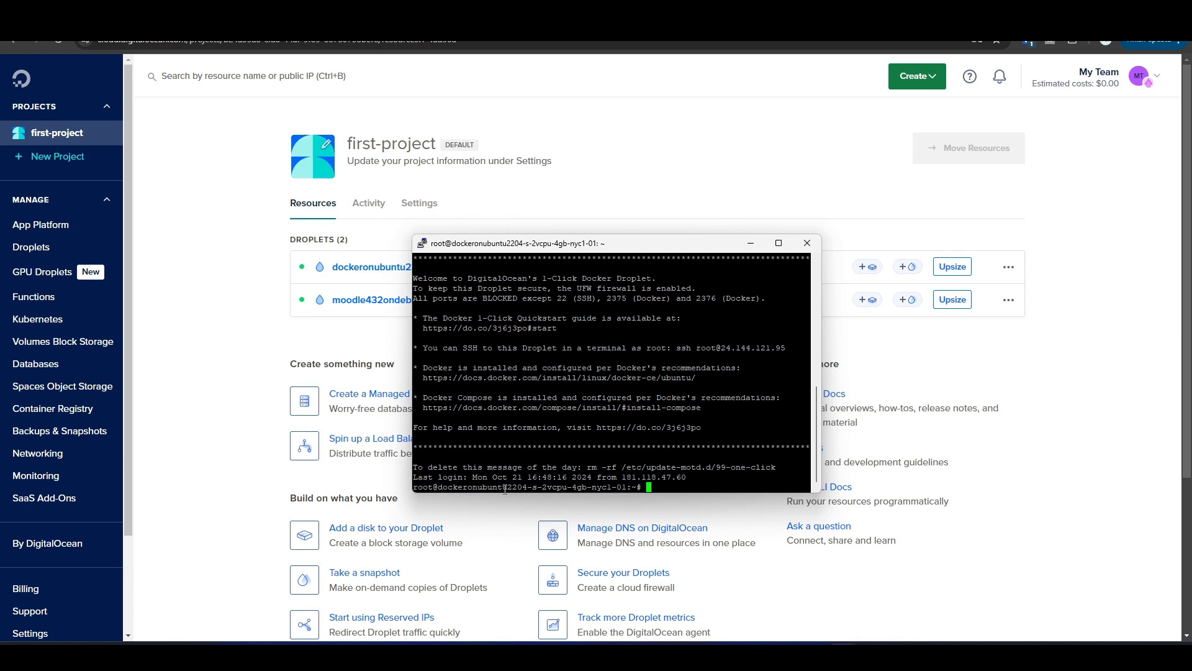
pyautogui.moveTo(780, 255)
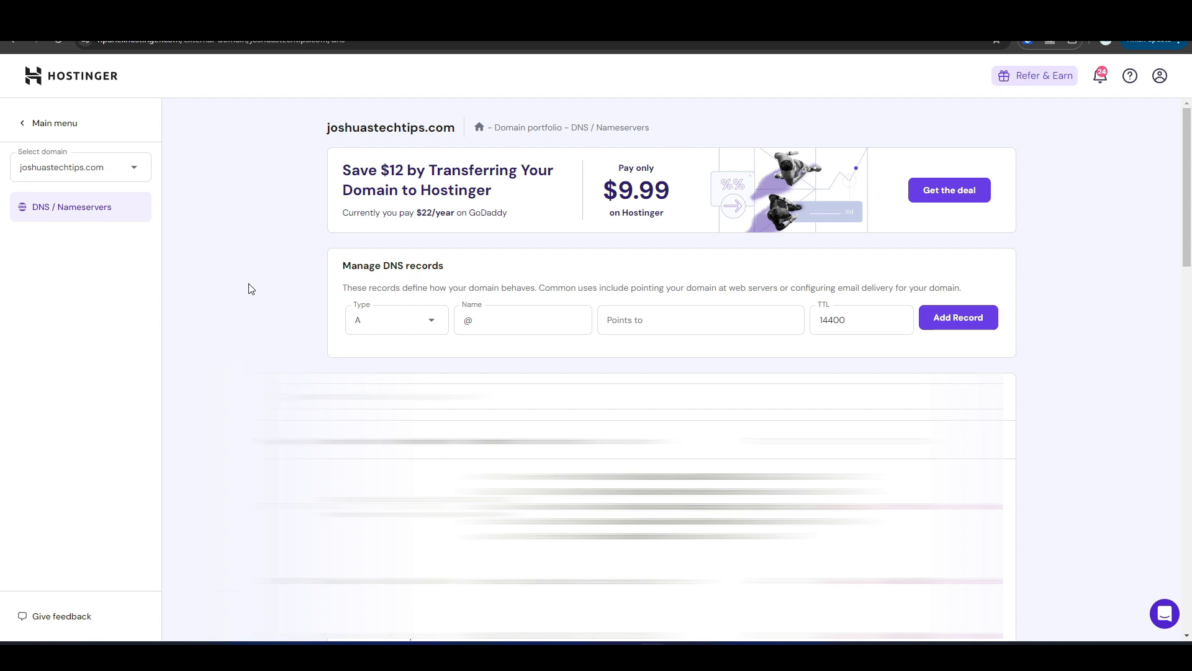
pyautogui.moveTo(432, 324)
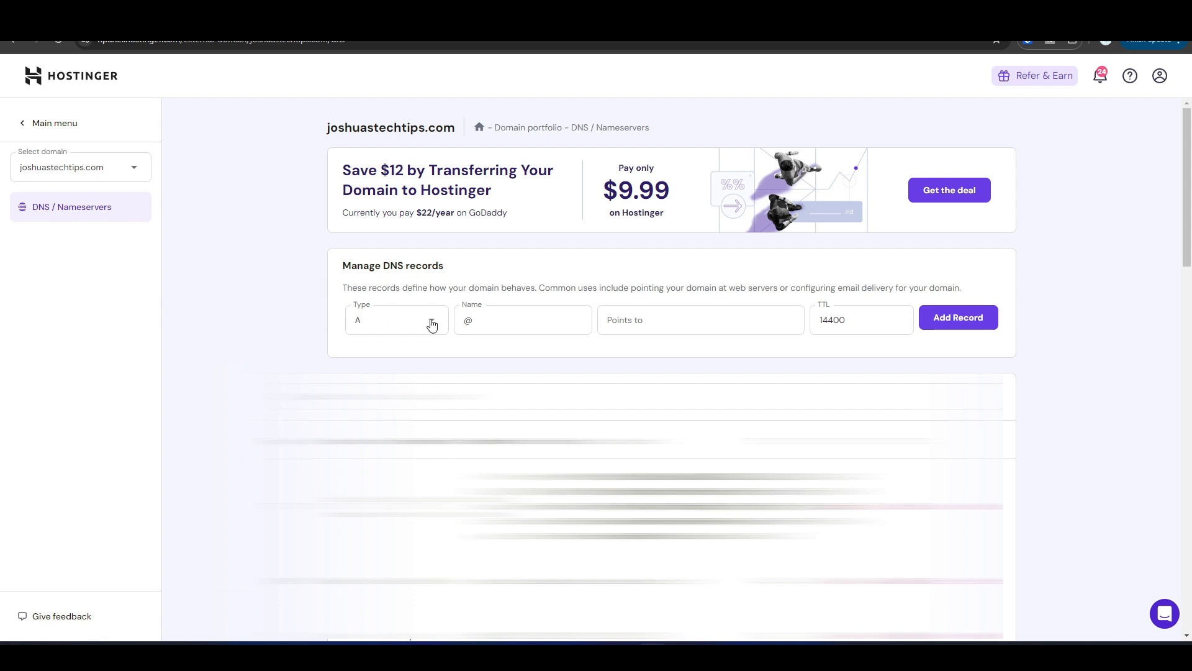
# Step: Add an A record named ciso pointing to 24.144.121.95 in Hostinger DNS
pyautogui.click(523, 319)
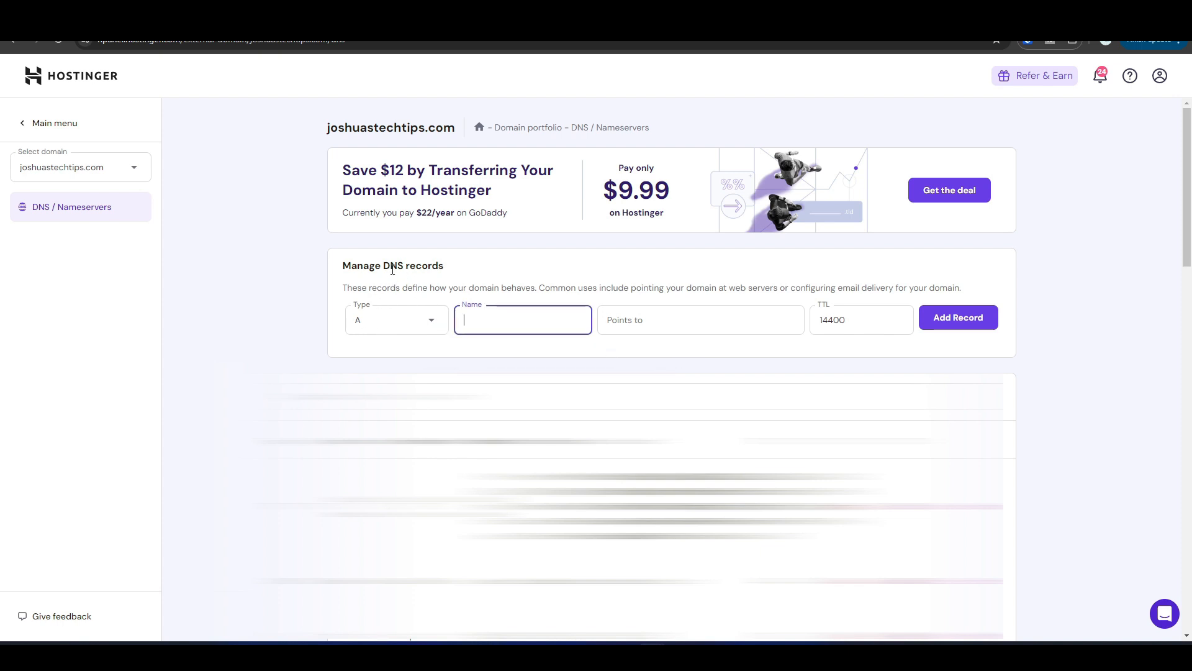
pyautogui.moveTo(424, 349)
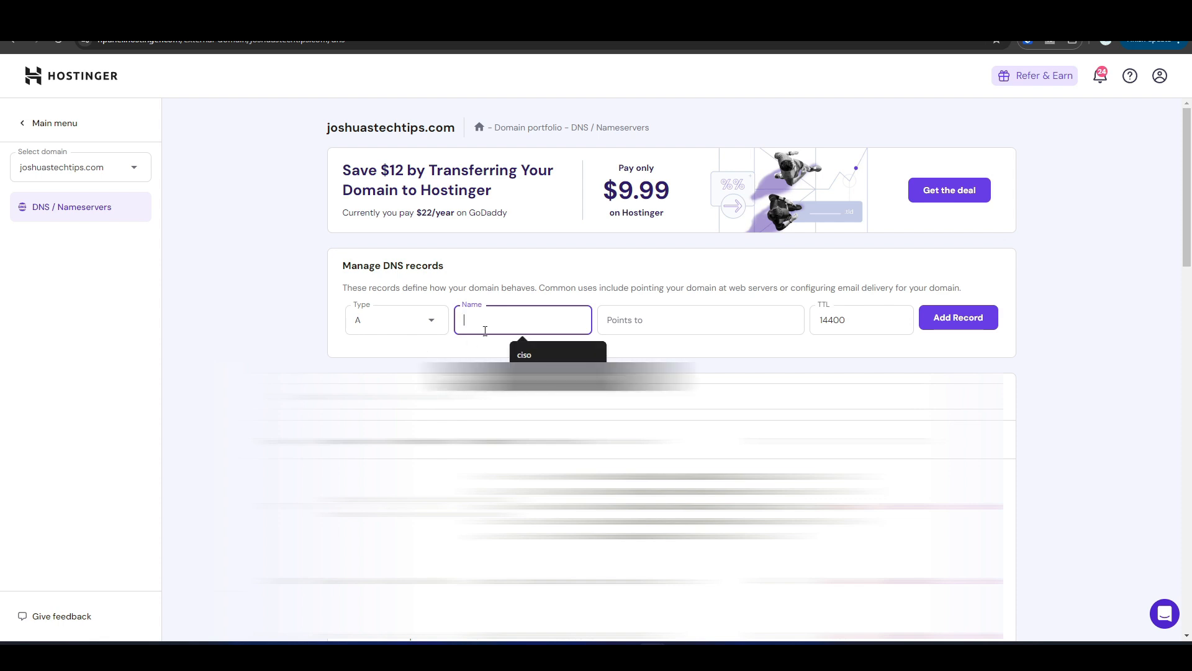
pyautogui.write('ciso')
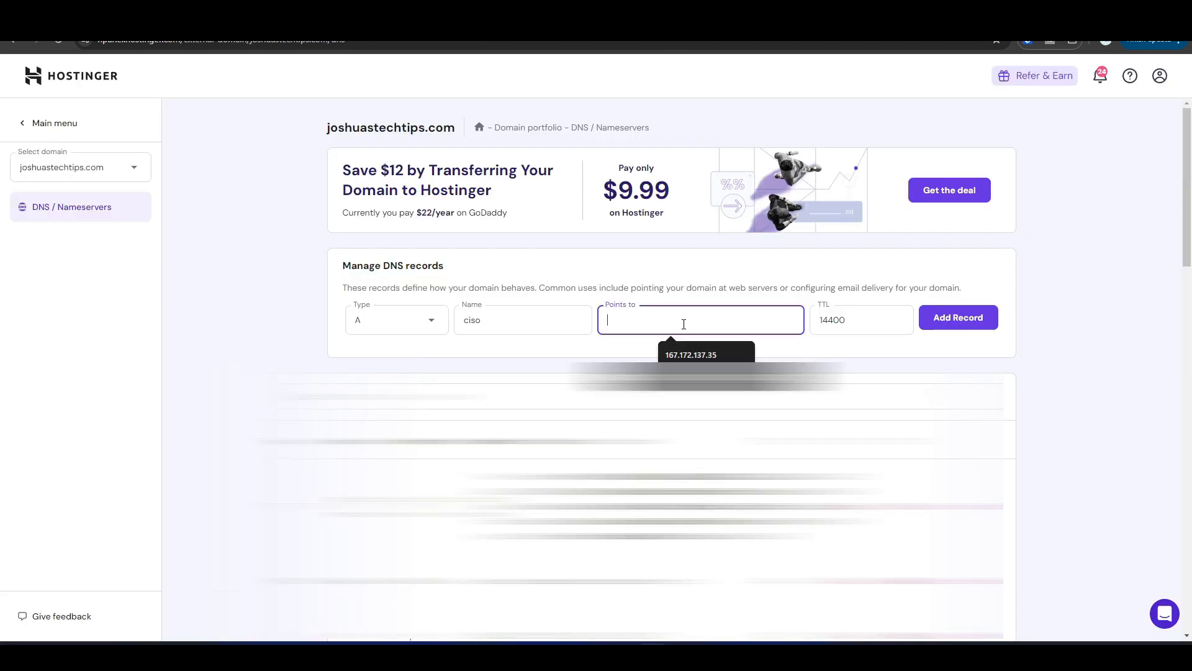
pyautogui.write('24.144.121.95')
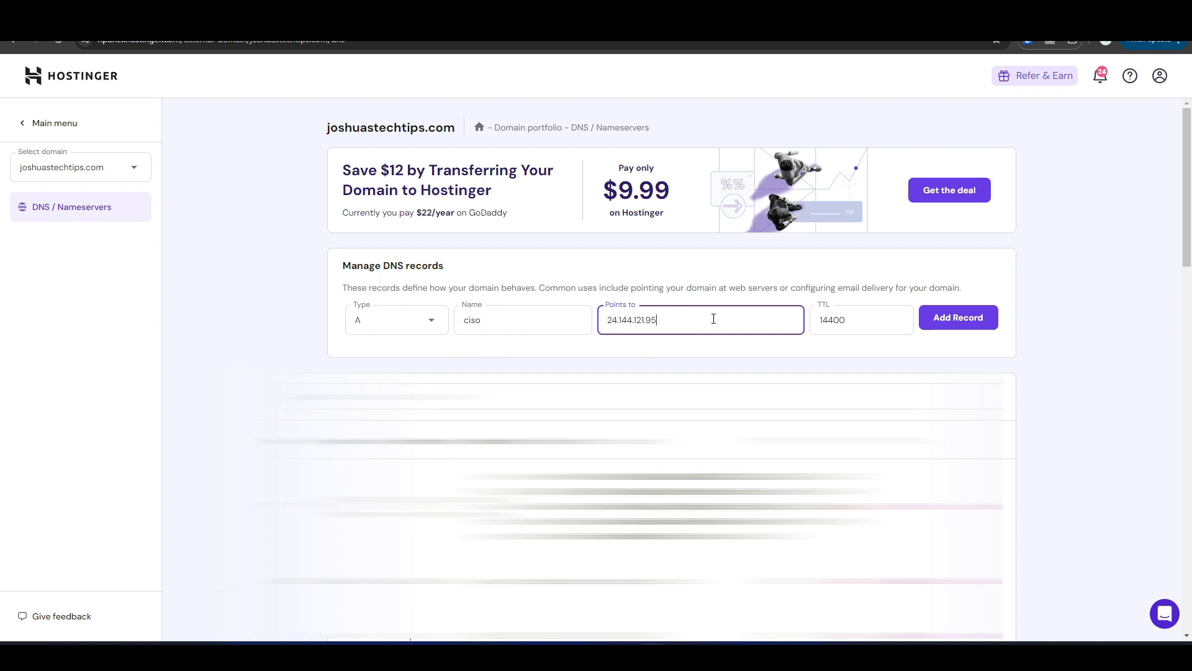
pyautogui.moveTo(449, 359)
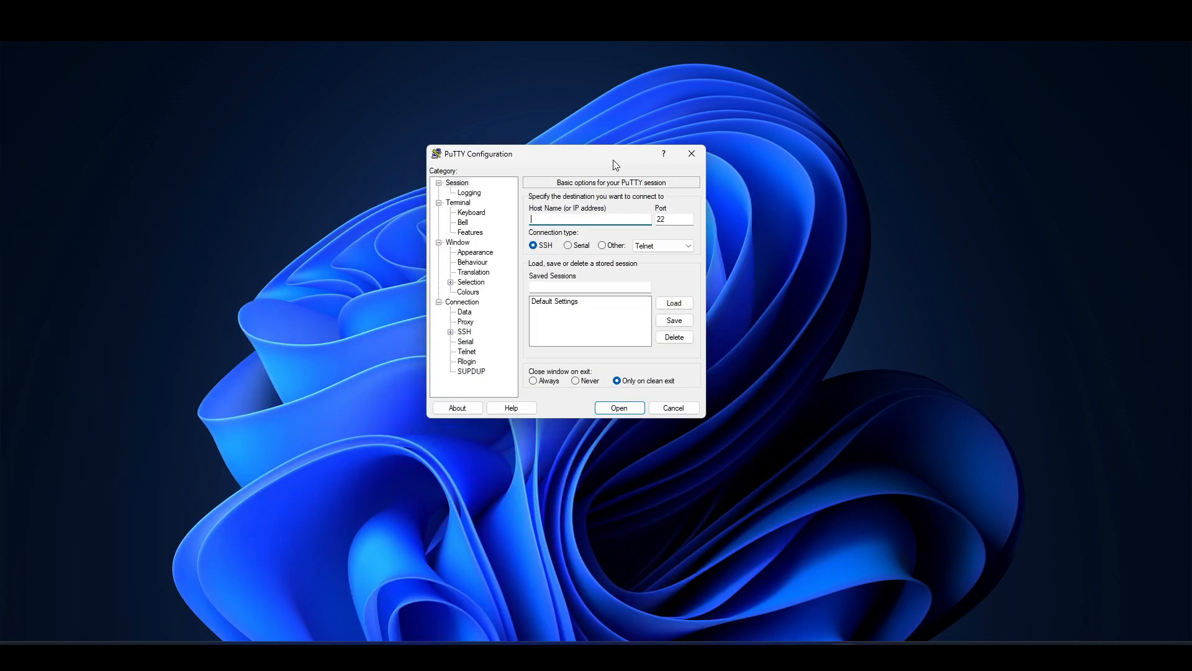
# Step: Open an SSH session to ciso.joshuastechtips.com on port 22, reaching the login prompt
pyautogui.write('ciso.jos')
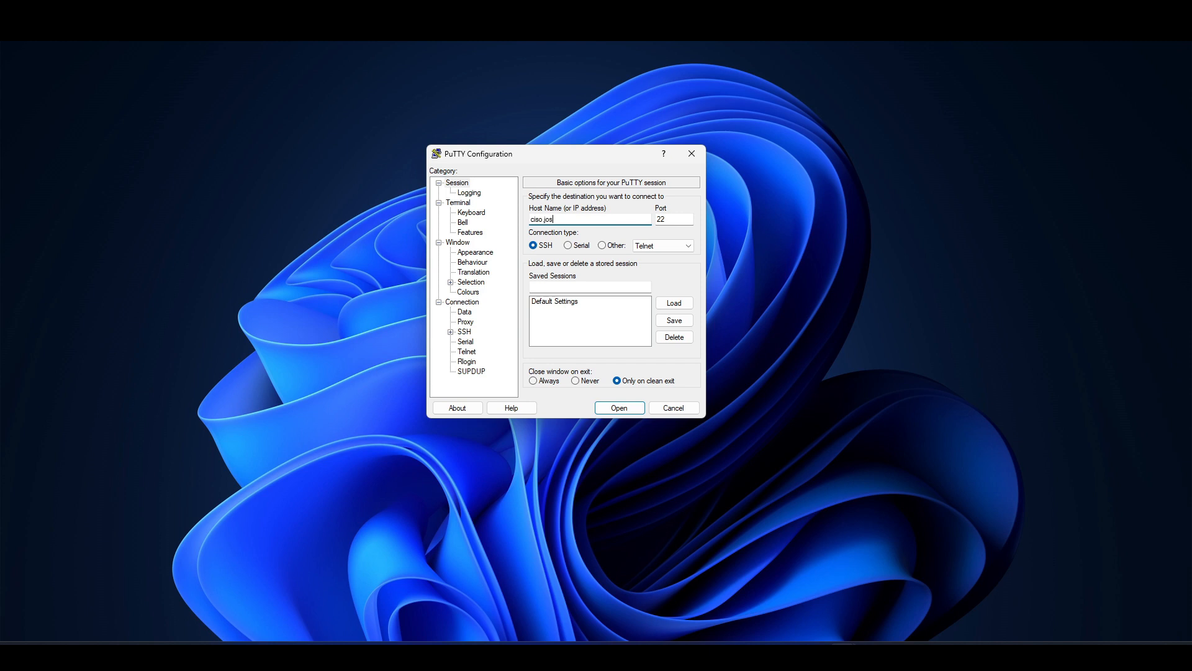
pyautogui.write('huast')
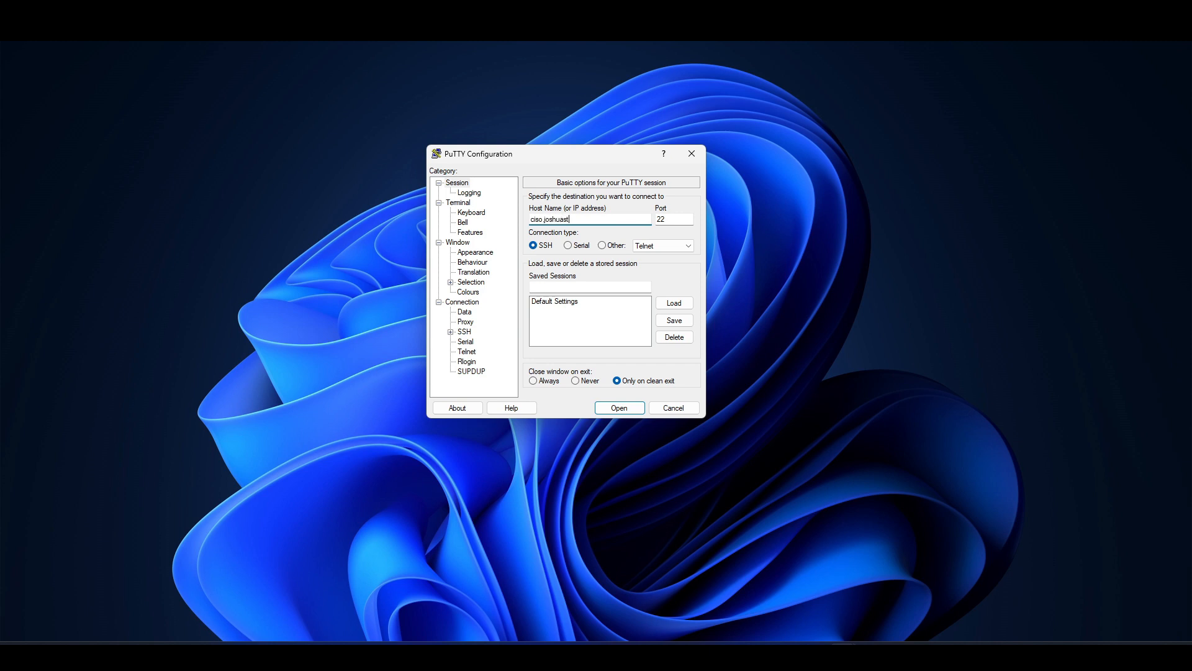
pyautogui.write('techtips')
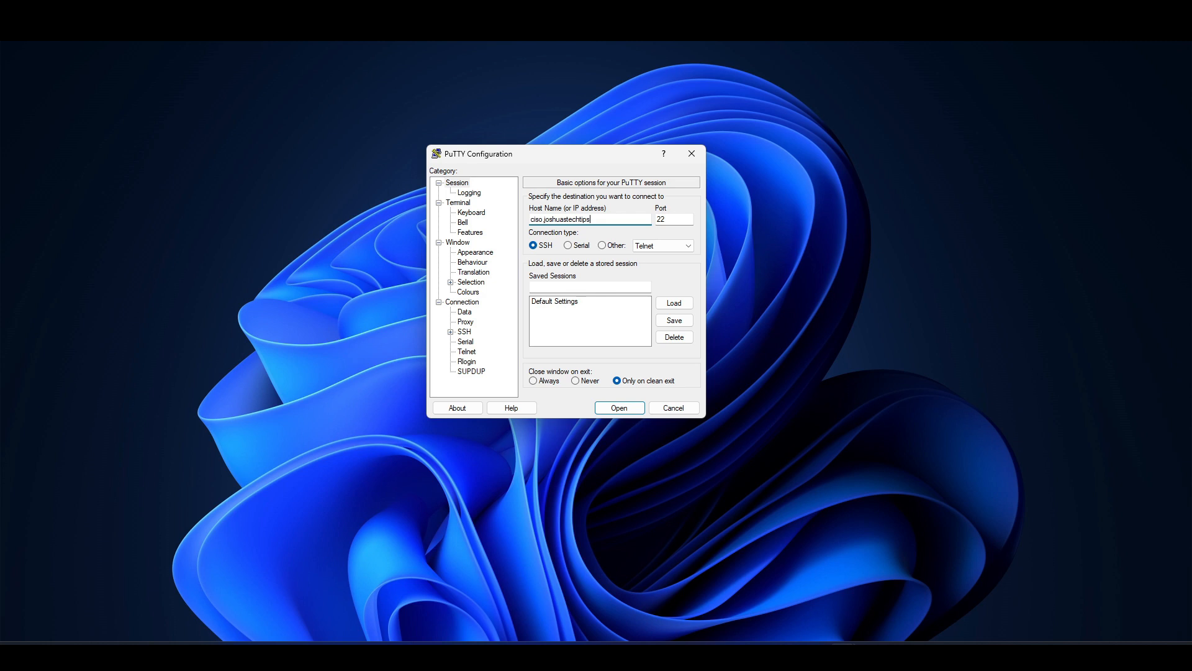
pyautogui.write('.co')
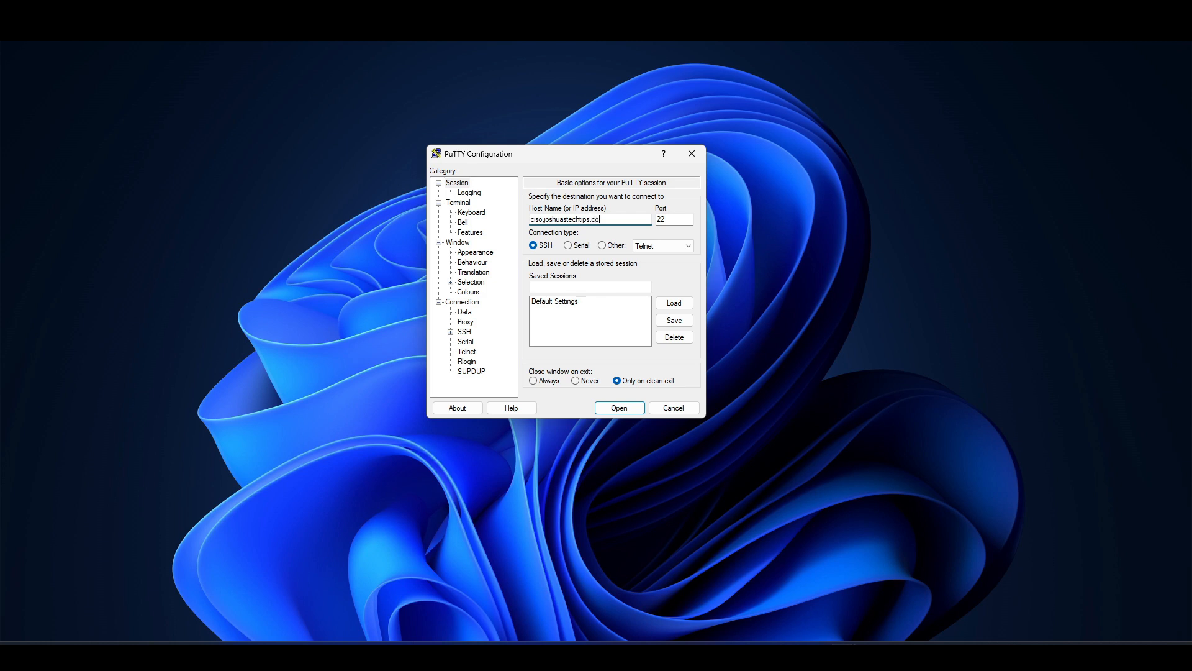
pyautogui.write('m')
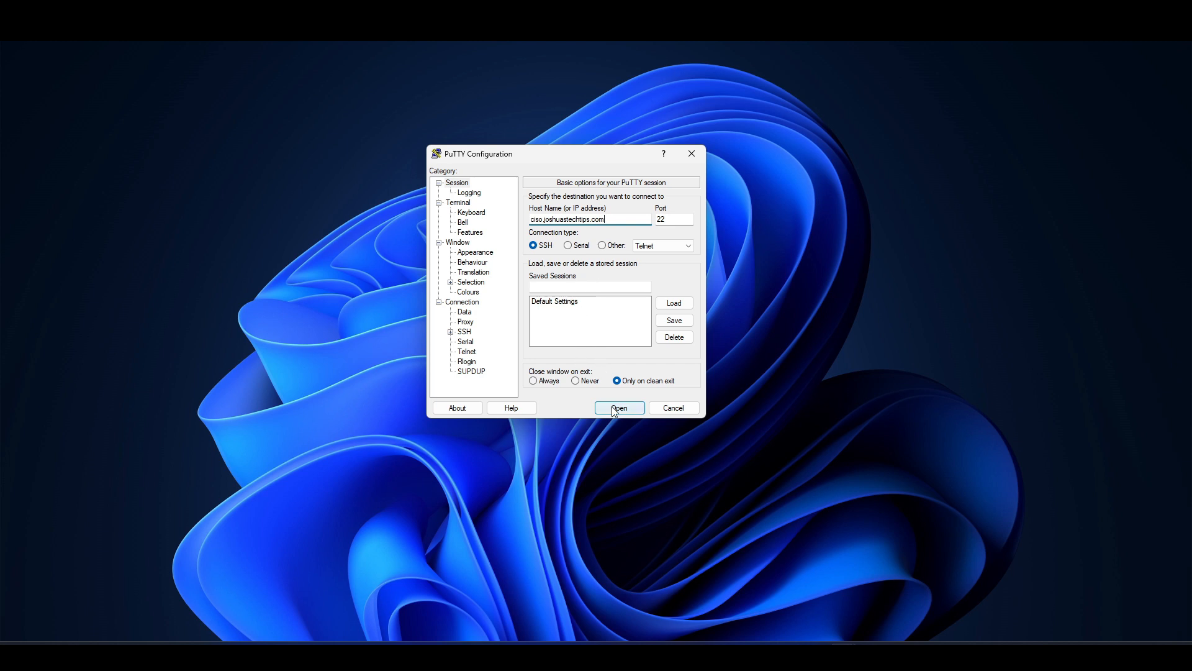
pyautogui.click(619, 408)
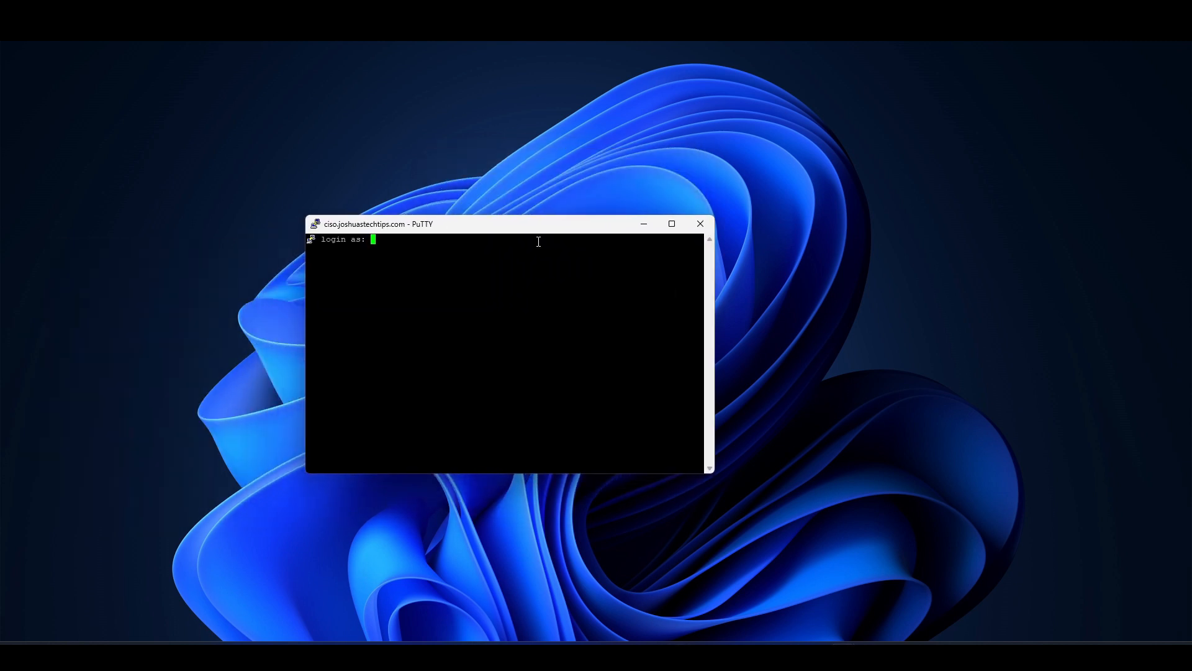
# Step: Log in as root to reach the Docker droplet's welcome banner and shell prompt
pyautogui.write('r')
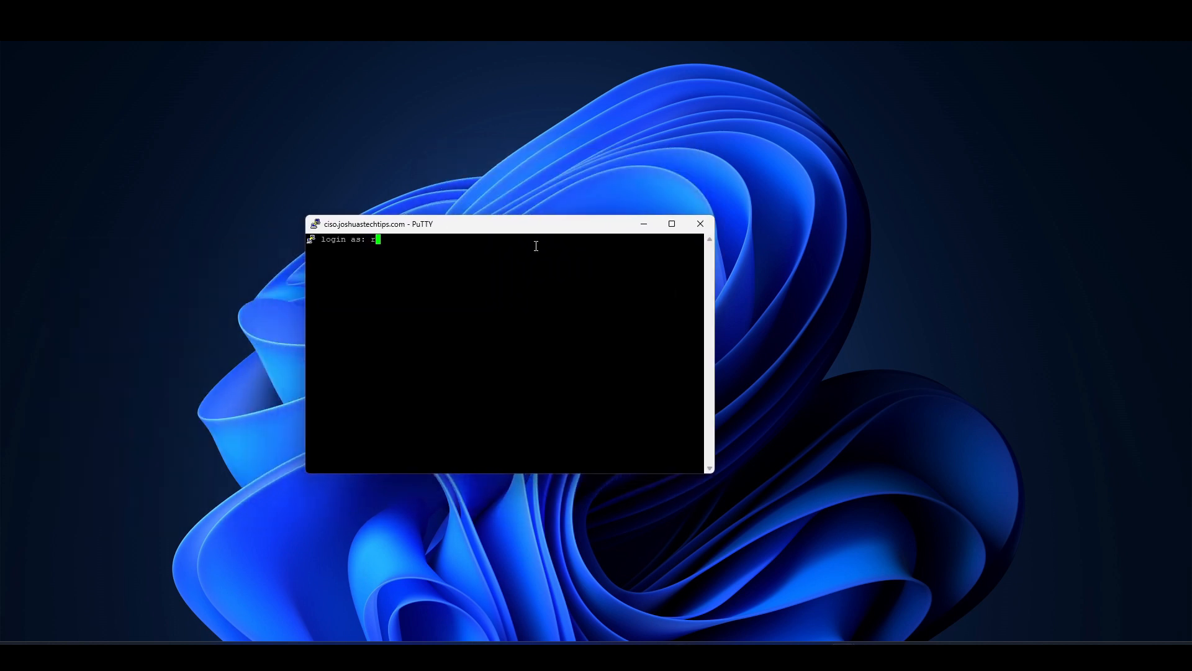
pyautogui.write('root')
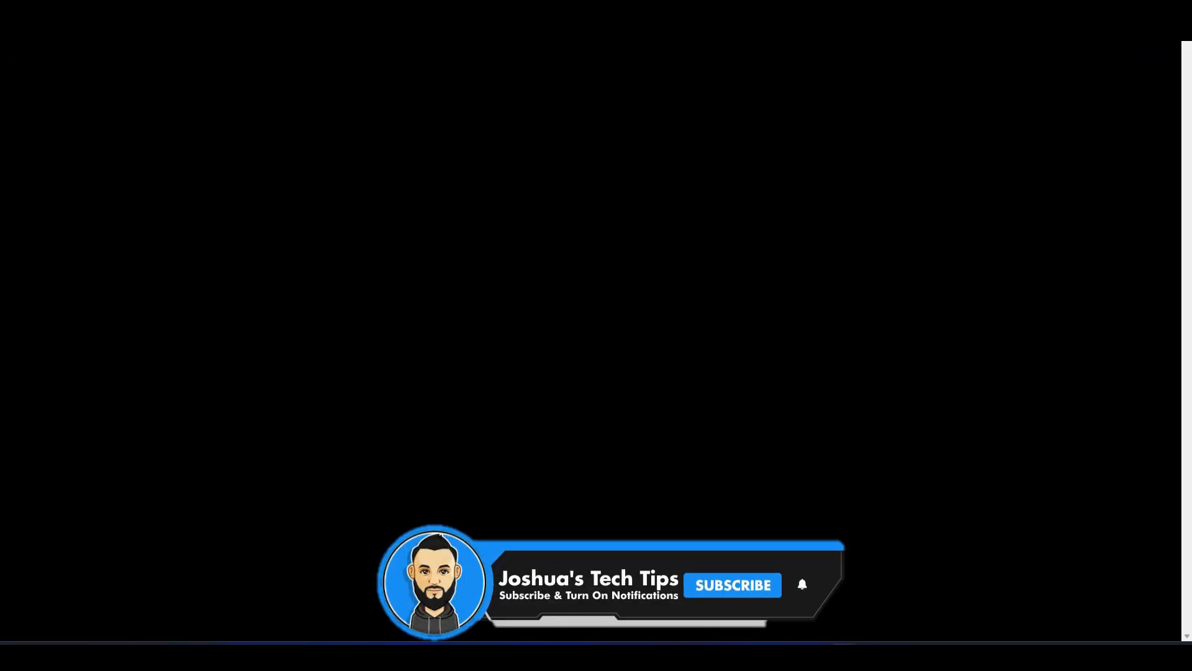
pyautogui.click(733, 585)
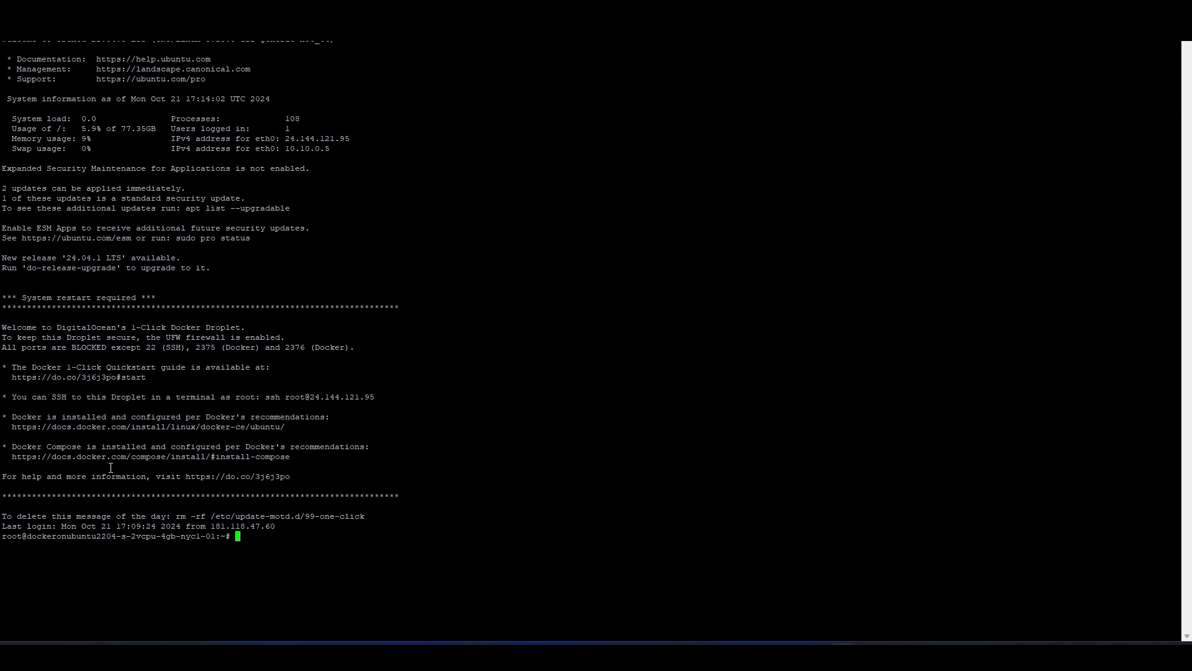
pyautogui.moveTo(351, 374)
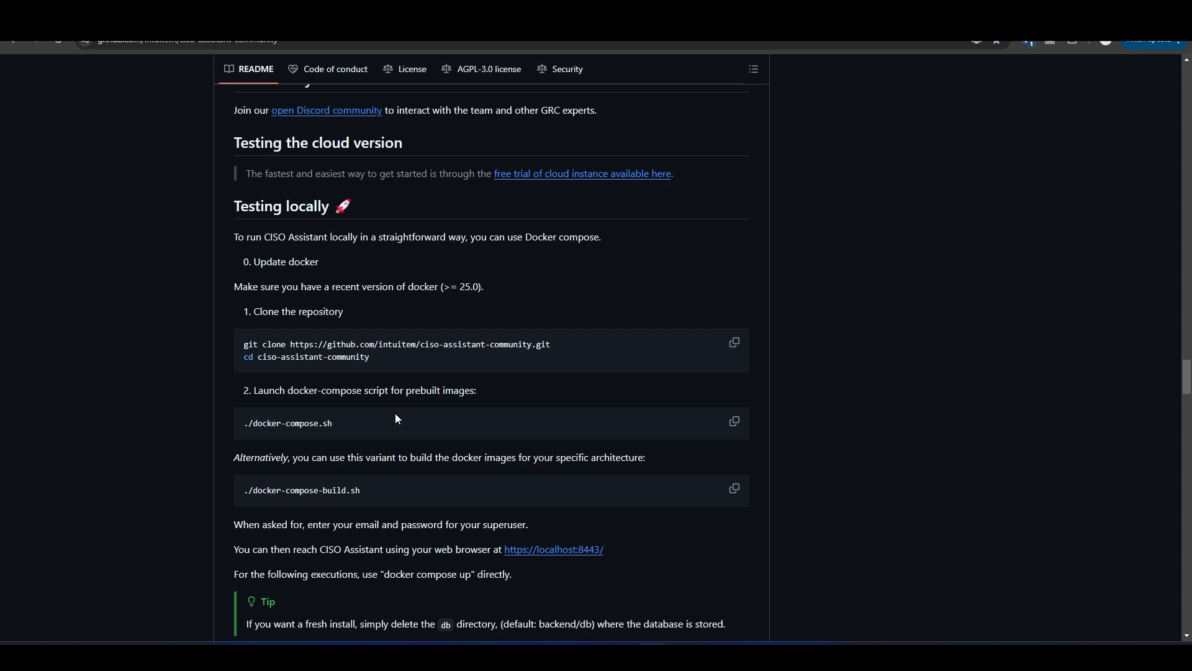
pyautogui.moveTo(724, 347)
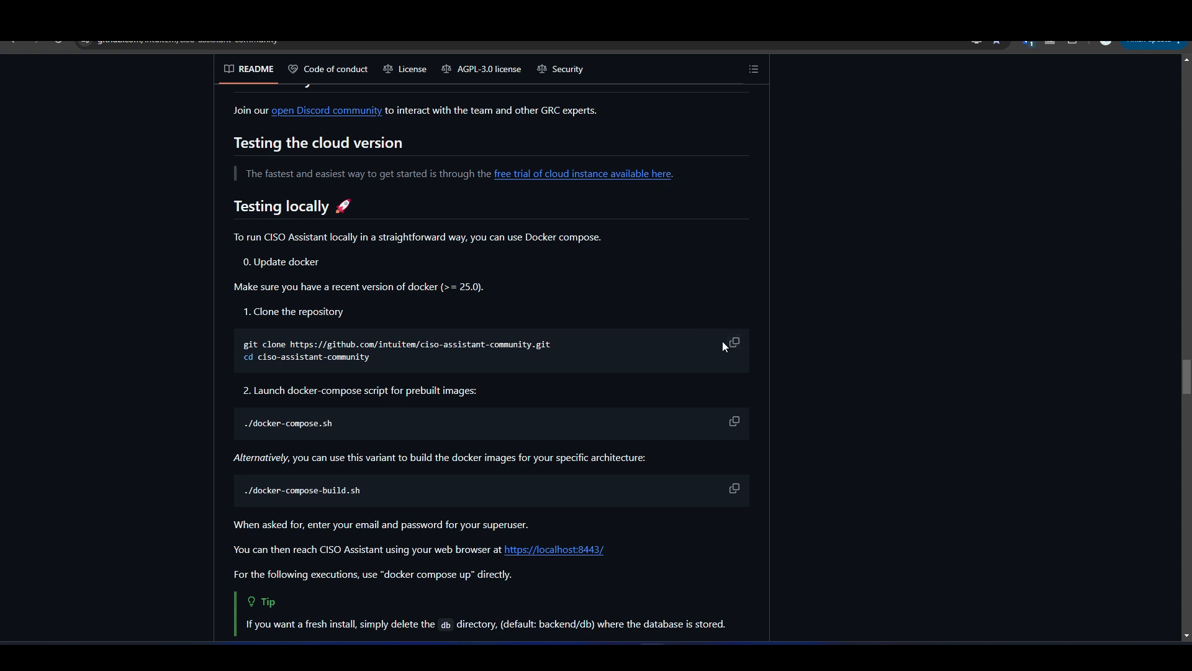
# Step: Copy the git clone commands from the README's Testing locally section
pyautogui.click(732, 343)
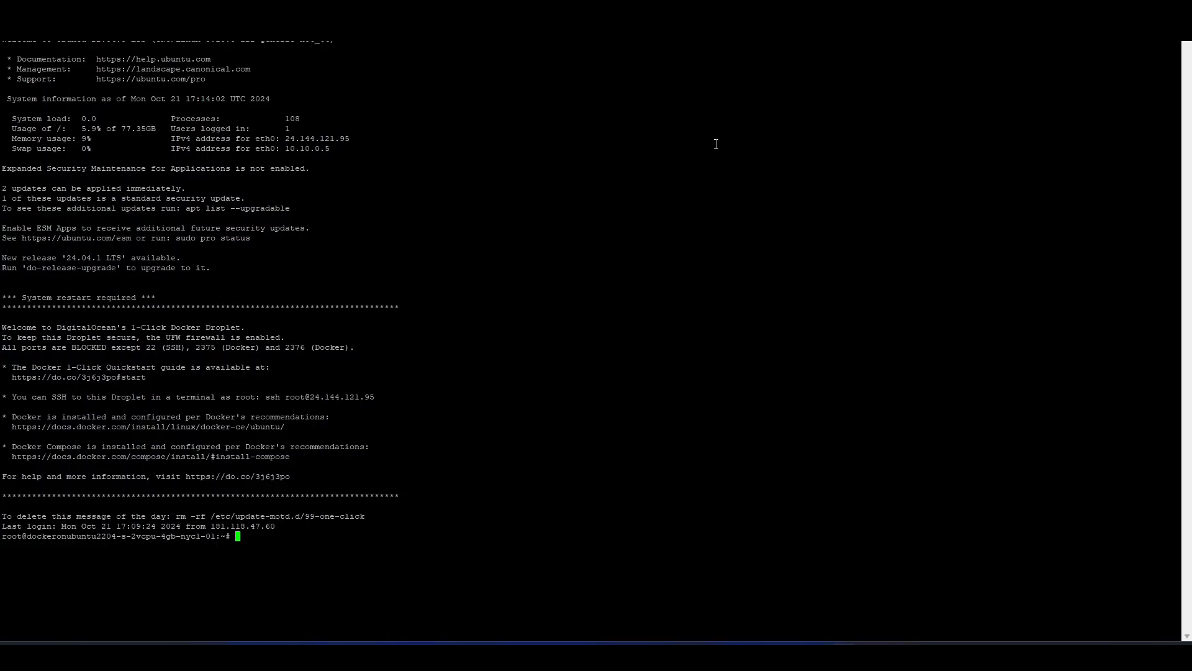
pyautogui.moveTo(324, 529)
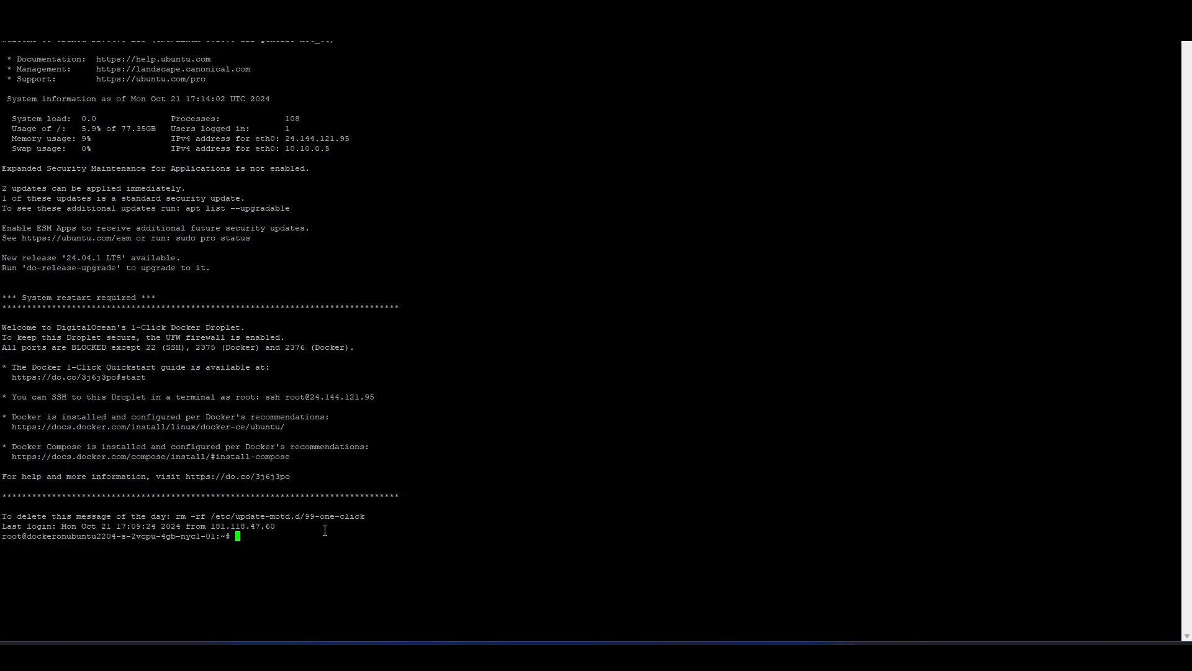
# Step: Clone ciso-assistant-community onto the droplet, list its files, and start nano docker-compose-remote.yml
pyautogui.write('git clone https://github.com/intuitem/ciso-assistant-community.git')
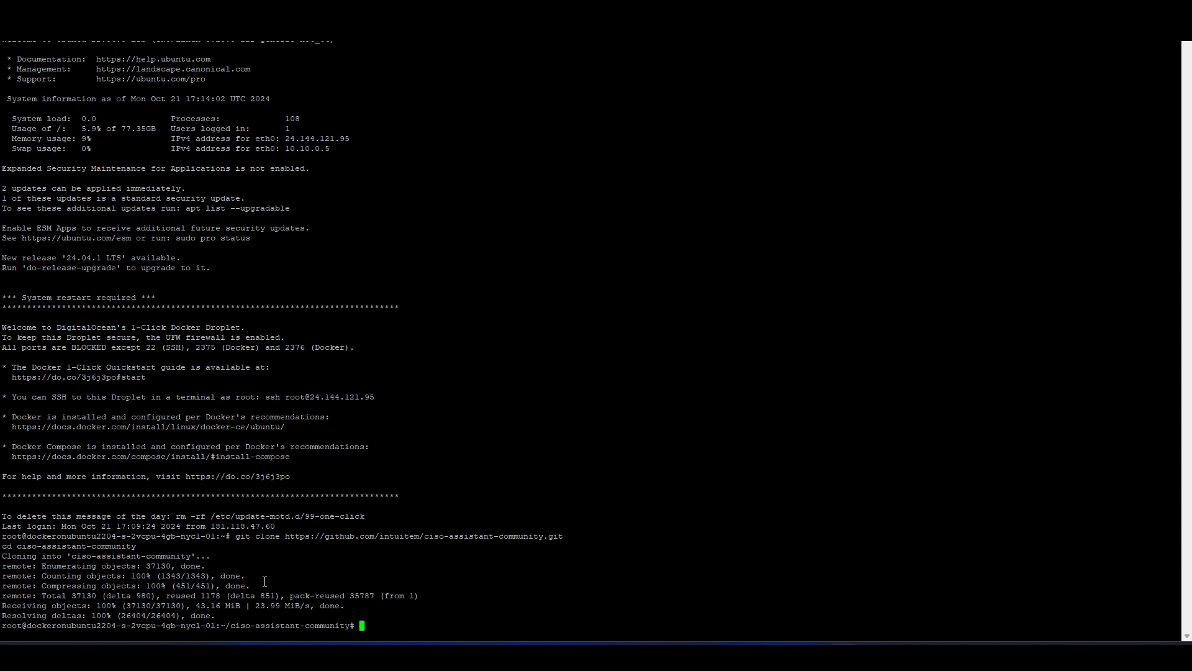
pyautogui.moveTo(190, 595)
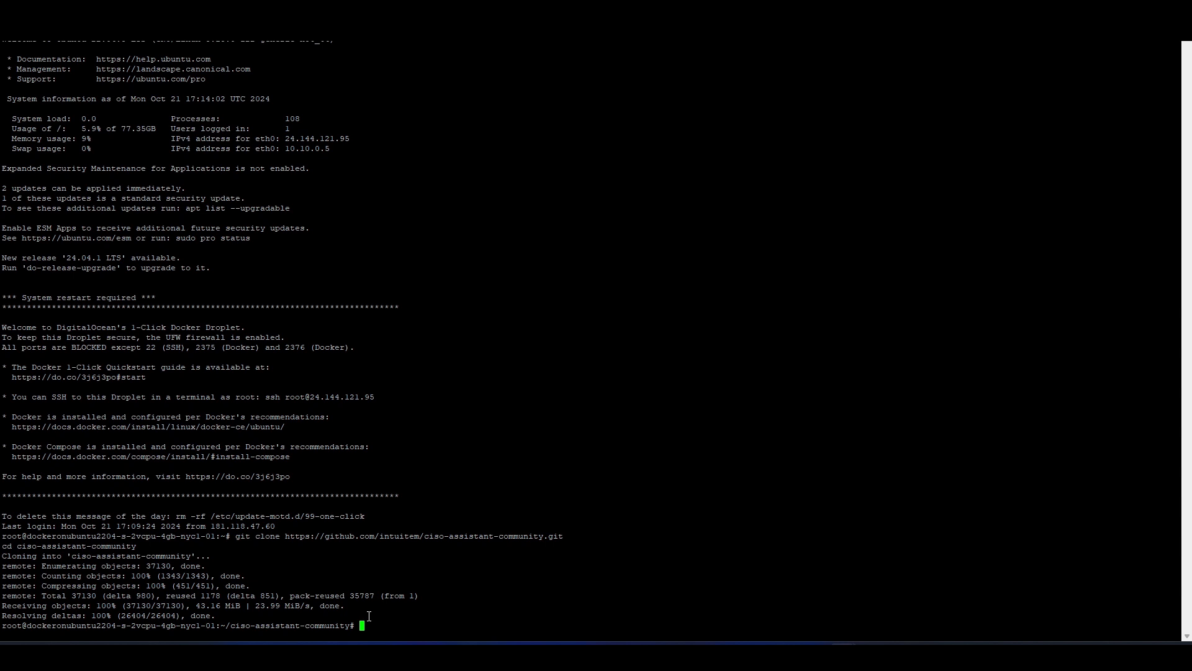
pyautogui.write('ls')
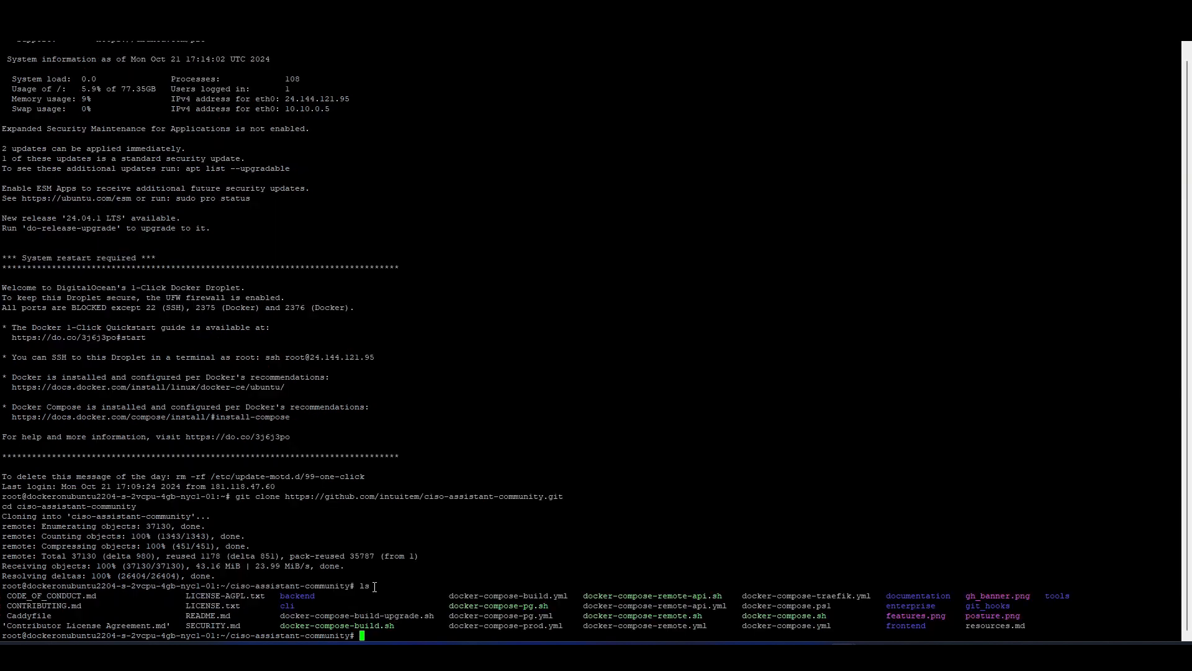
pyautogui.moveTo(419, 615)
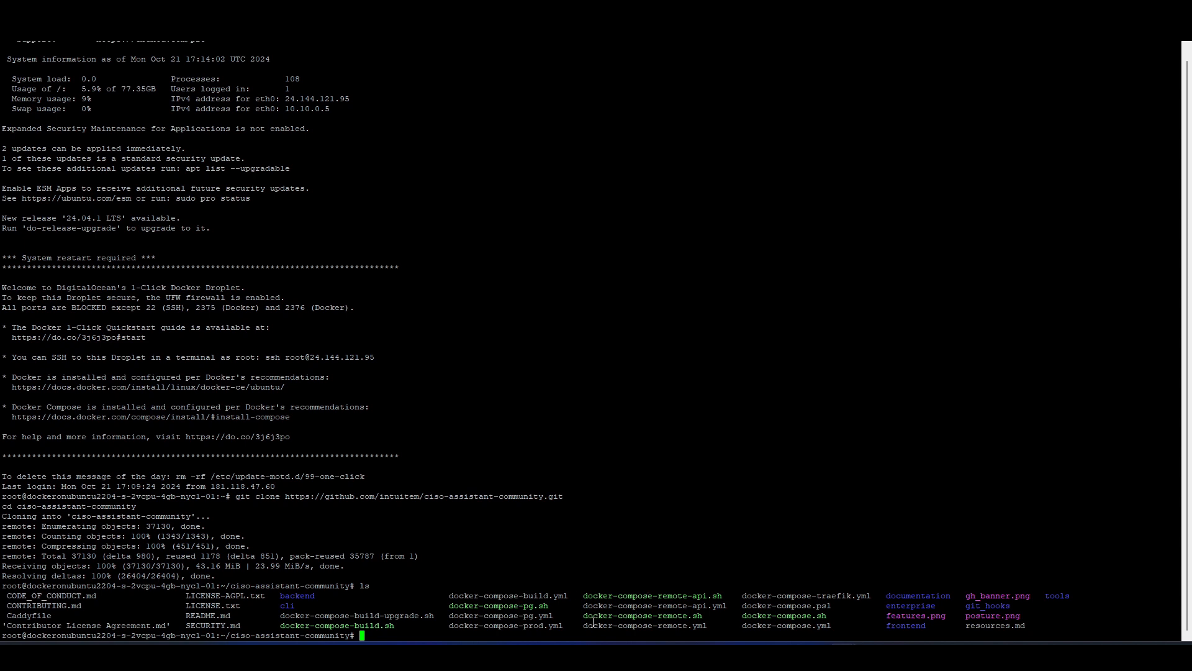
pyautogui.doubleClick(604, 615)
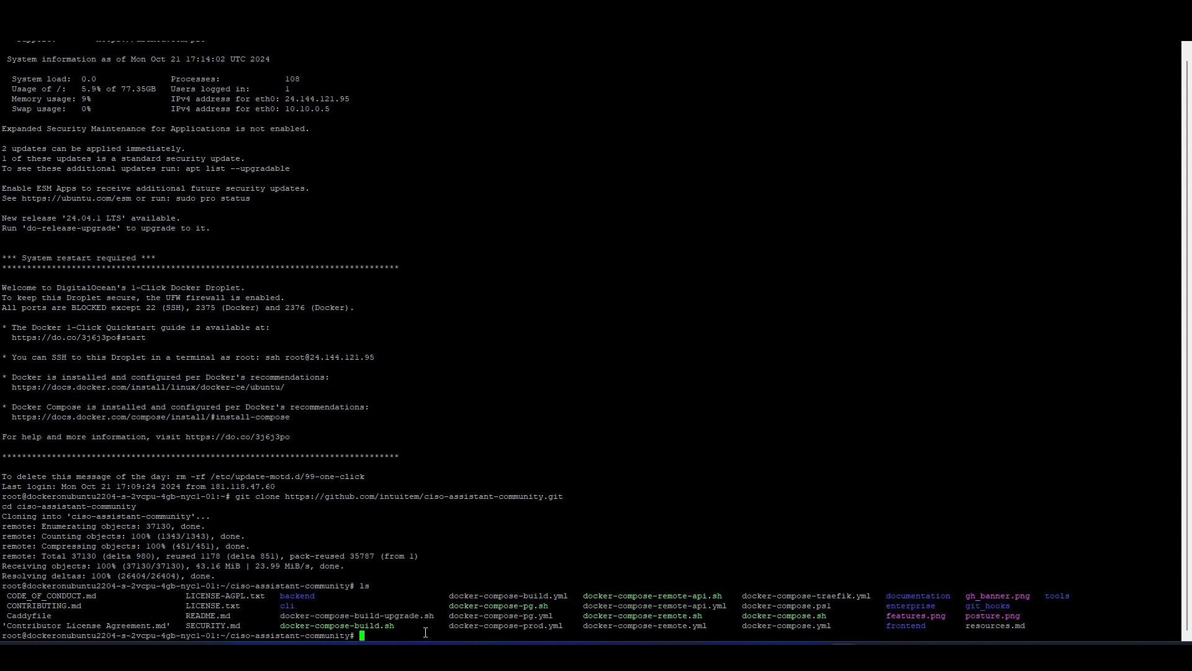
pyautogui.write('nano docker-compose-remote.yml')
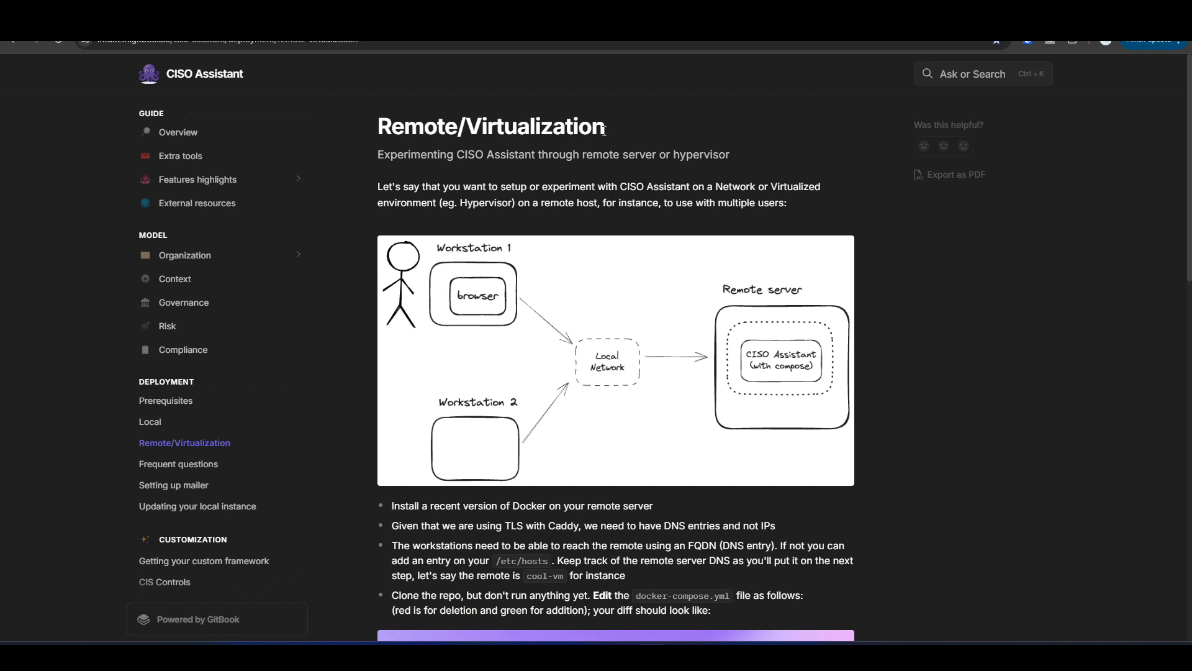
# Step: Scroll the Remote/Virtualization guide to the docker-compose.yml diff replacing localhost with cool-vm
pyautogui.scroll(-3)
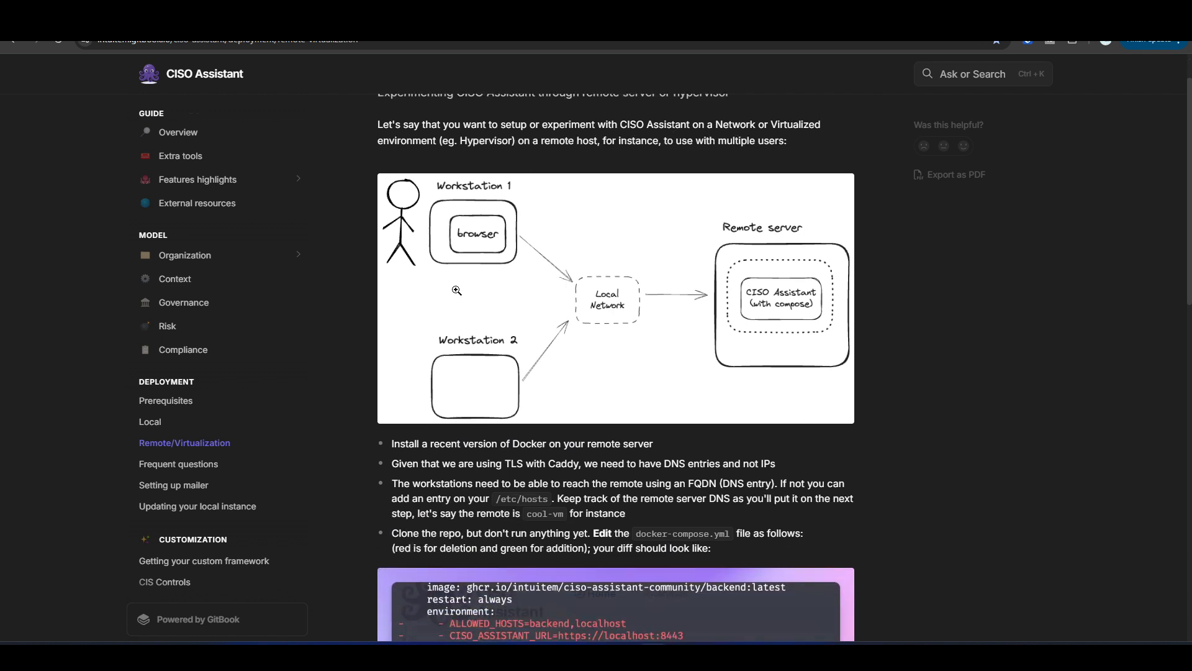
pyautogui.moveTo(483, 233)
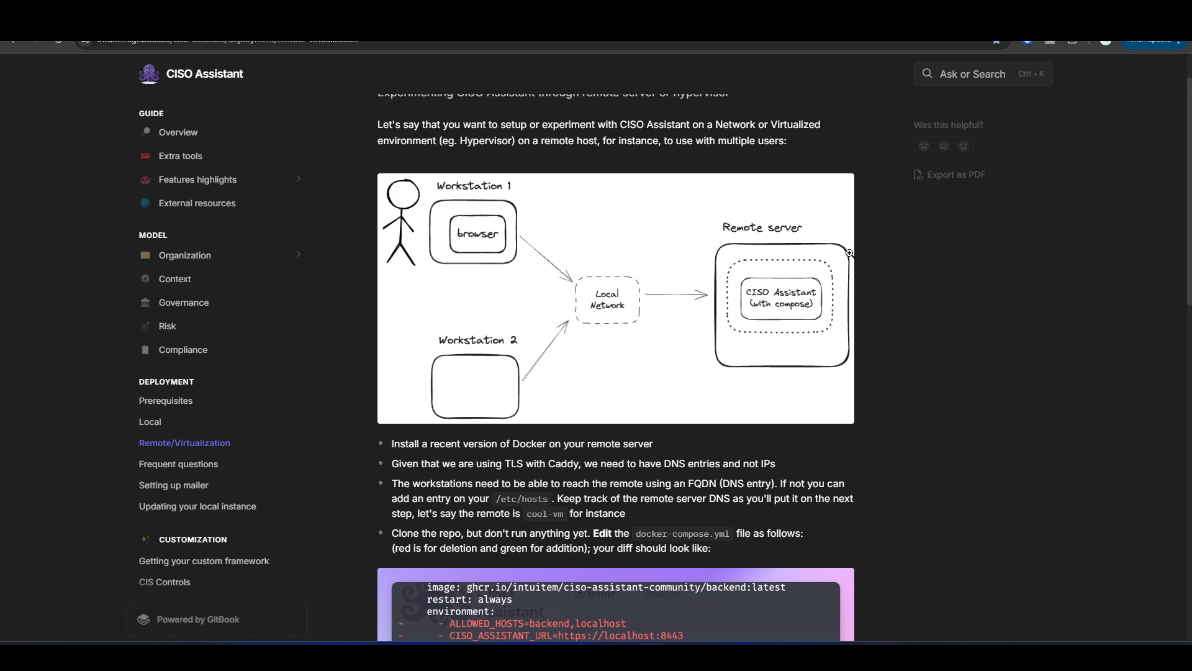
pyautogui.scroll(-3)
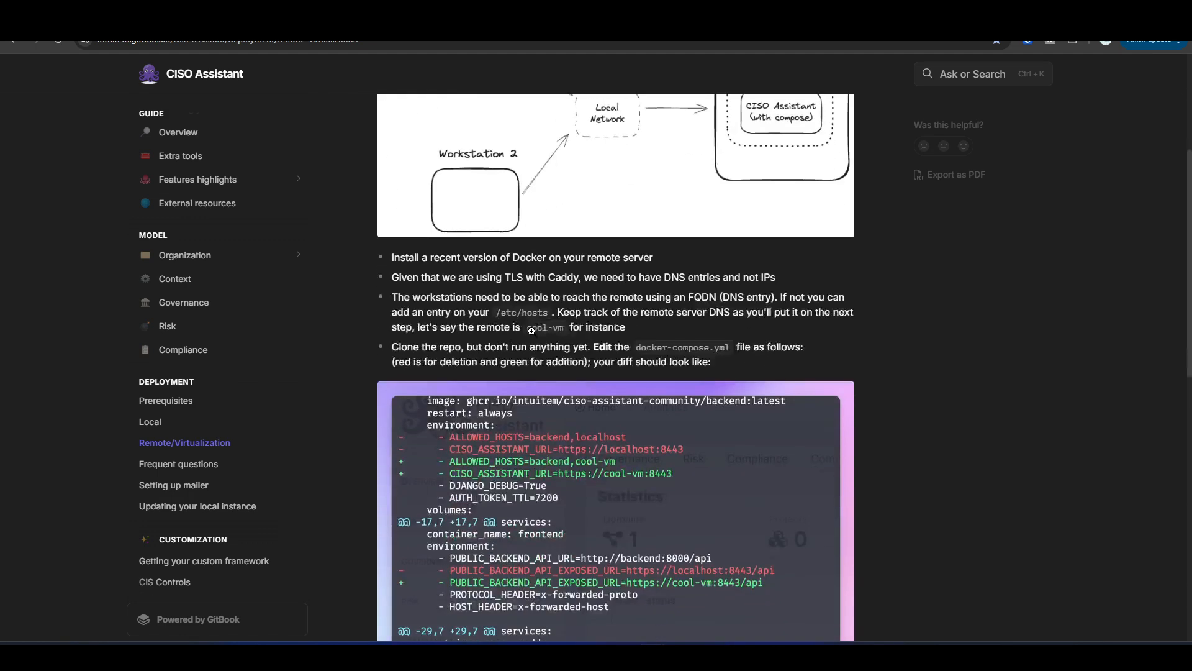
pyautogui.scroll(-3)
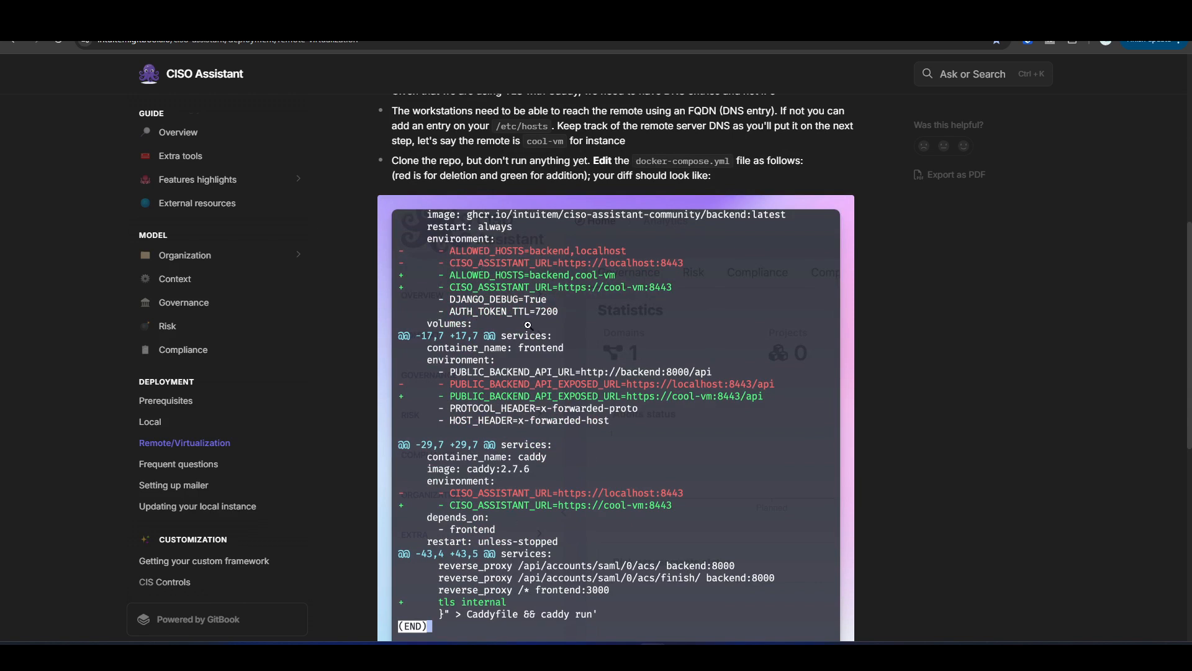
pyautogui.moveTo(536, 251)
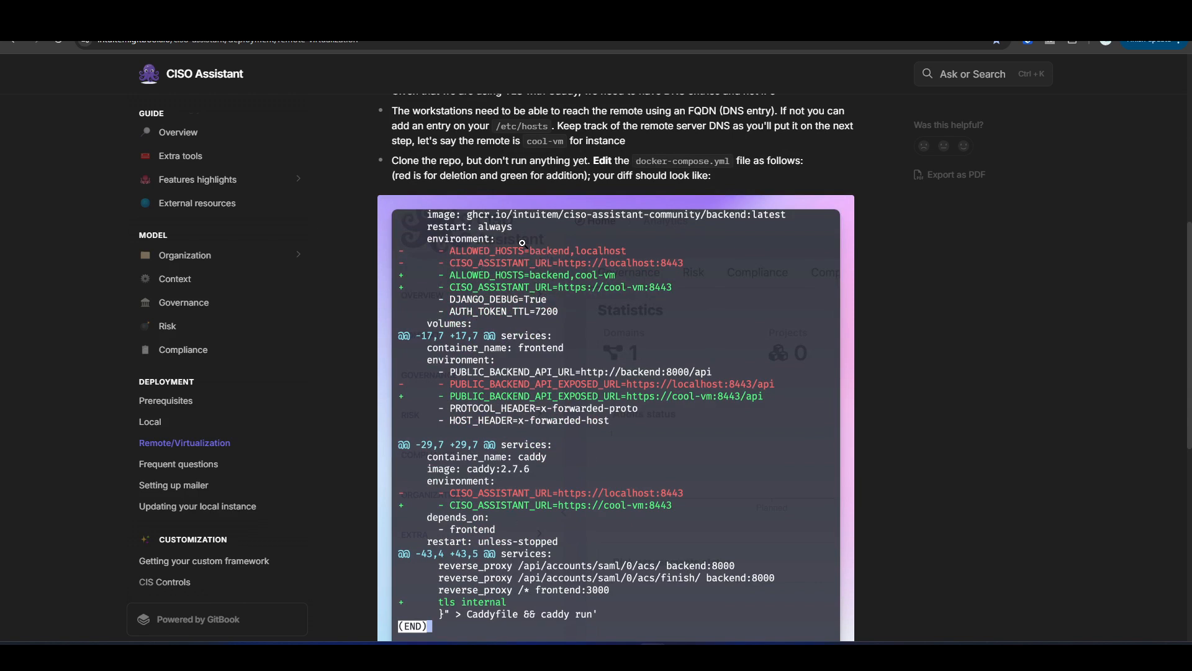
pyautogui.moveTo(508, 293)
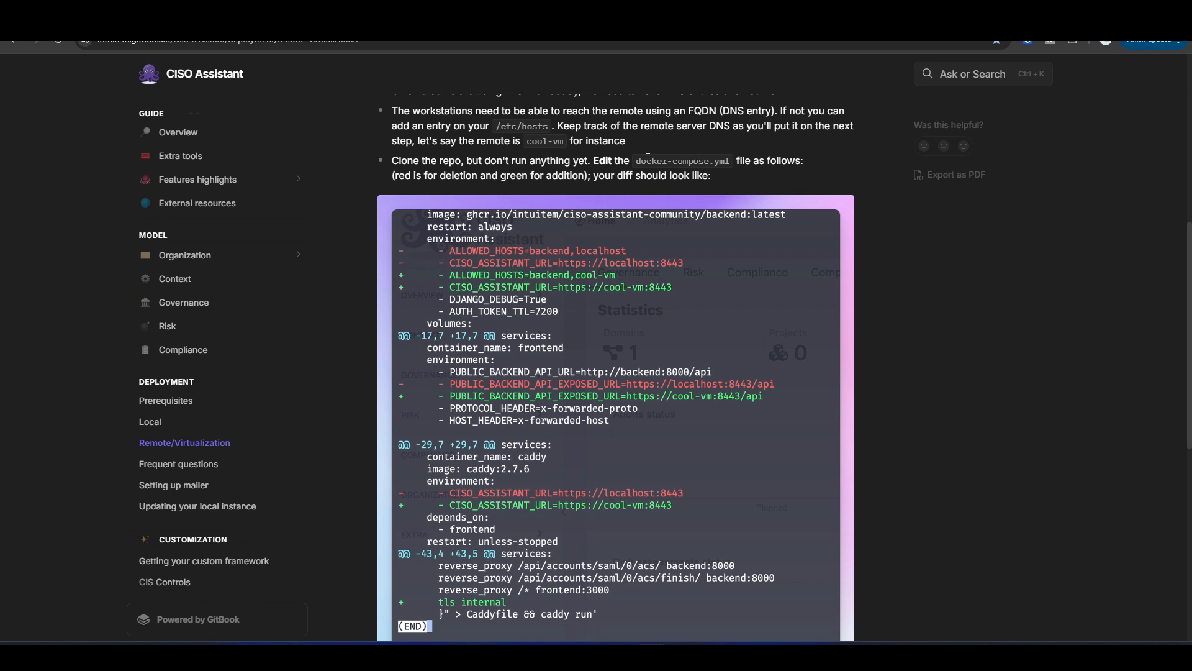
pyautogui.doubleClick(638, 161)
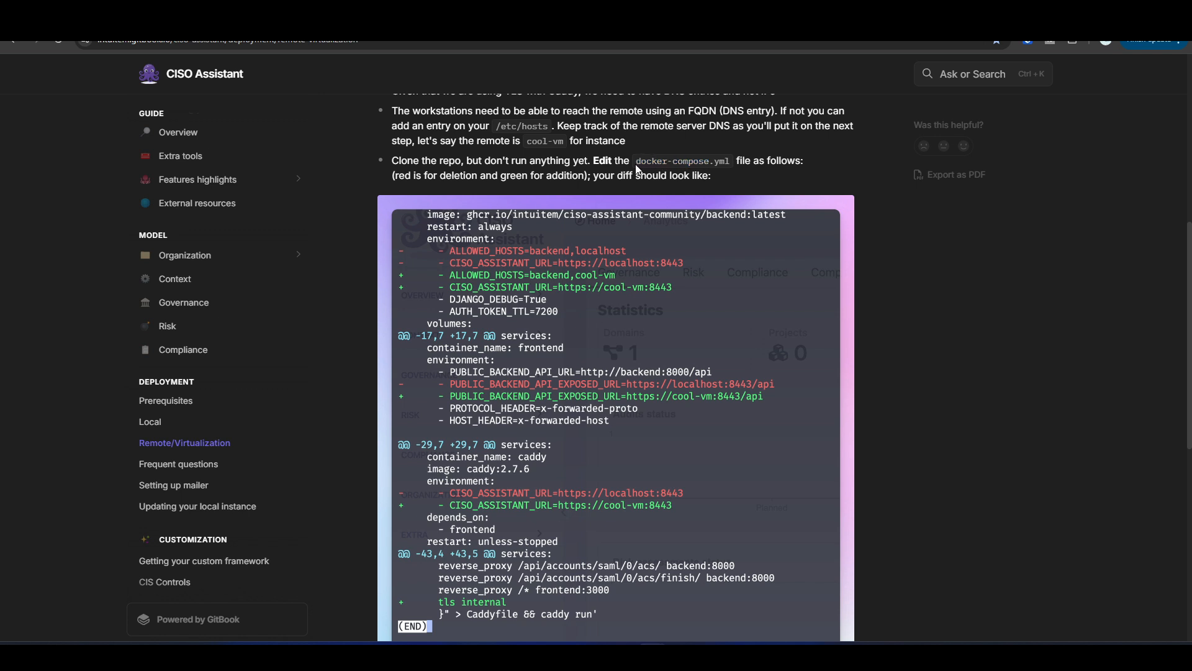
pyautogui.moveTo(709, 162)
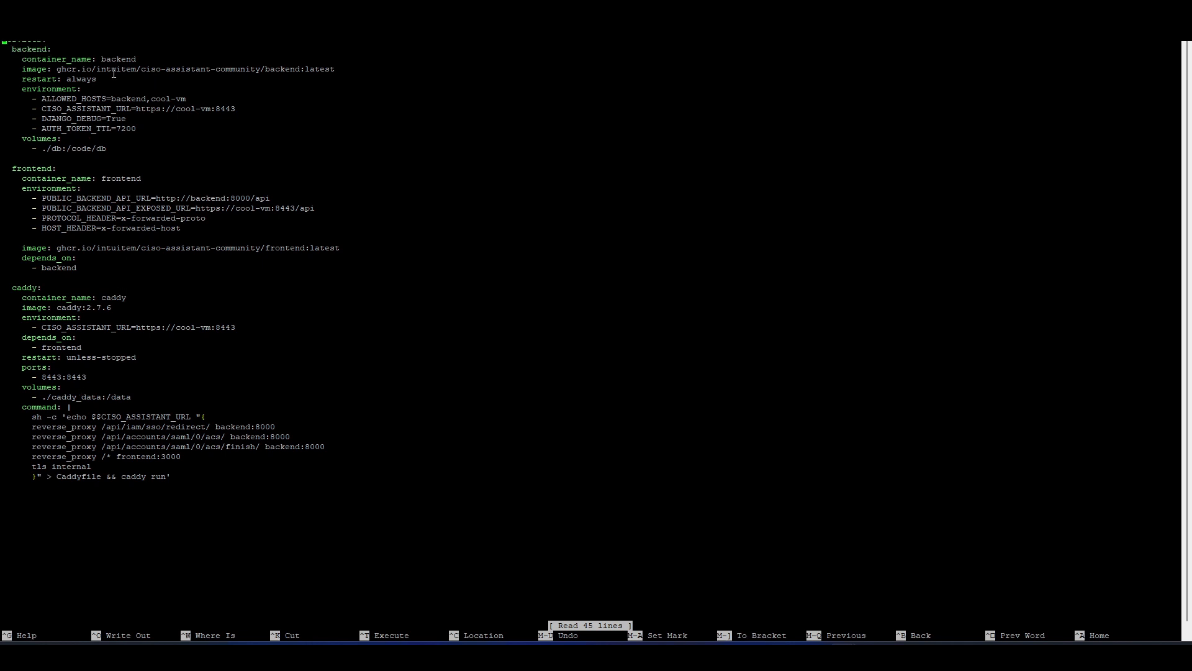
pyautogui.moveTo(443, 333)
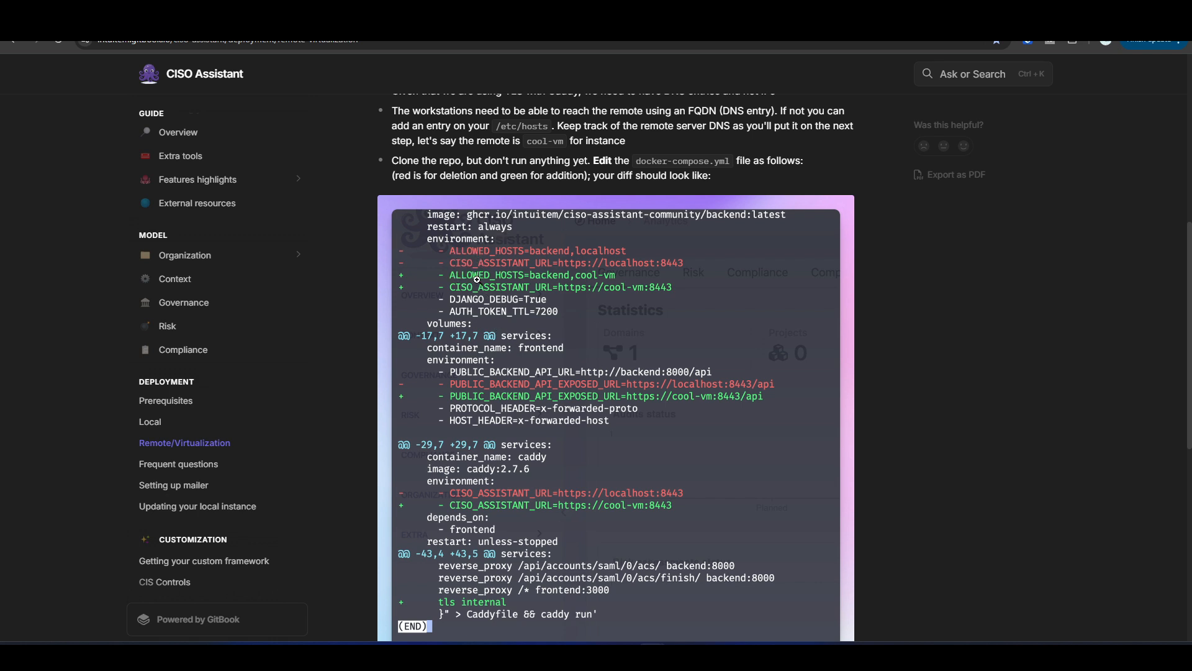
pyautogui.moveTo(645, 294)
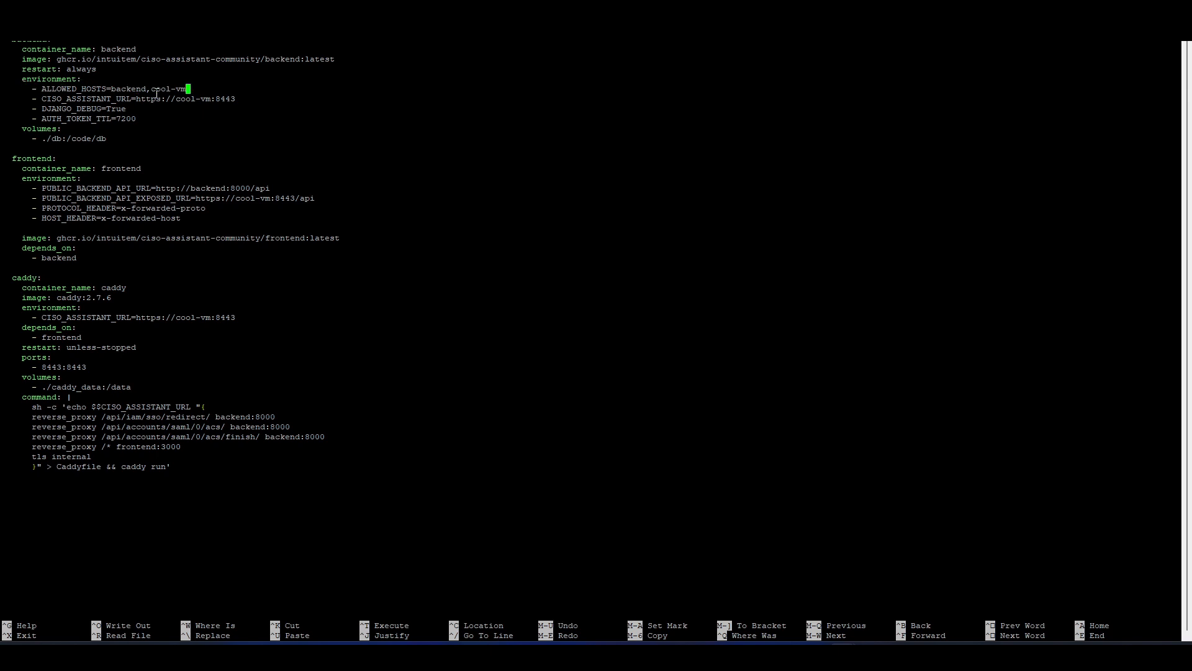
# Step: Replace the cool-vm placeholders in nano with ciso.joshuastechtips.com for ALLOWED_HOSTS and the URLs
pyautogui.press('BackSpace')
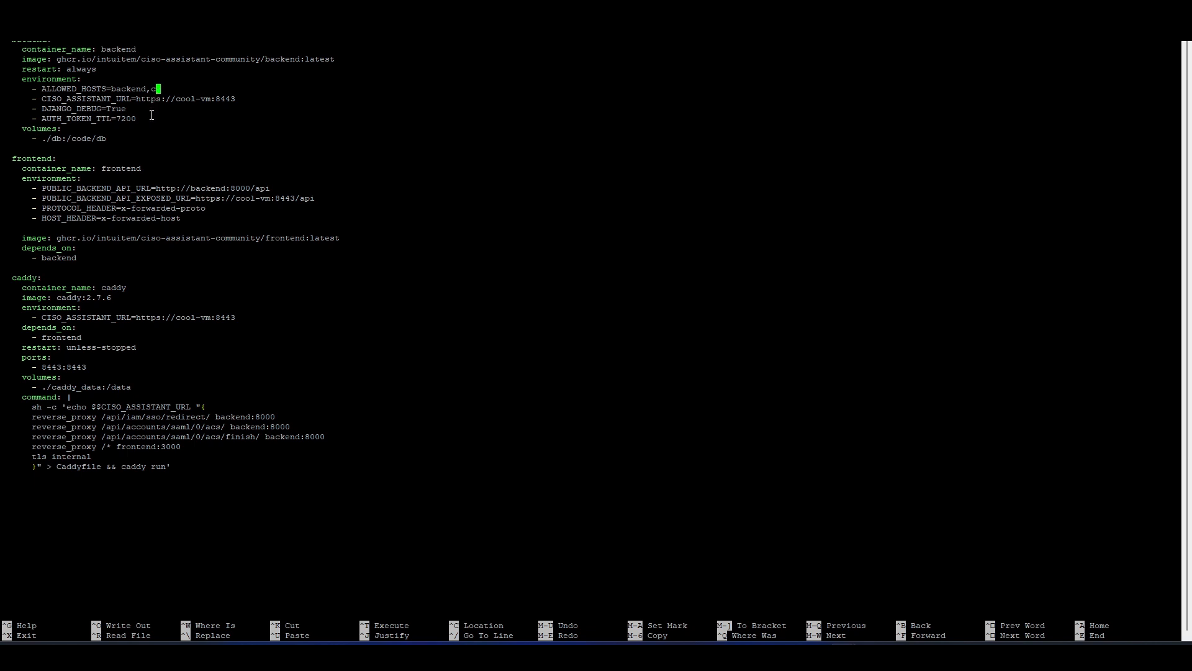
pyautogui.write('iso.')
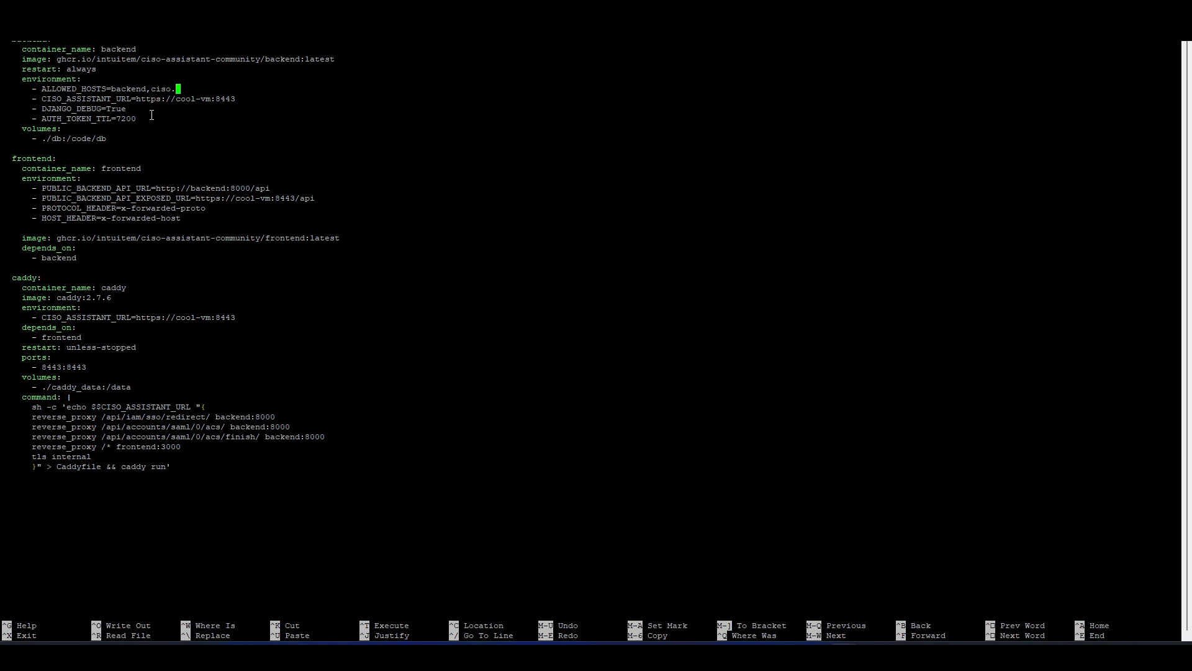
pyautogui.write('joshuastecht')
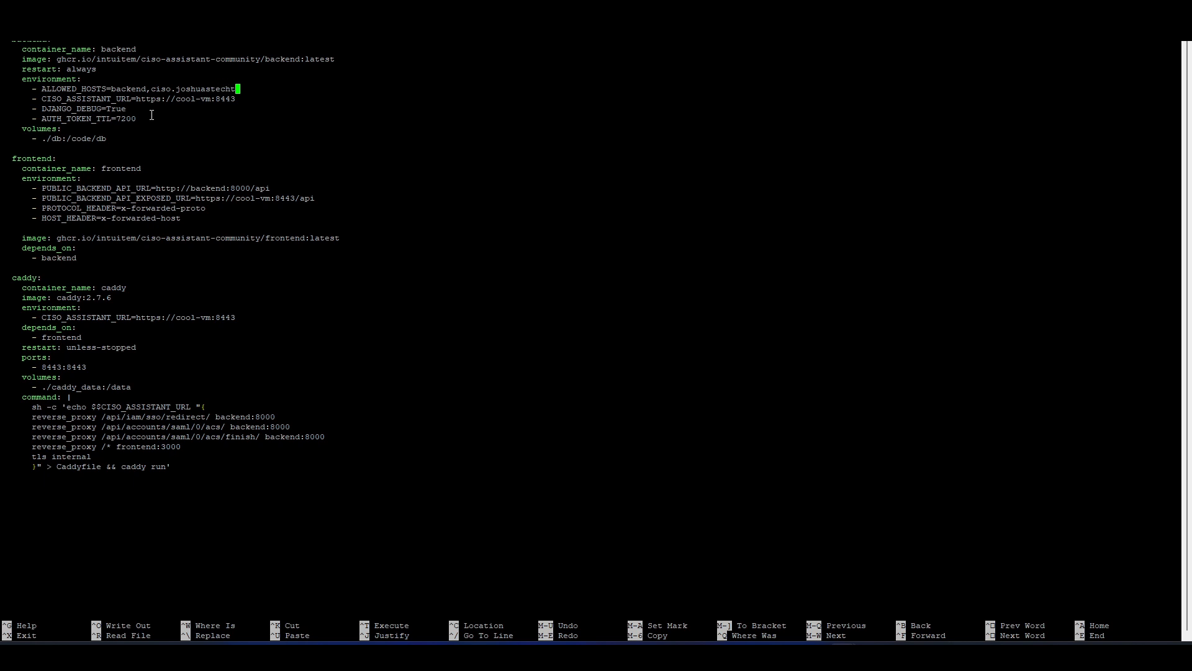
pyautogui.write('ips.co')
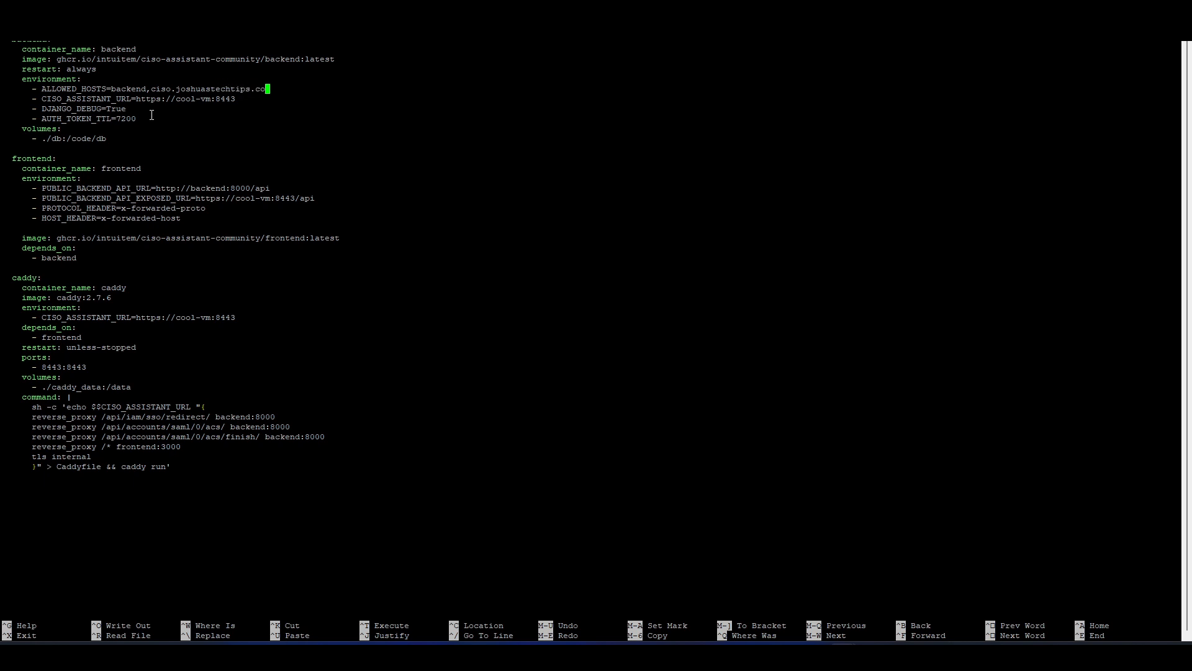
pyautogui.write('m')
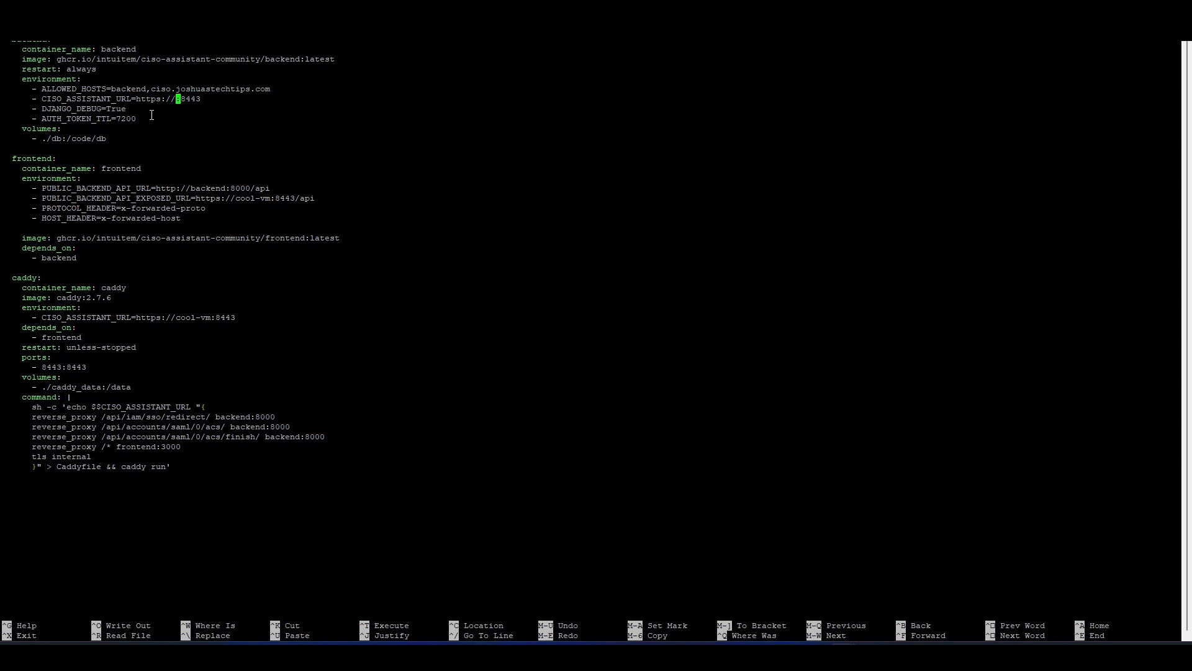
pyautogui.write('ciso')
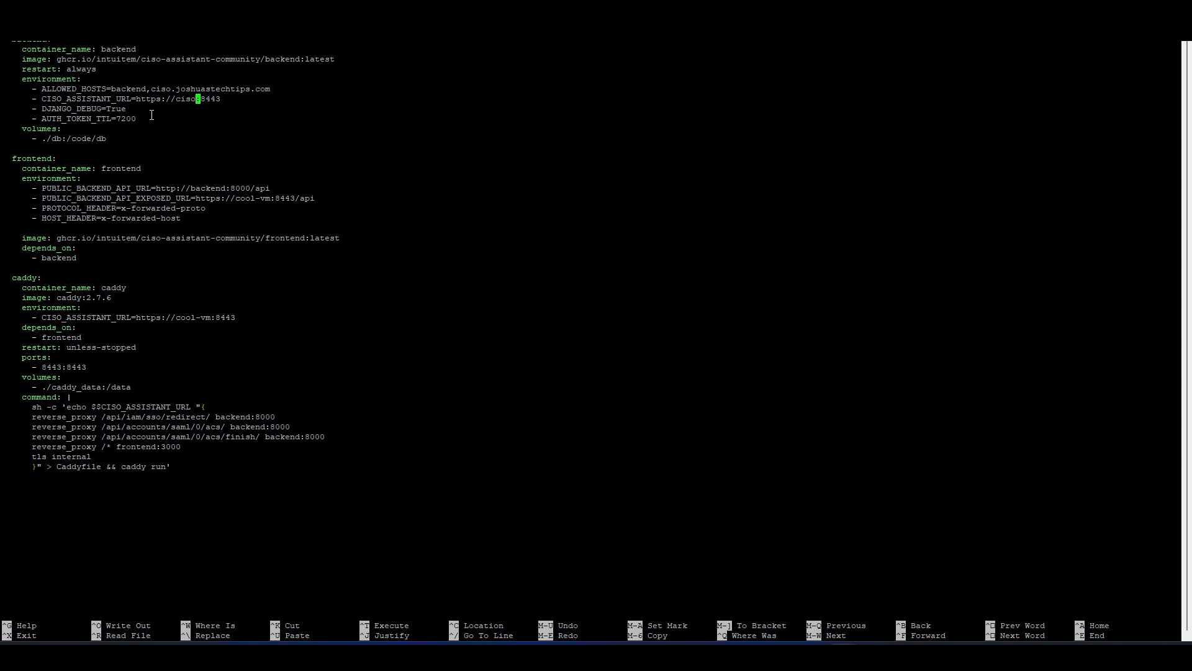
pyautogui.write('.joshuastechtips.com')
pyautogui.click(134, 316)
pyautogui.write('iso.joshuastechtips.co')
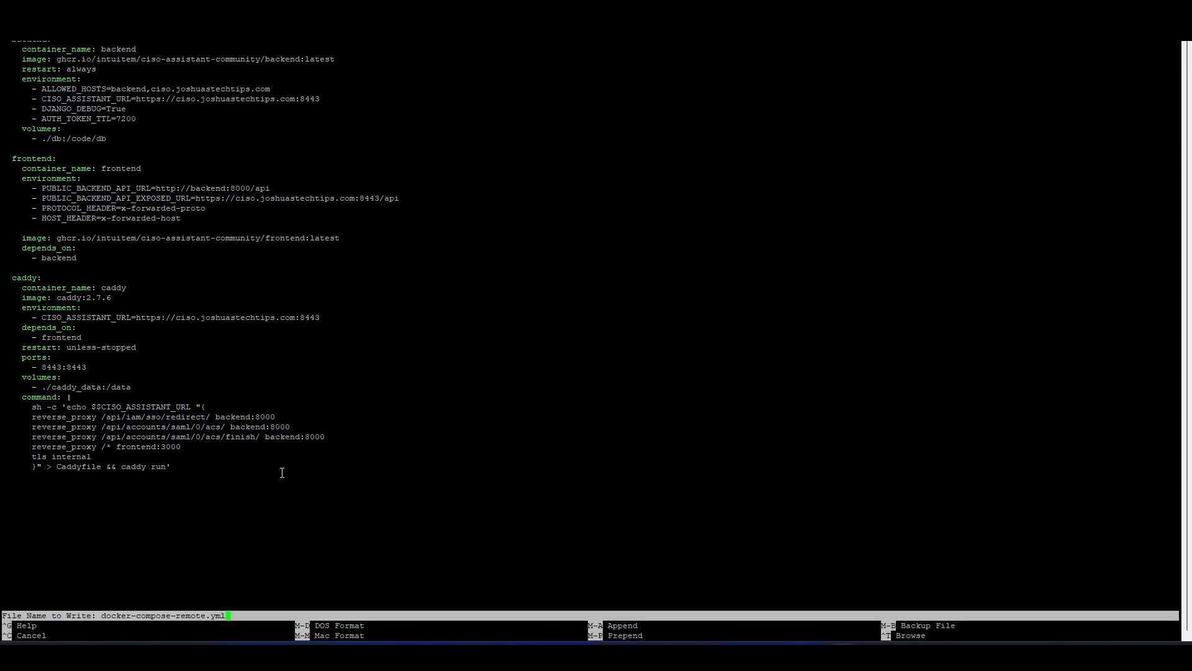
# Step: Write the file out as docker-compose-remote.yml and exit nano to the shell
pyautogui.press('Enter')
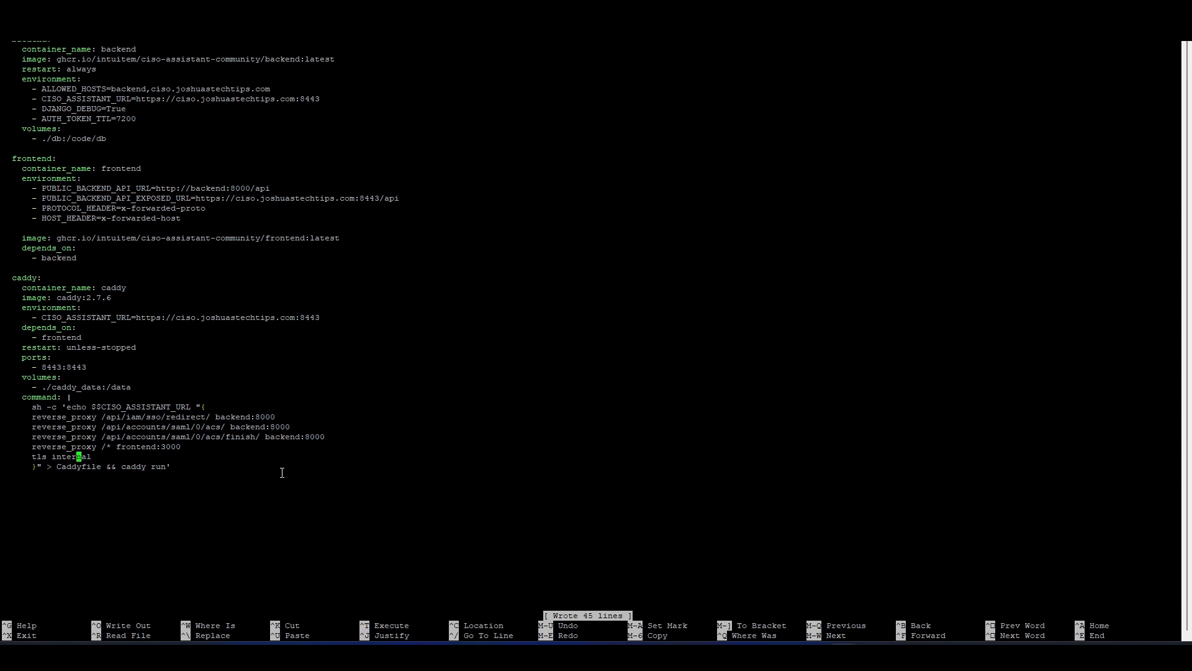
pyautogui.press('ctrl+x')
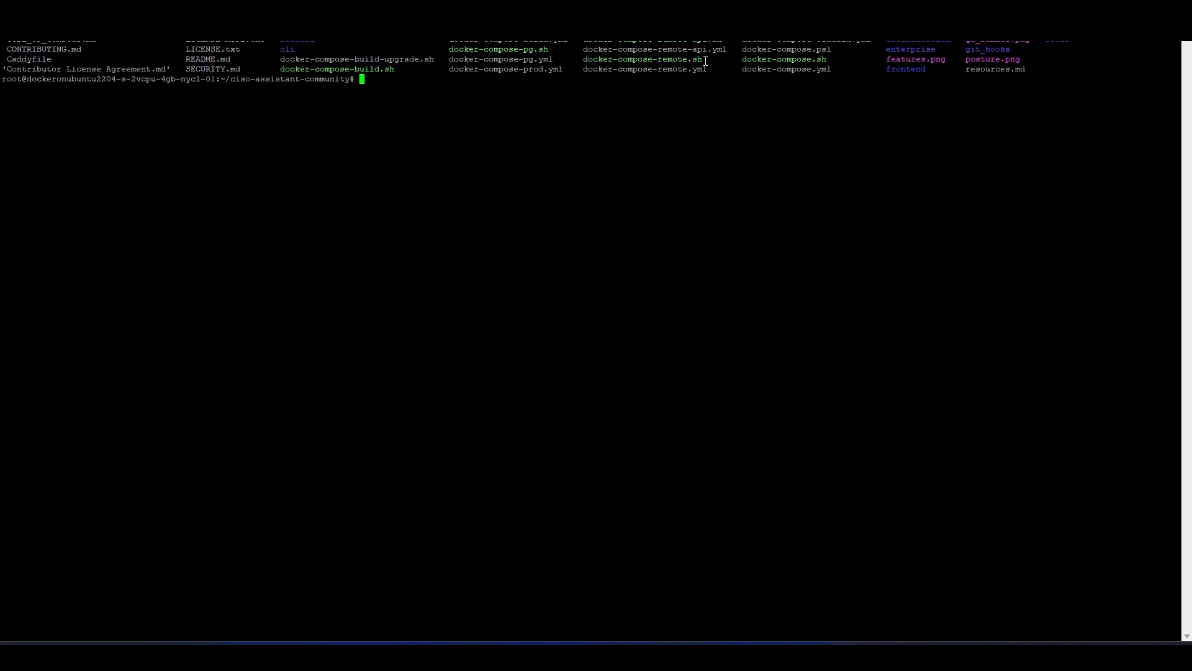
pyautogui.moveTo(565, 96)
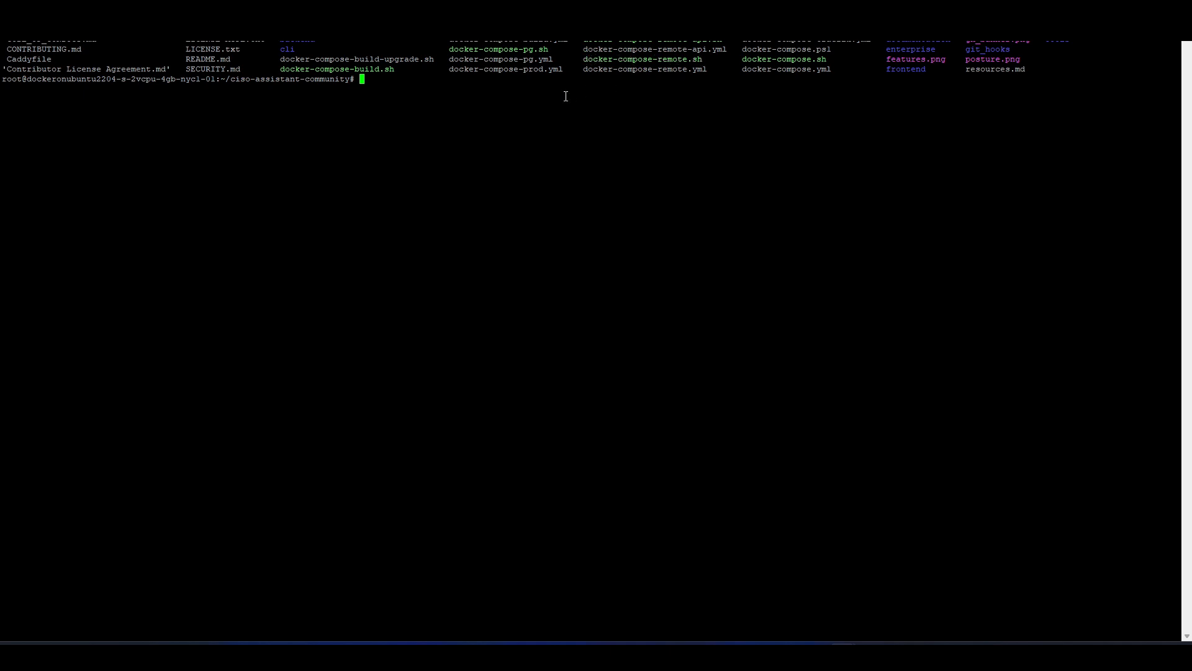
# Step: Begin entering the ./docker-compose-remote.sh command at the shell prompt
pyautogui.write('./')
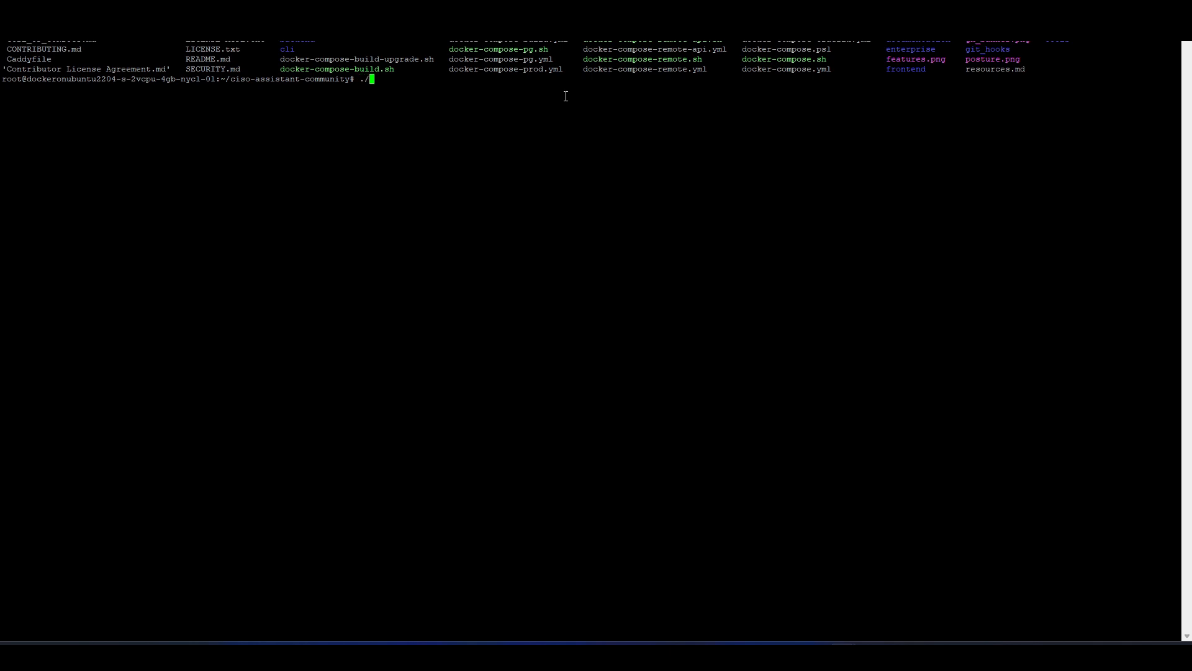
pyautogui.write('doc')
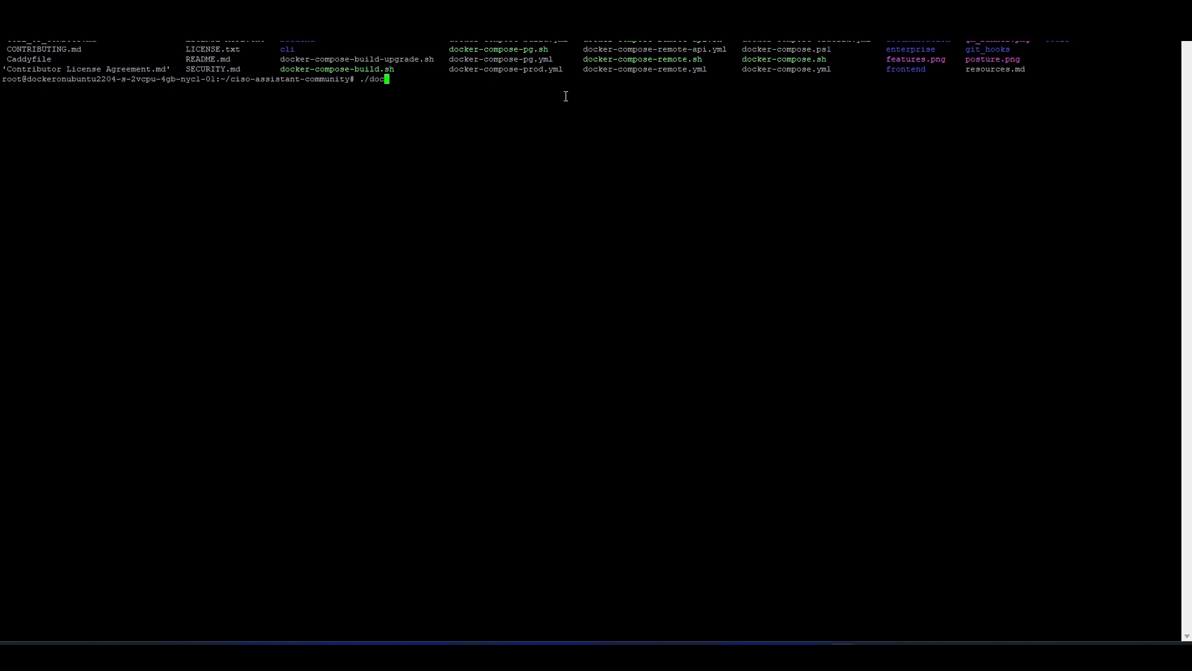
pyautogui.write('ker-')
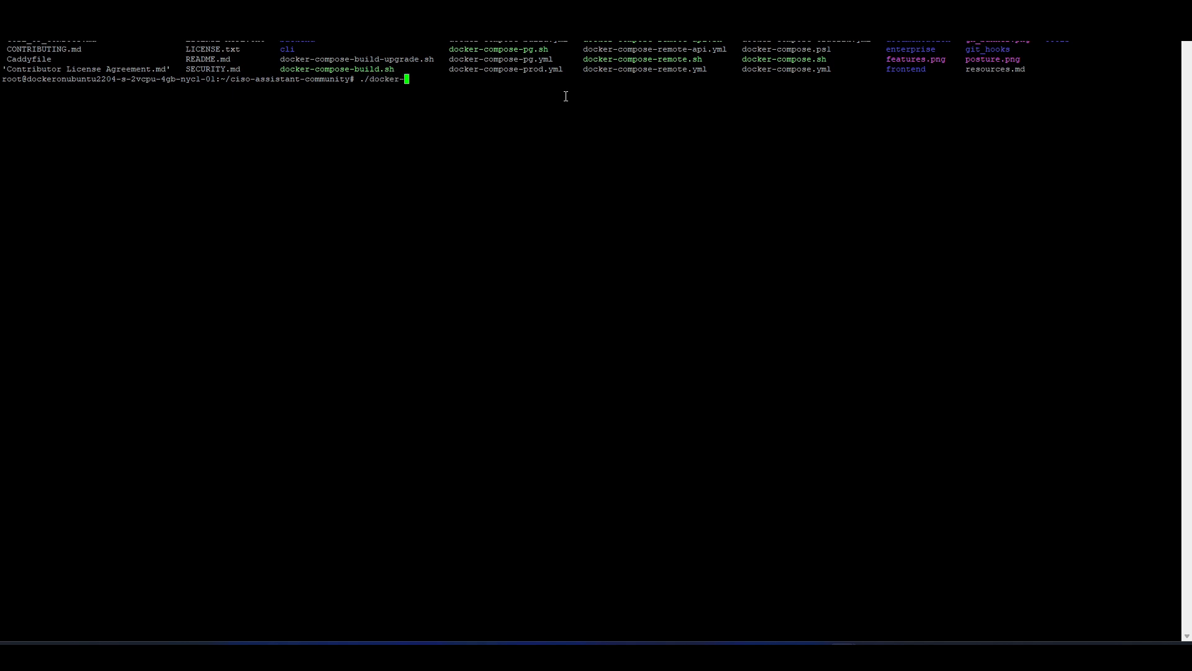
pyautogui.write('compose')
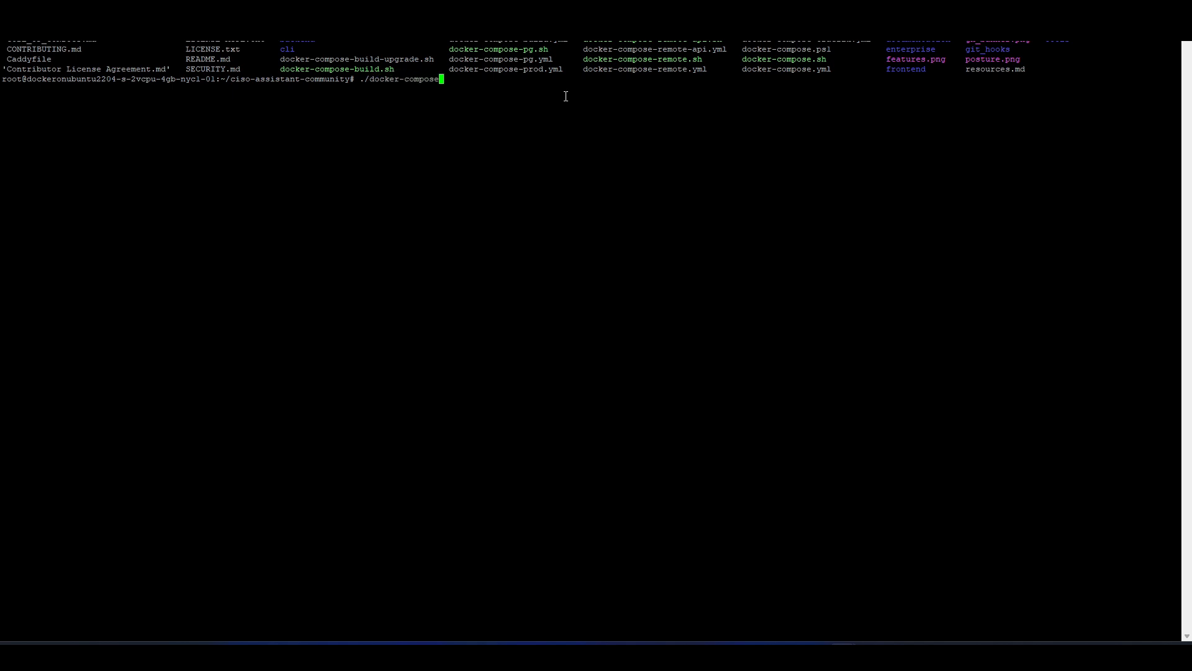
# Step: Run ./docker-compose-remote.sh to pull images, start backend, frontend and caddy, and create the superuser
pyautogui.write('remote.sh')
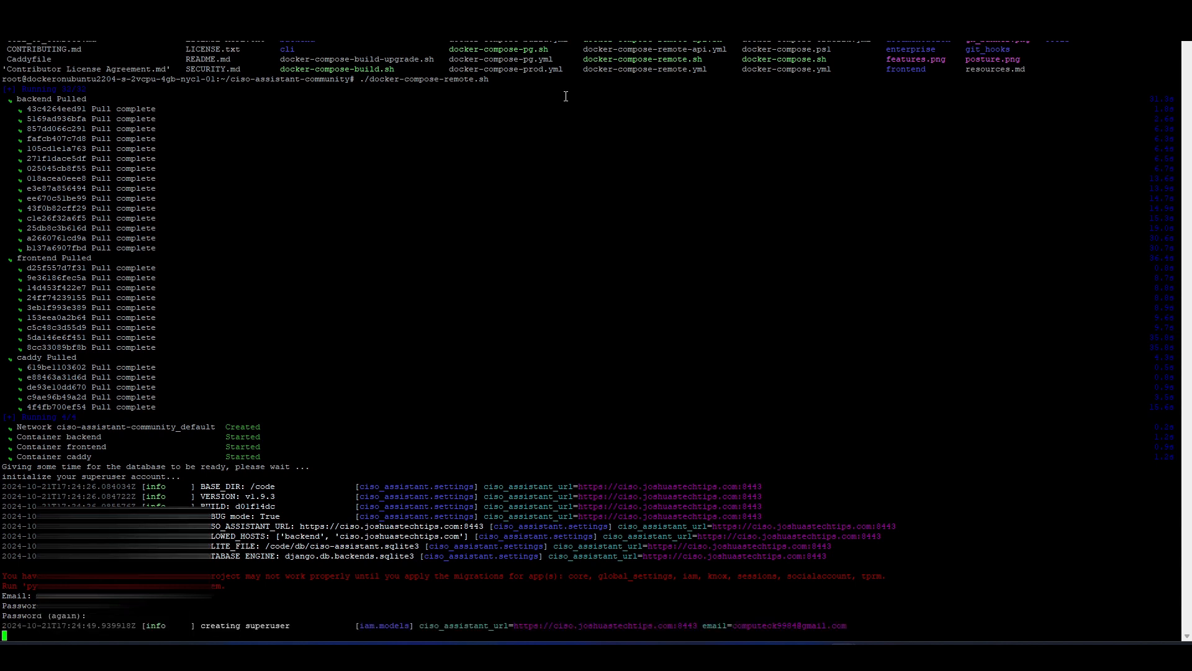
pyautogui.scroll(-3)
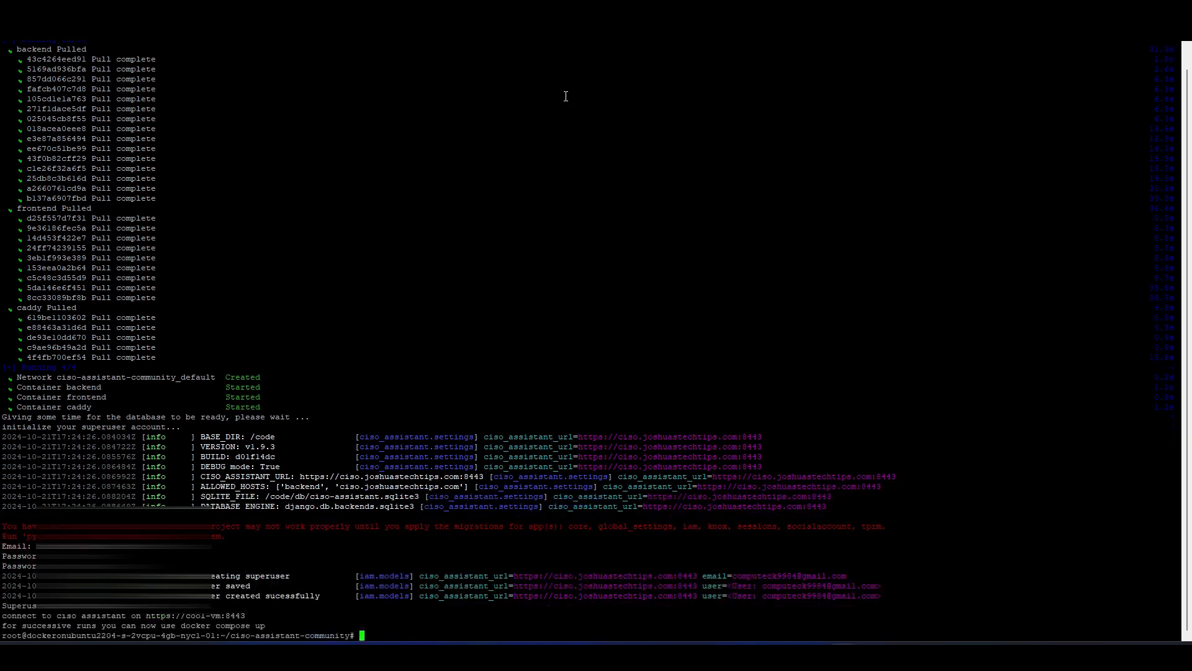
pyautogui.moveTo(370, 252)
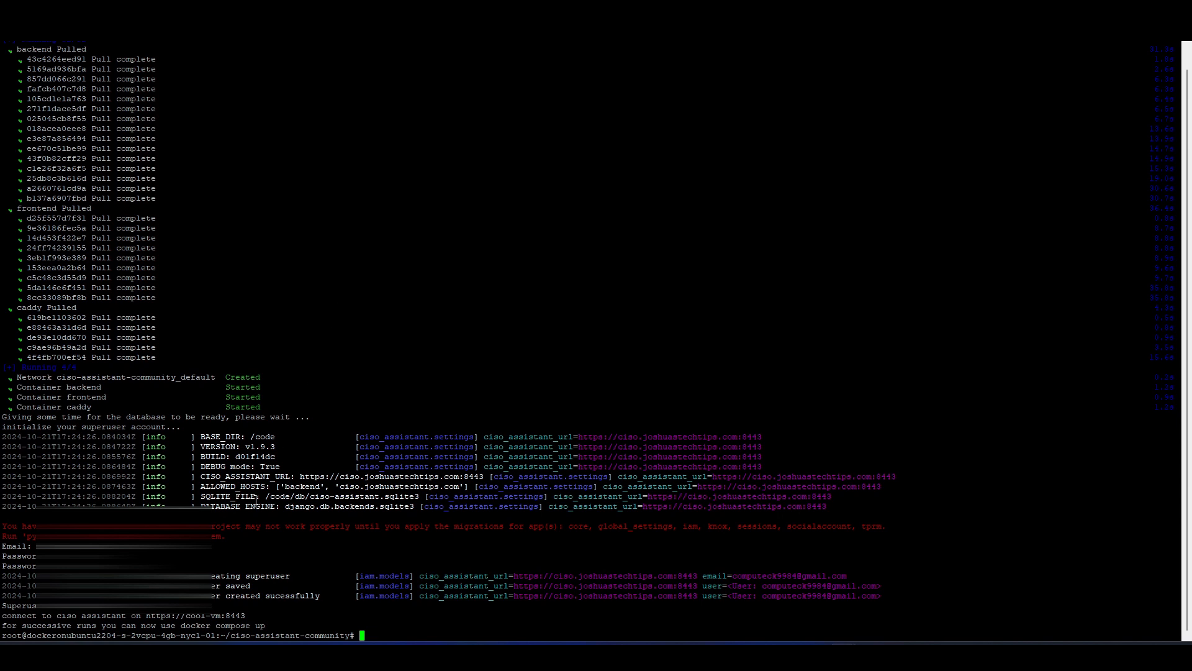
pyautogui.moveTo(255, 500)
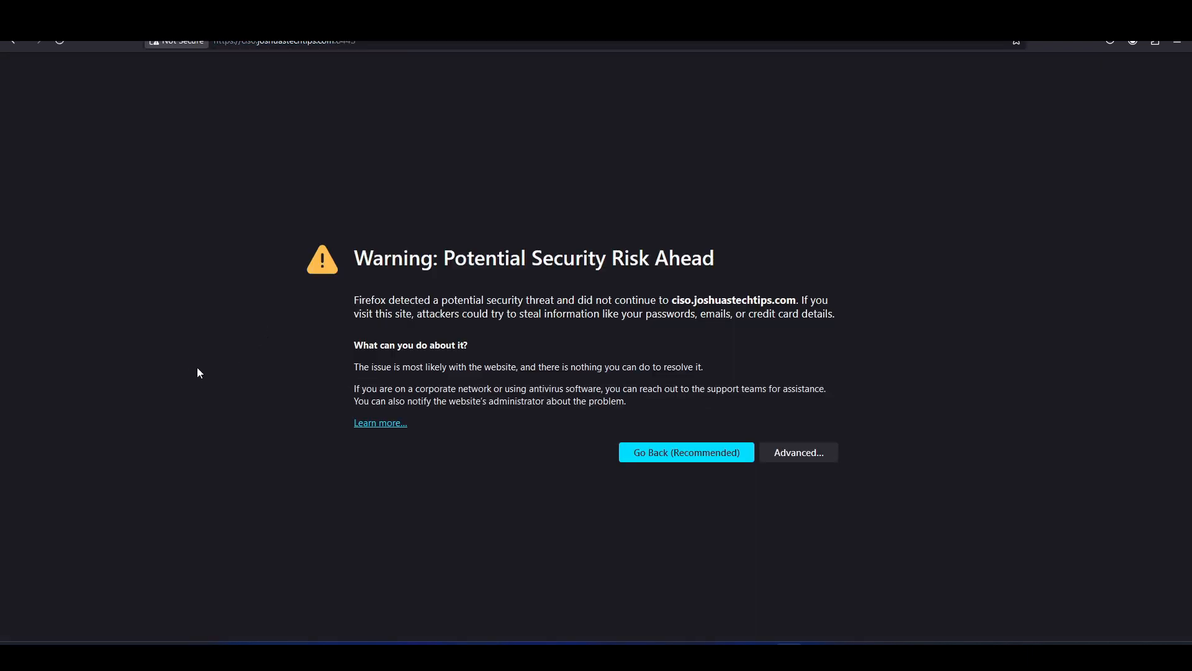
pyautogui.moveTo(507, 295)
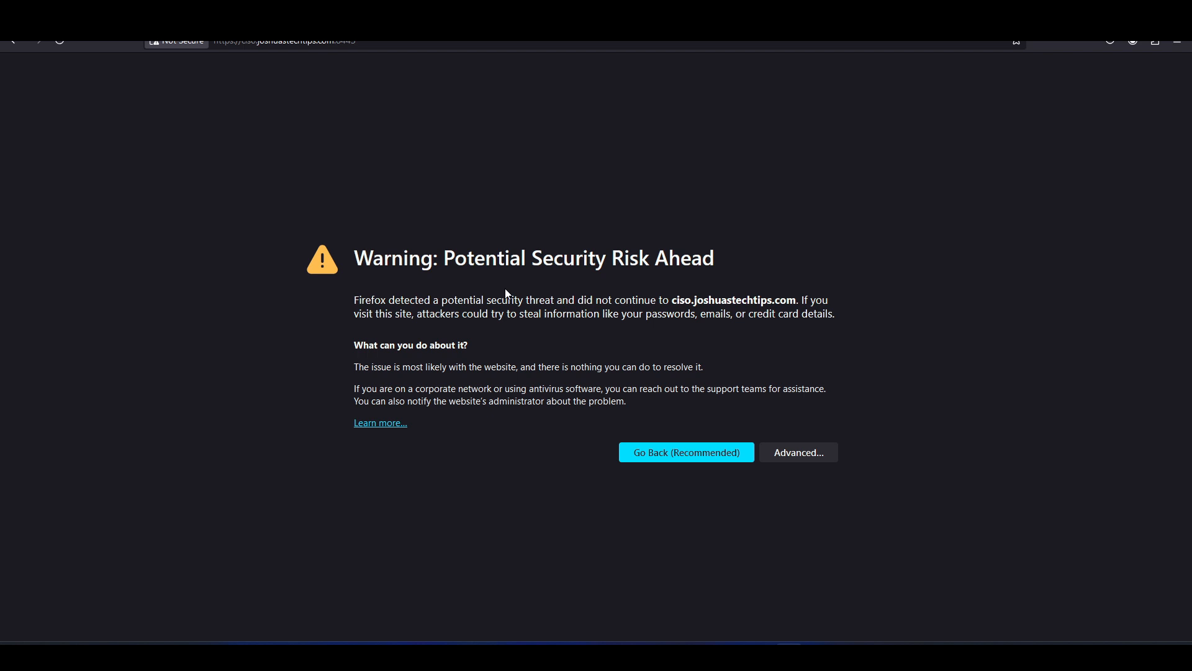
pyautogui.moveTo(333, 407)
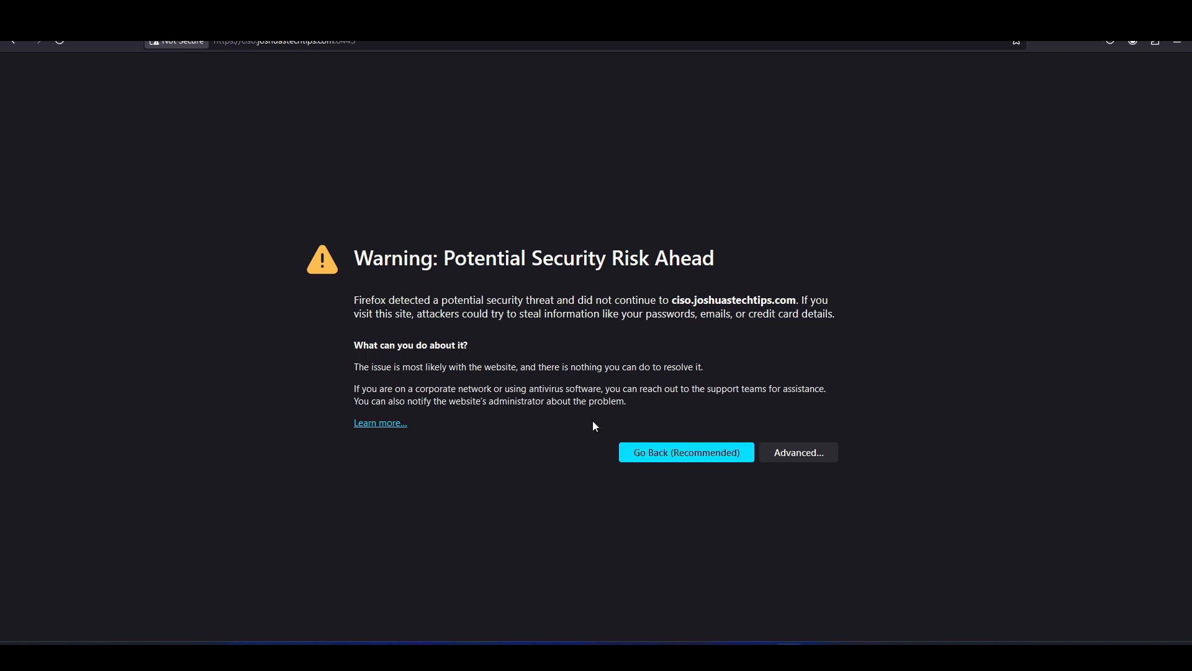
# Step: Expand Advanced on the SEC_ERROR_UNKNOWN_ISSUER warning and accept the risk for ciso.joshuastechtips.com
pyautogui.click(798, 452)
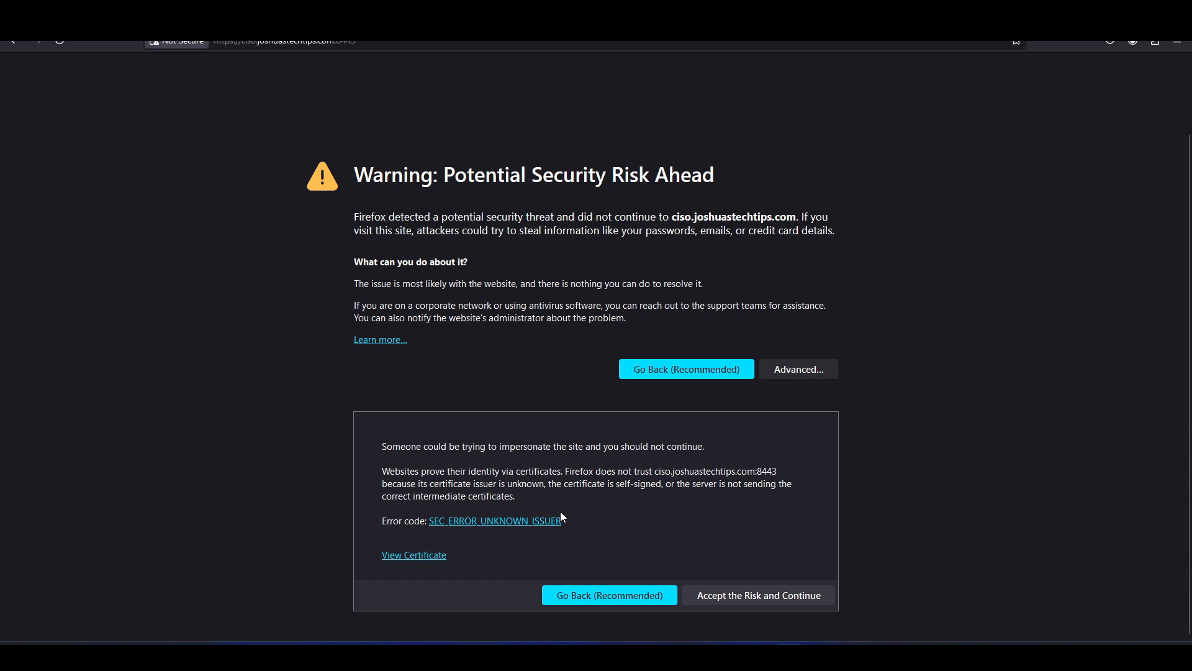
pyautogui.moveTo(574, 536)
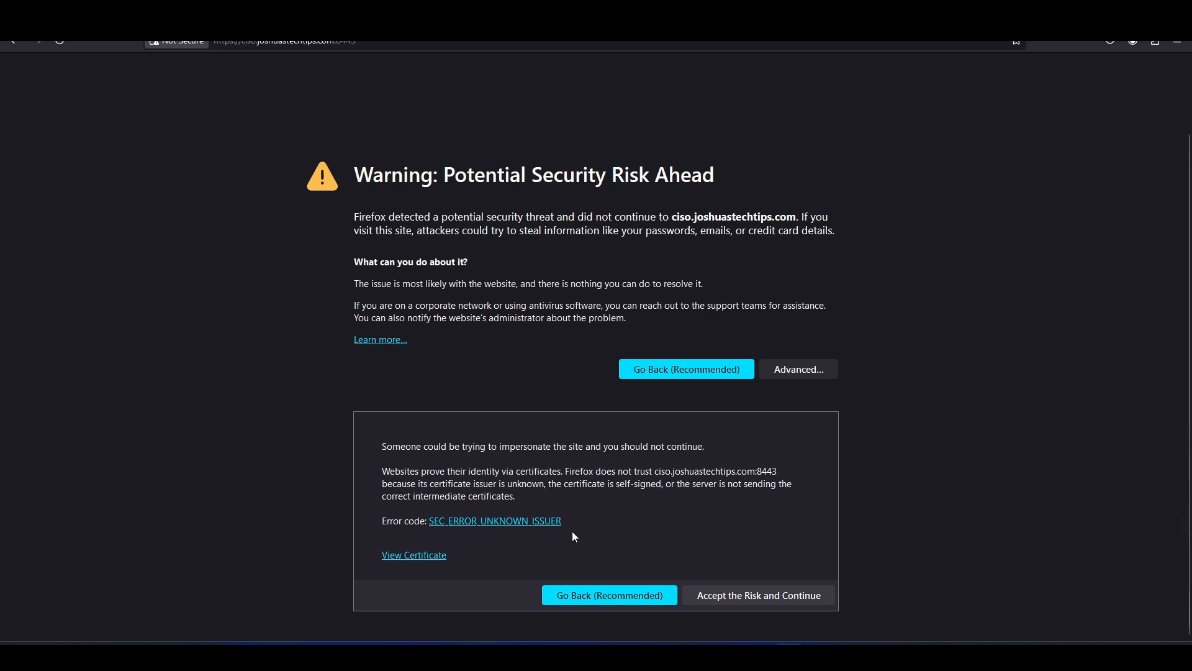
pyautogui.moveTo(543, 543)
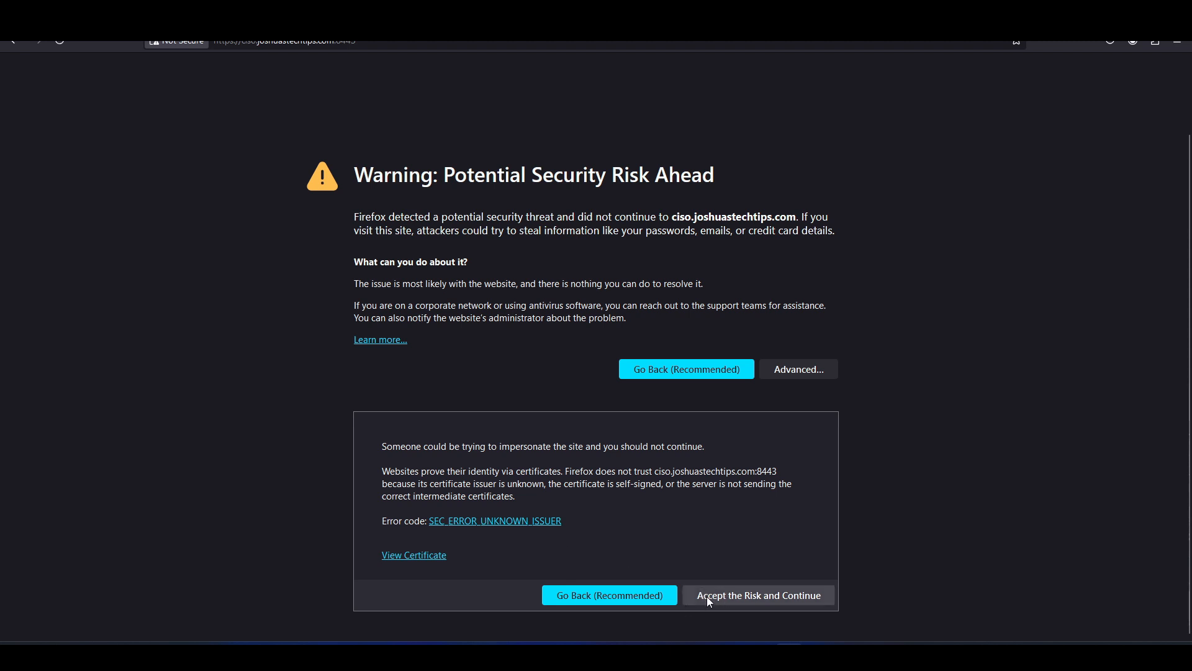
pyautogui.click(757, 595)
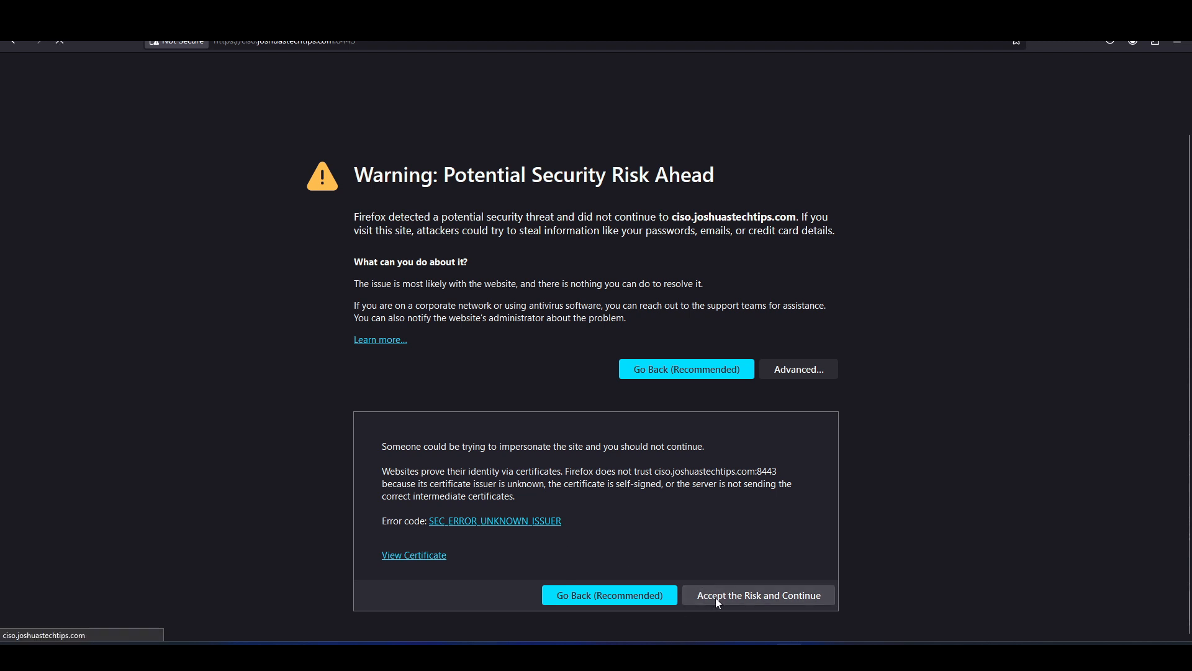
pyautogui.moveTo(136, 423)
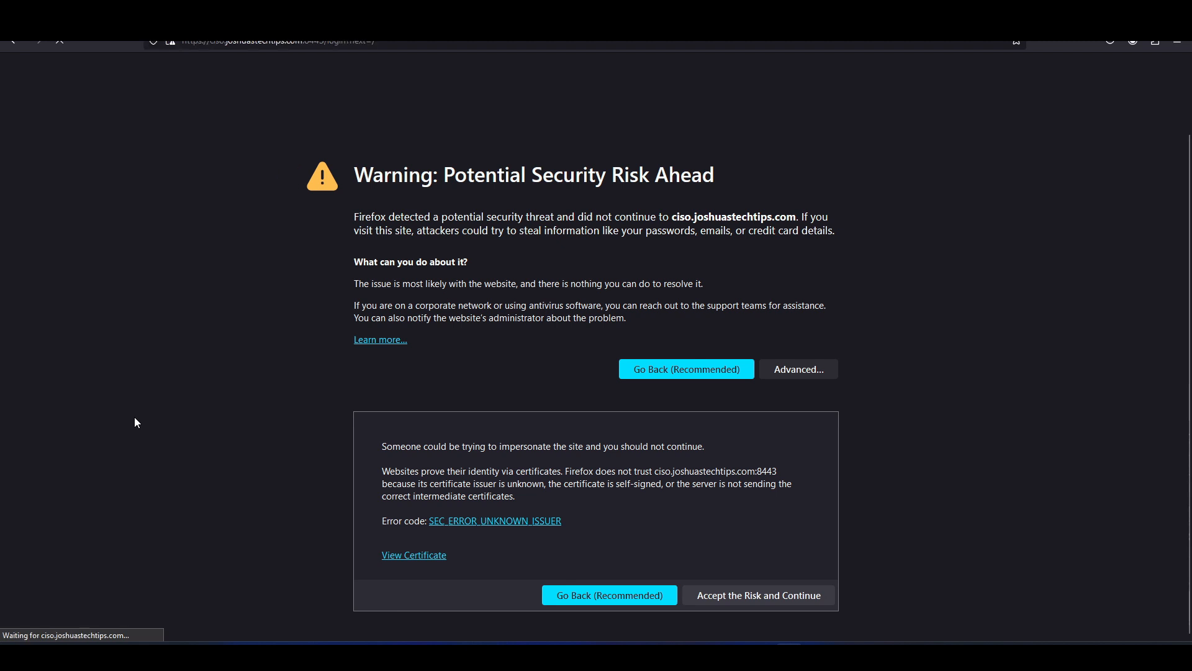
# Step: Sign in with the superuser email and password to reach the empty Analytics dashboard
pyautogui.click(756, 595)
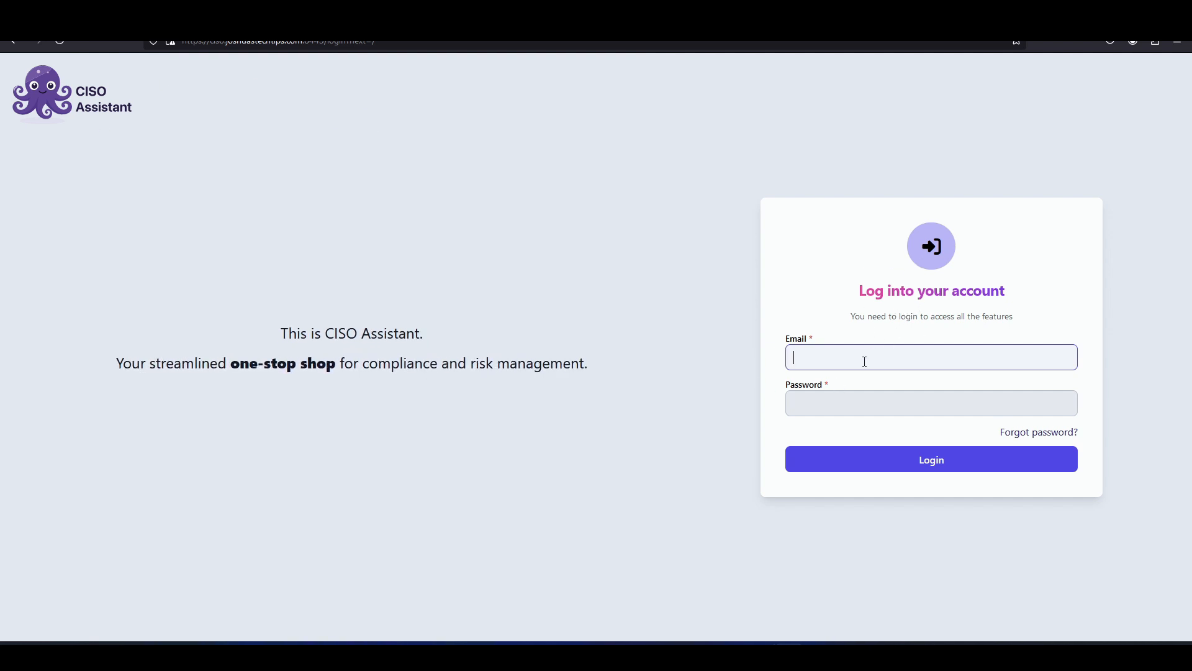
pyautogui.click(931, 458)
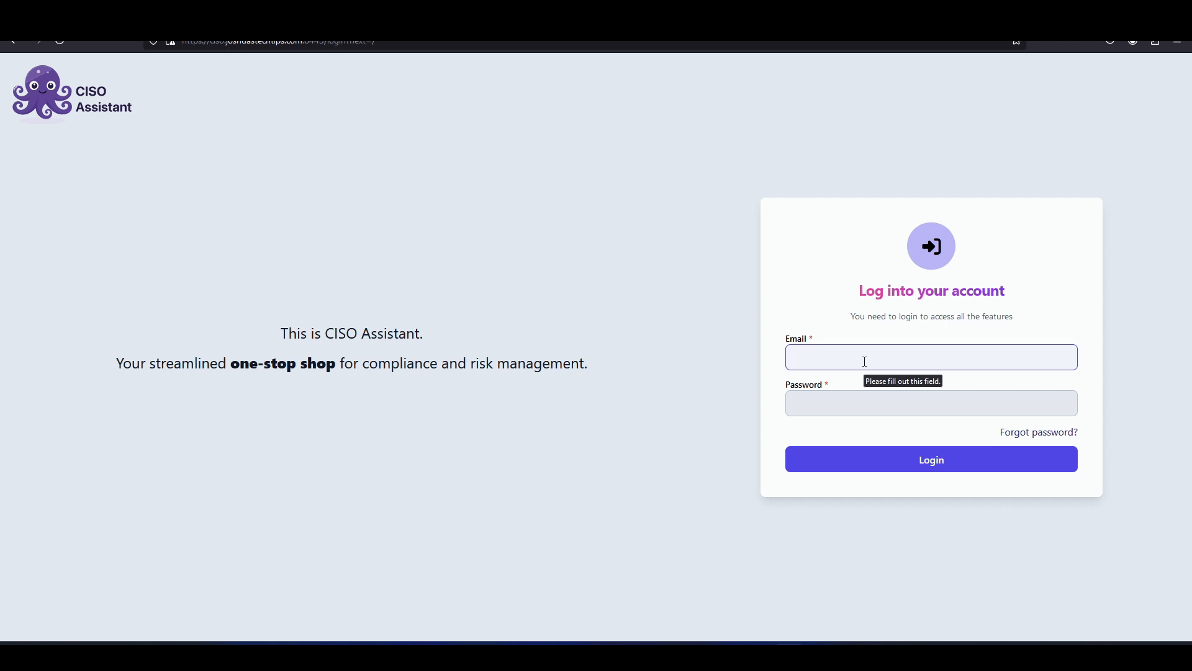
pyautogui.click(930, 356)
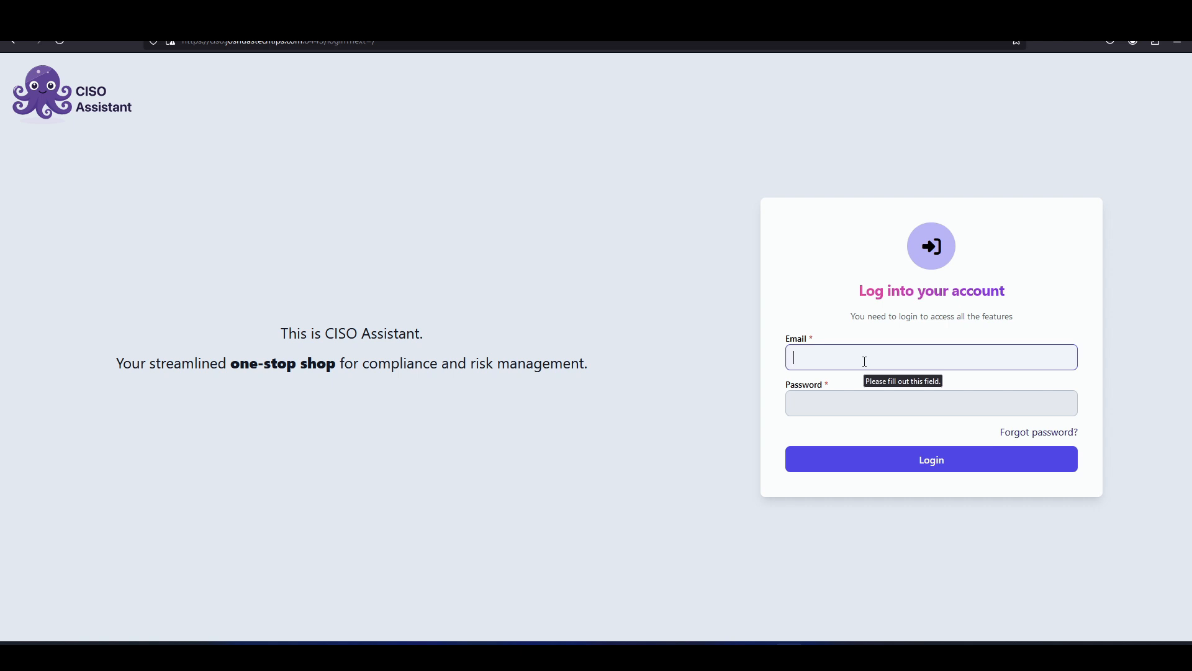
pyautogui.click(930, 458)
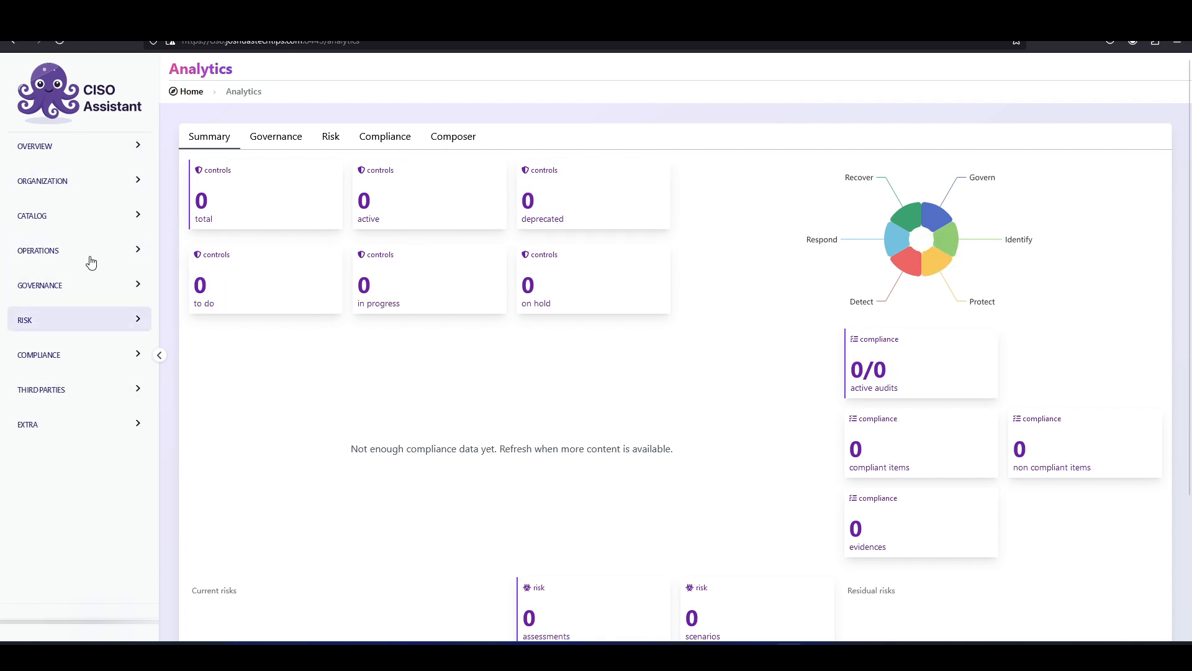
pyautogui.moveTo(90, 323)
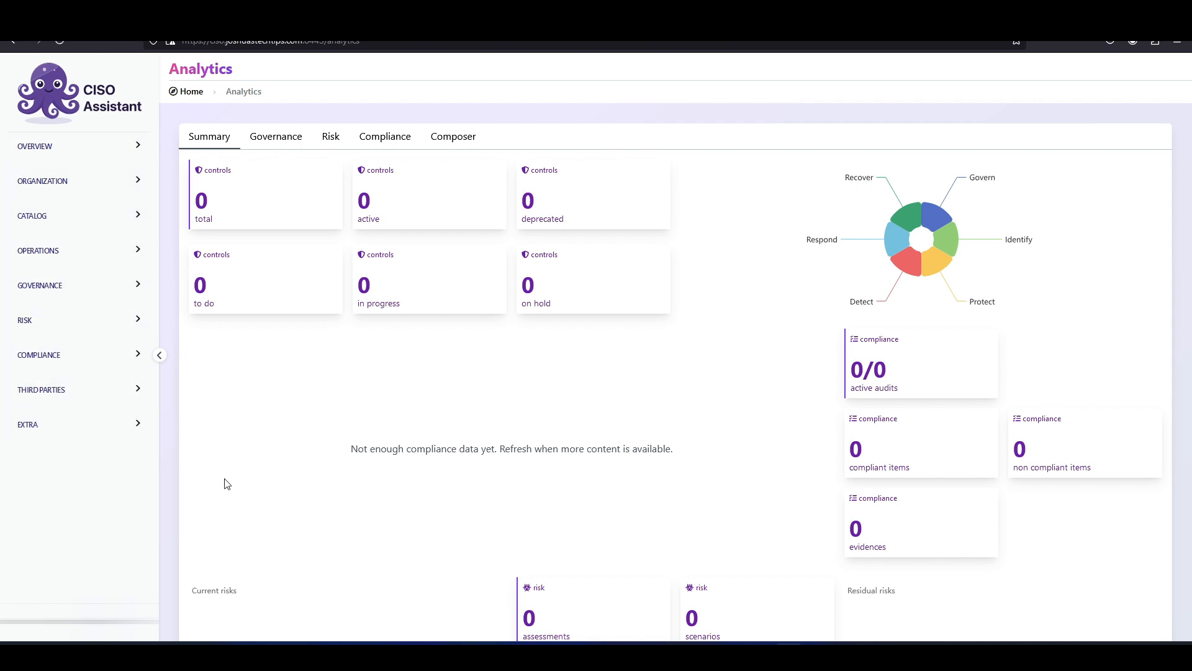
pyautogui.moveTo(277, 449)
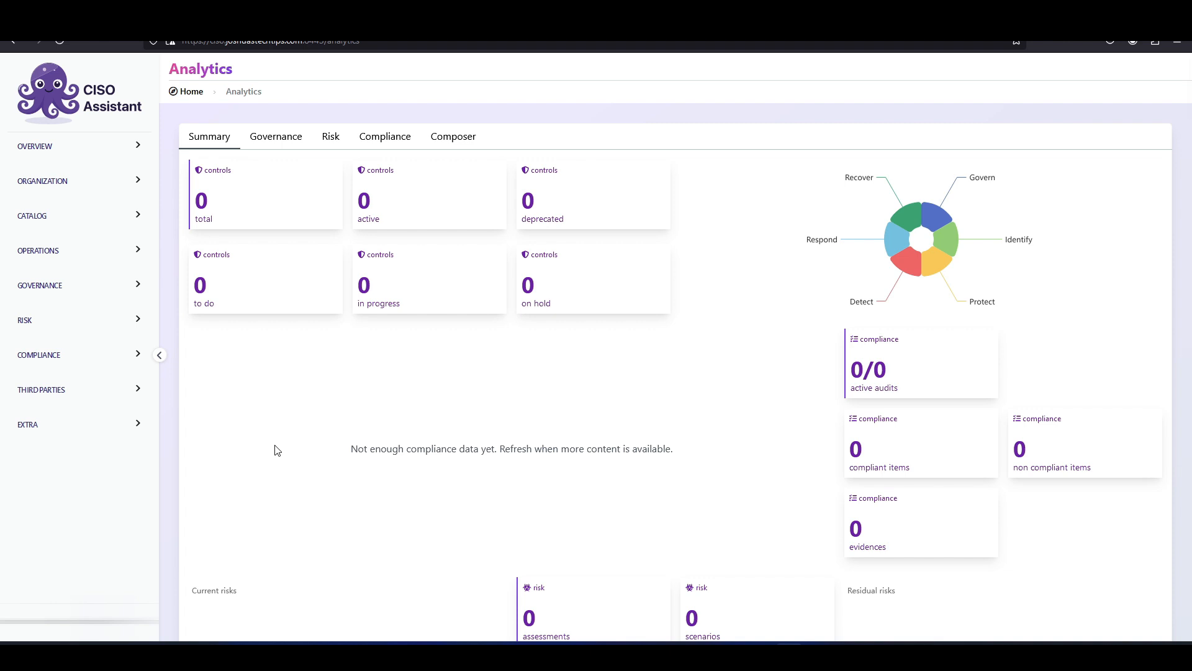
# Step: Expand RISK in the sidebar to list Risk assessments, Risk scenarios and Scoring assistant
pyautogui.click(25, 319)
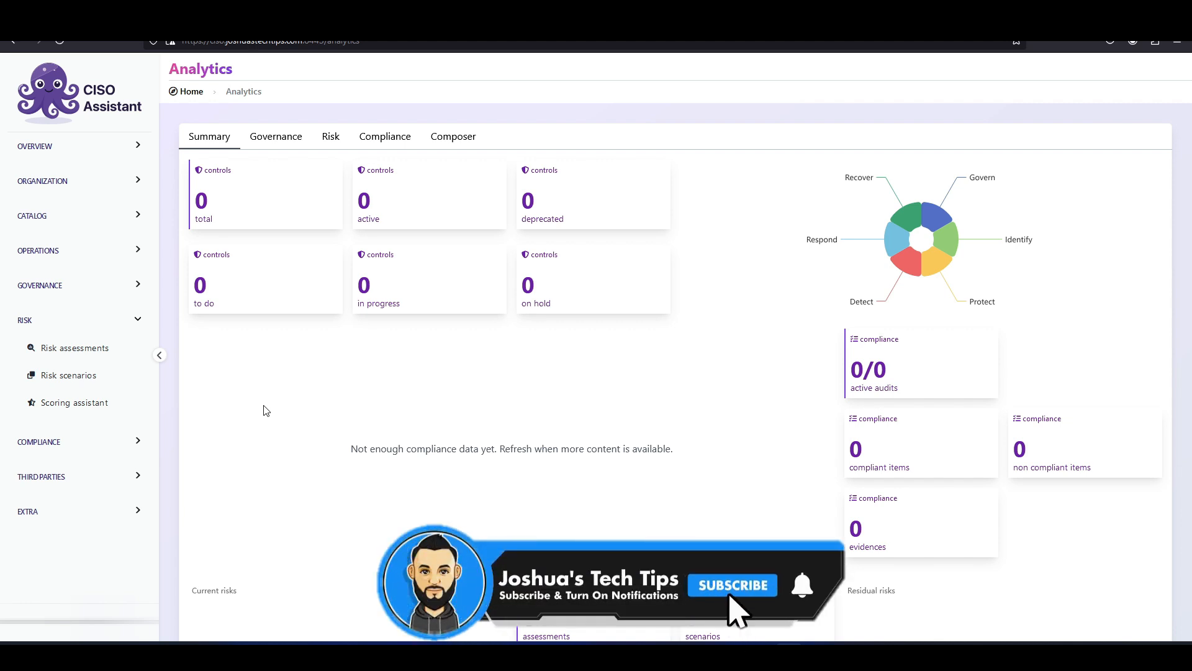
pyautogui.click(731, 585)
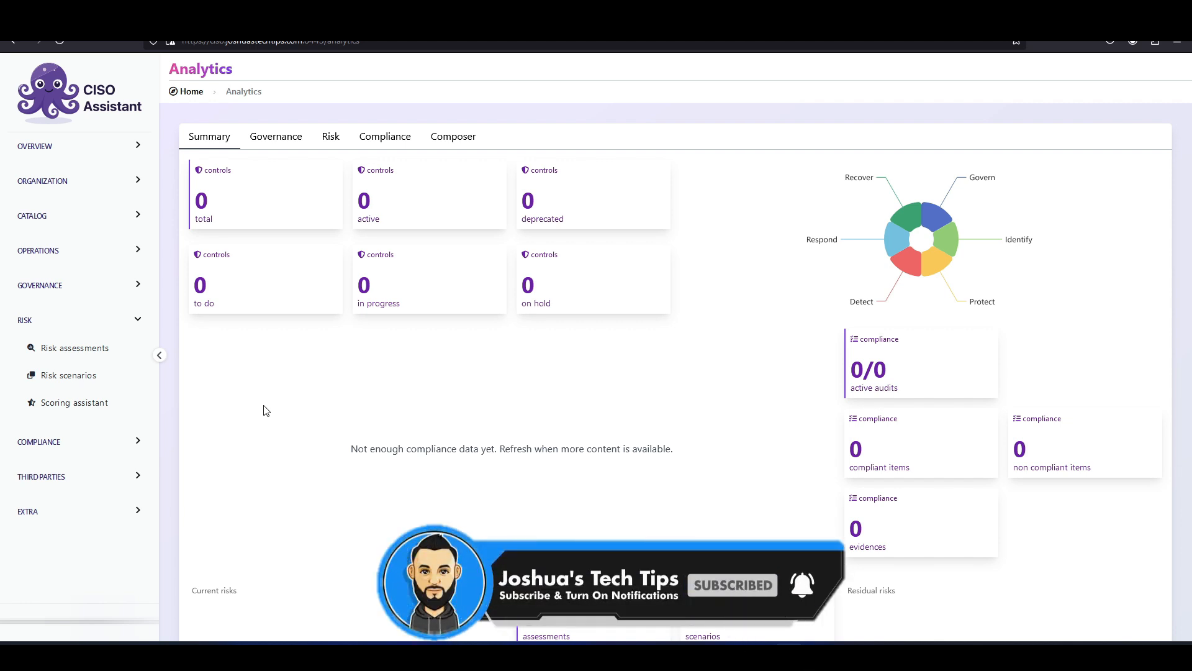